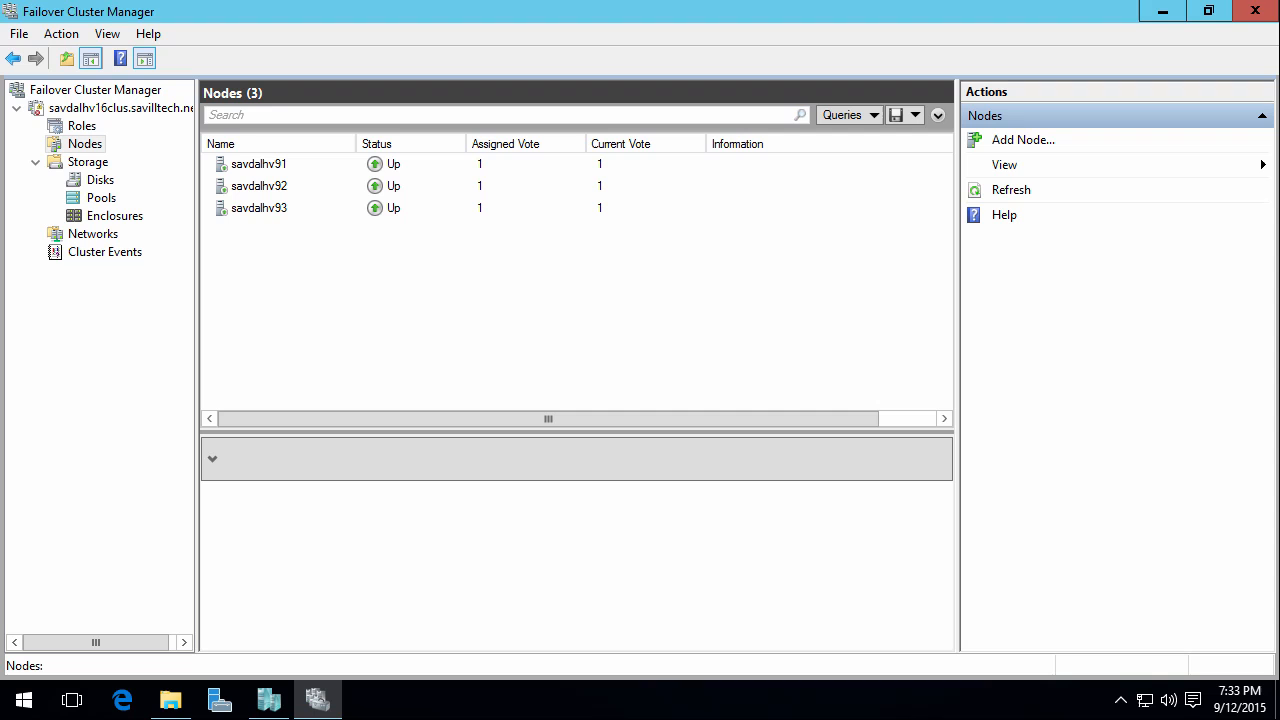
Select cluster savdalhv16clus and scroll to its Cluster Core Resources with the online Cloud Witness.
click(400, 114)
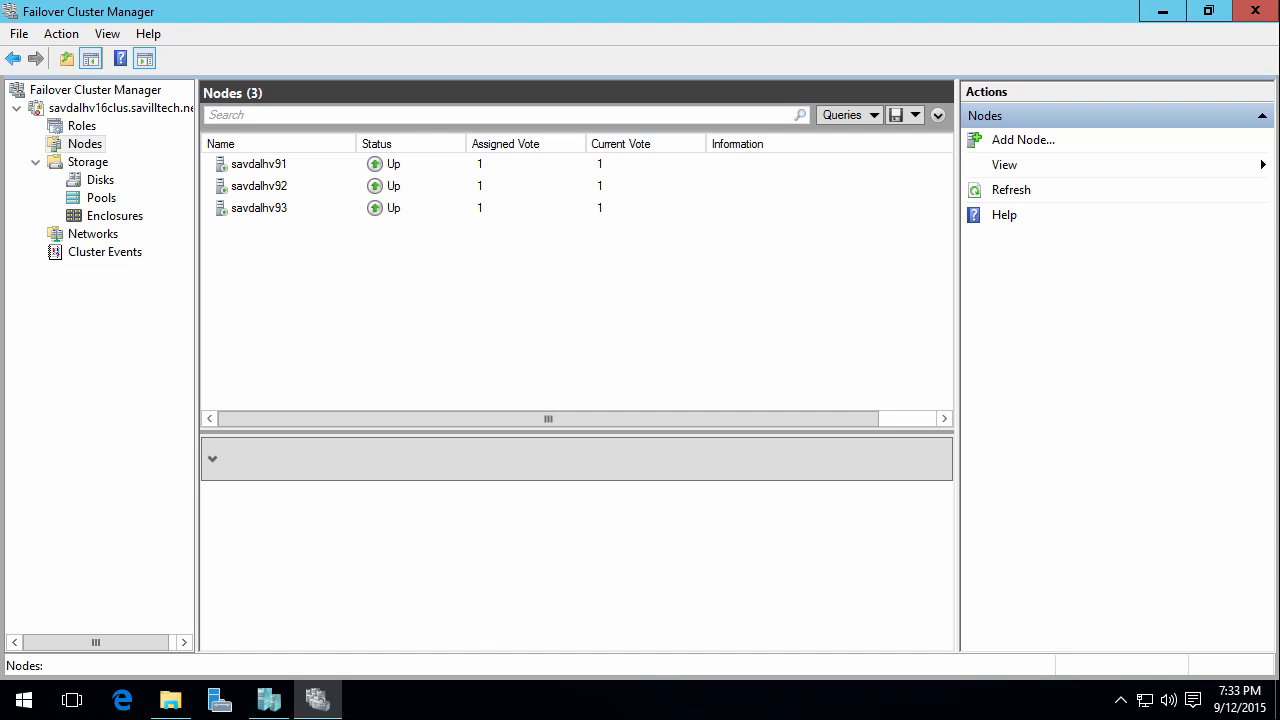
click(258, 164)
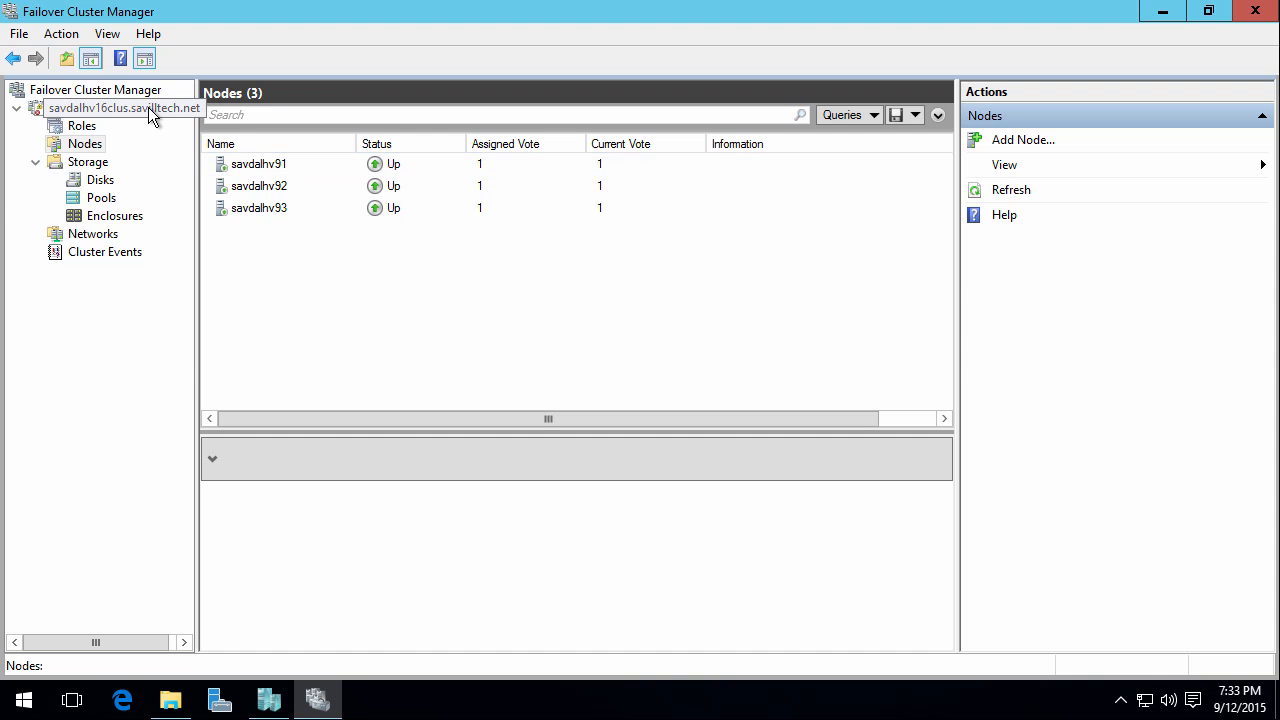
click(124, 108)
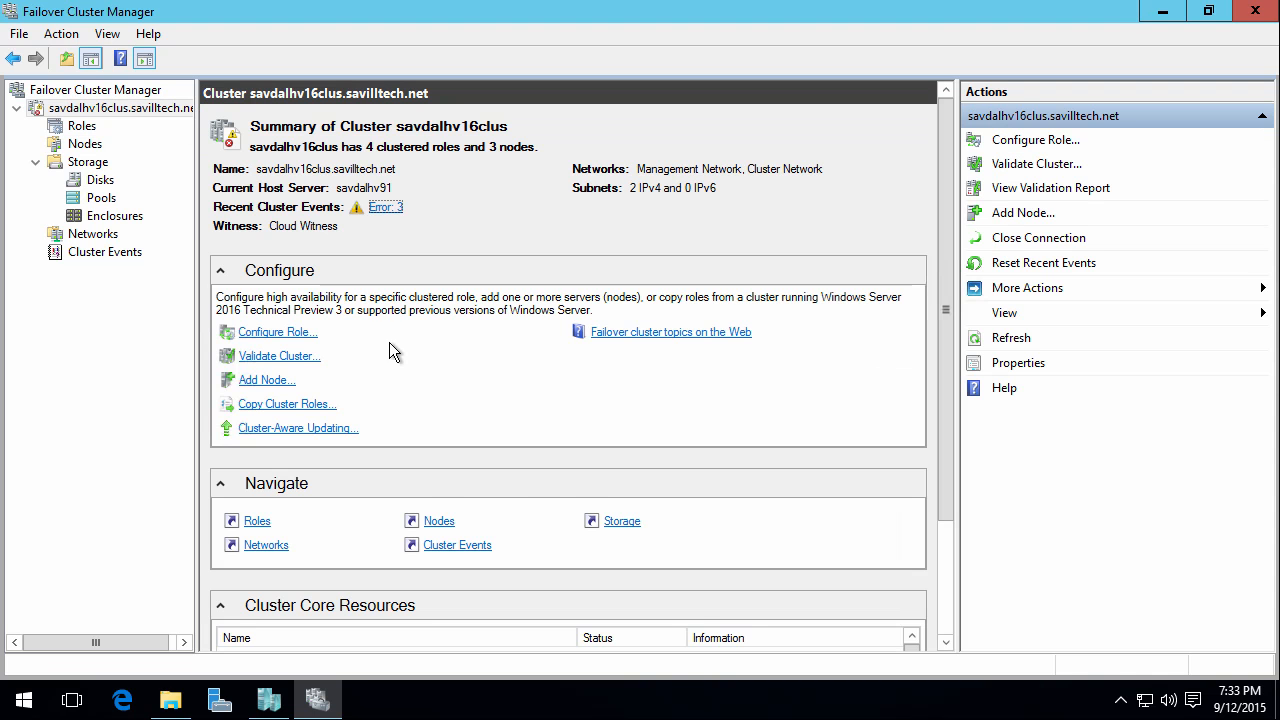
scroll(down, 3)
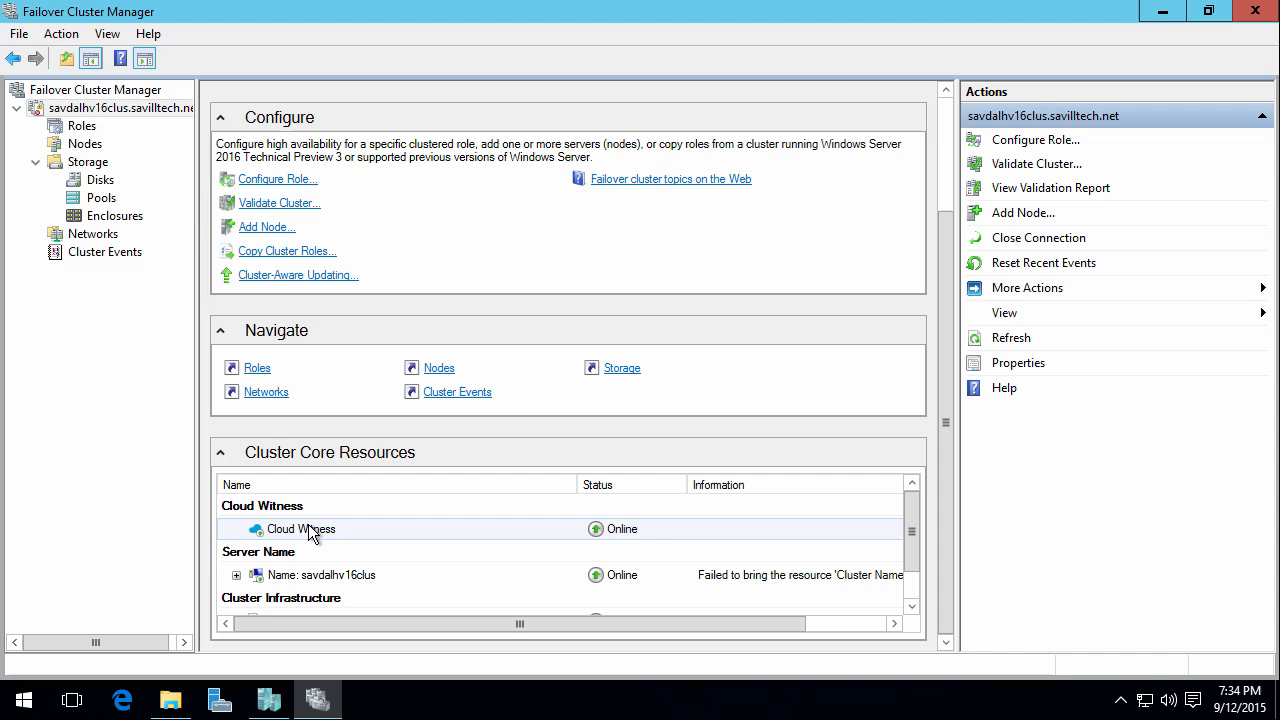
click(82, 126)
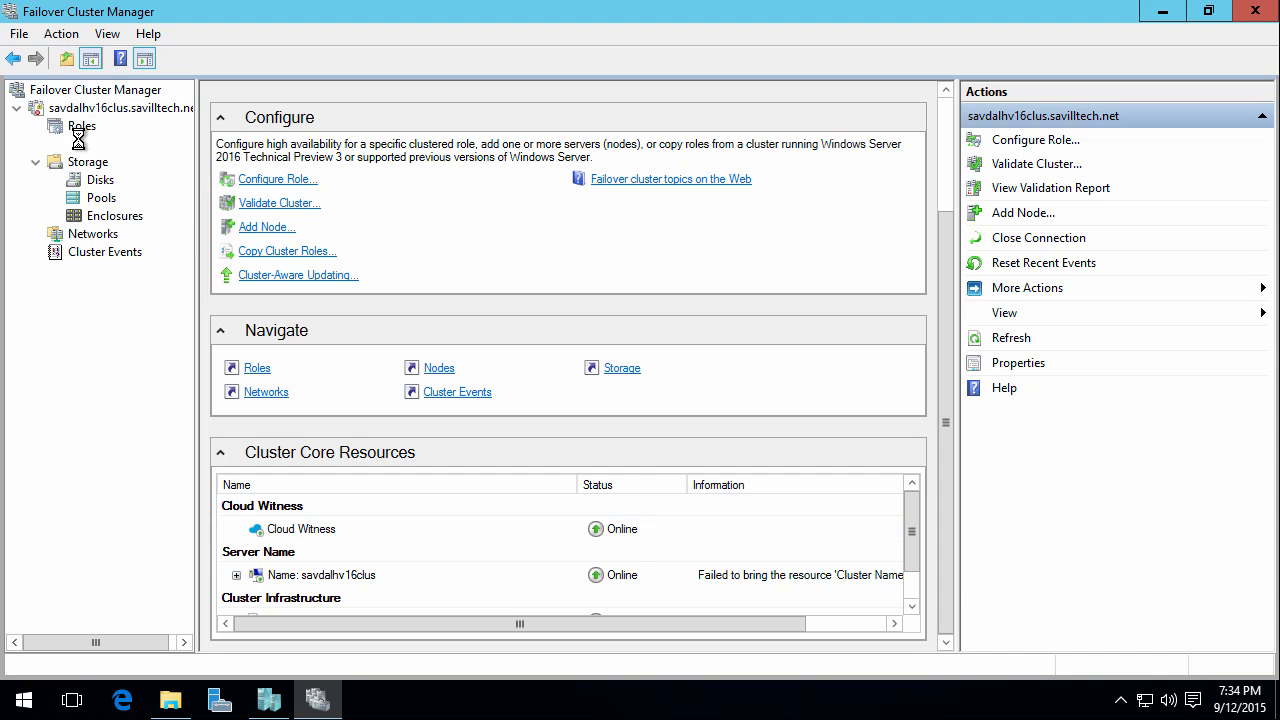
Show the Roles list with virtual machines VM1–VM4 all running.
click(80, 126)
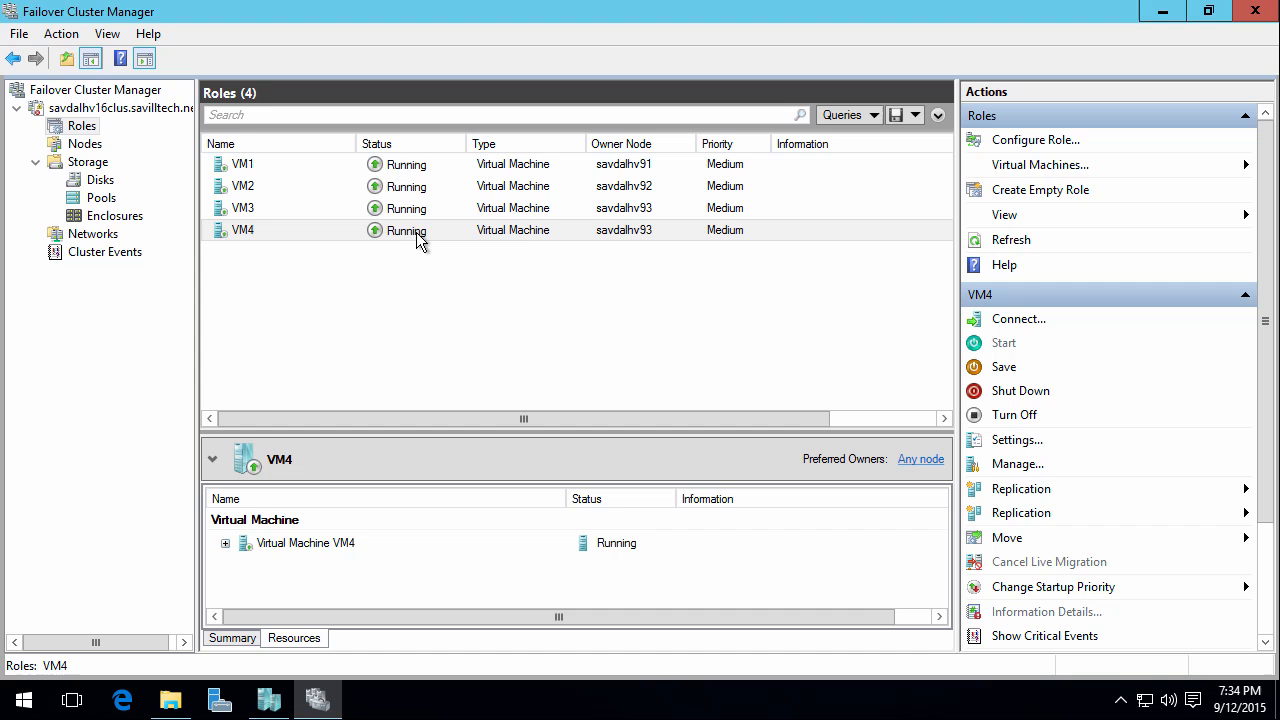
mouse_move(550, 238)
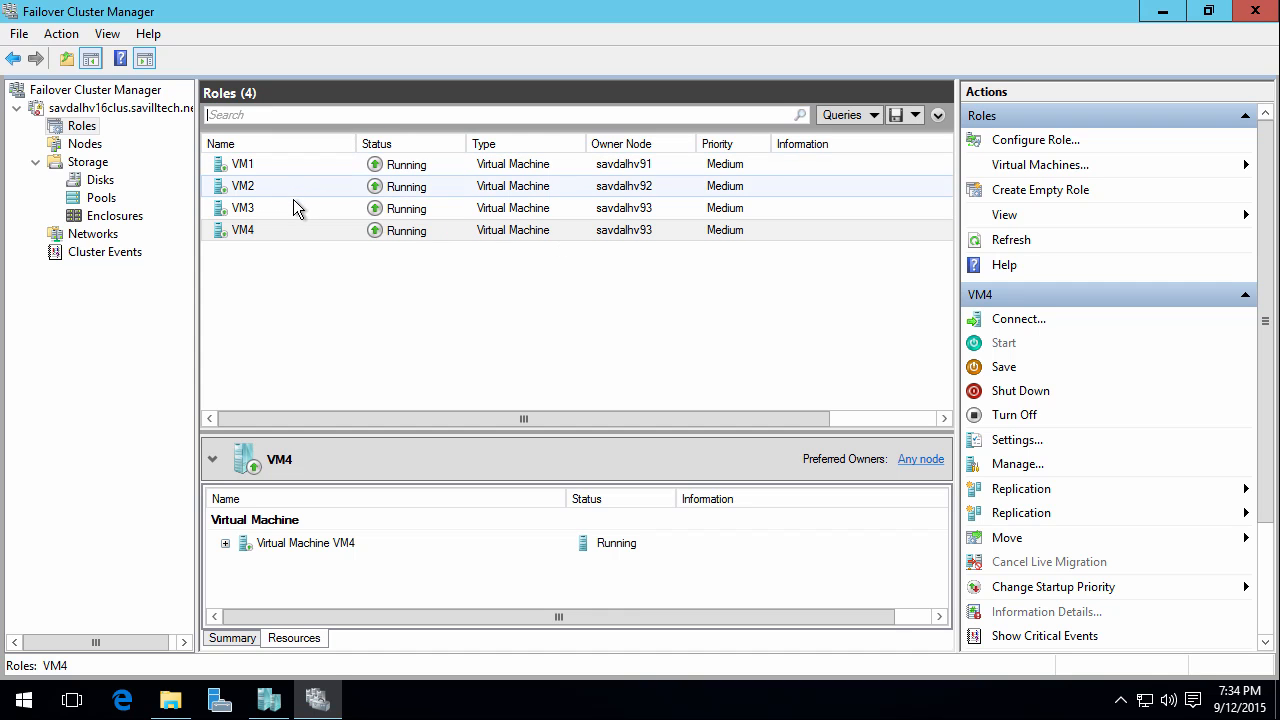
Browse from This PC into C:\ClusterStorage\VMs listing VM1, VM2 and VM3.
click(170, 700)
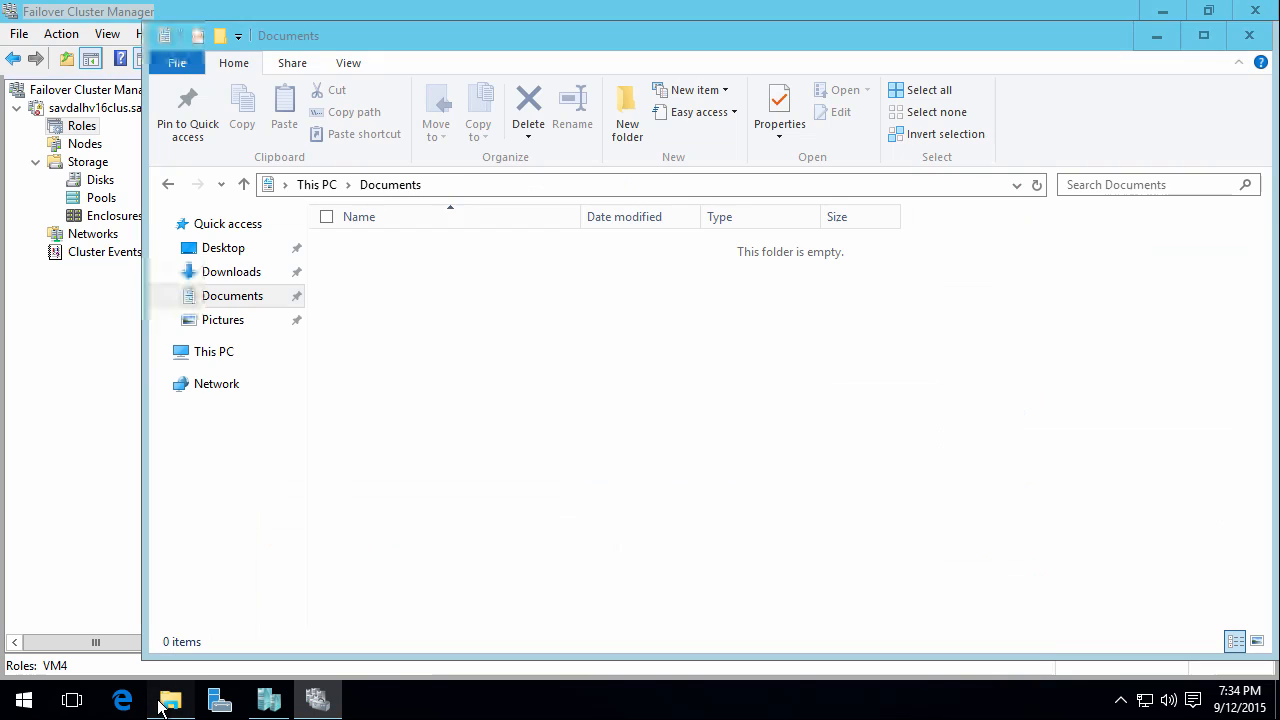
click(212, 352)
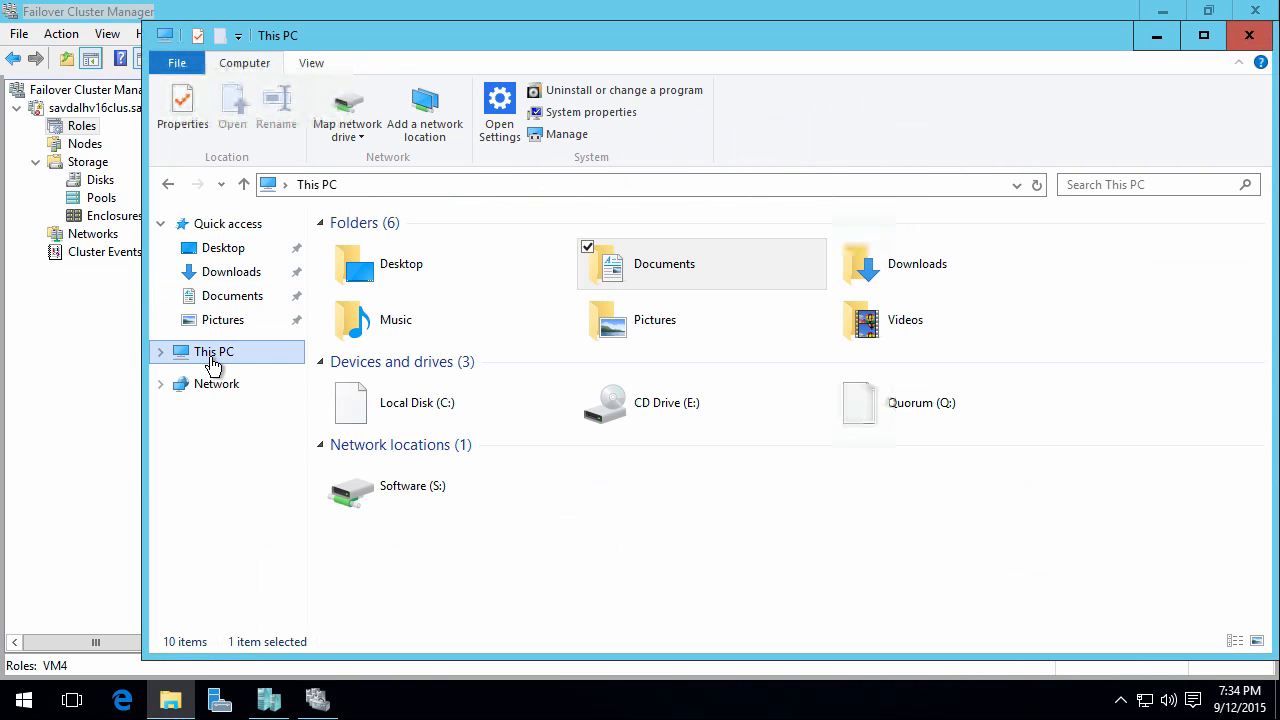
double_click(416, 402)
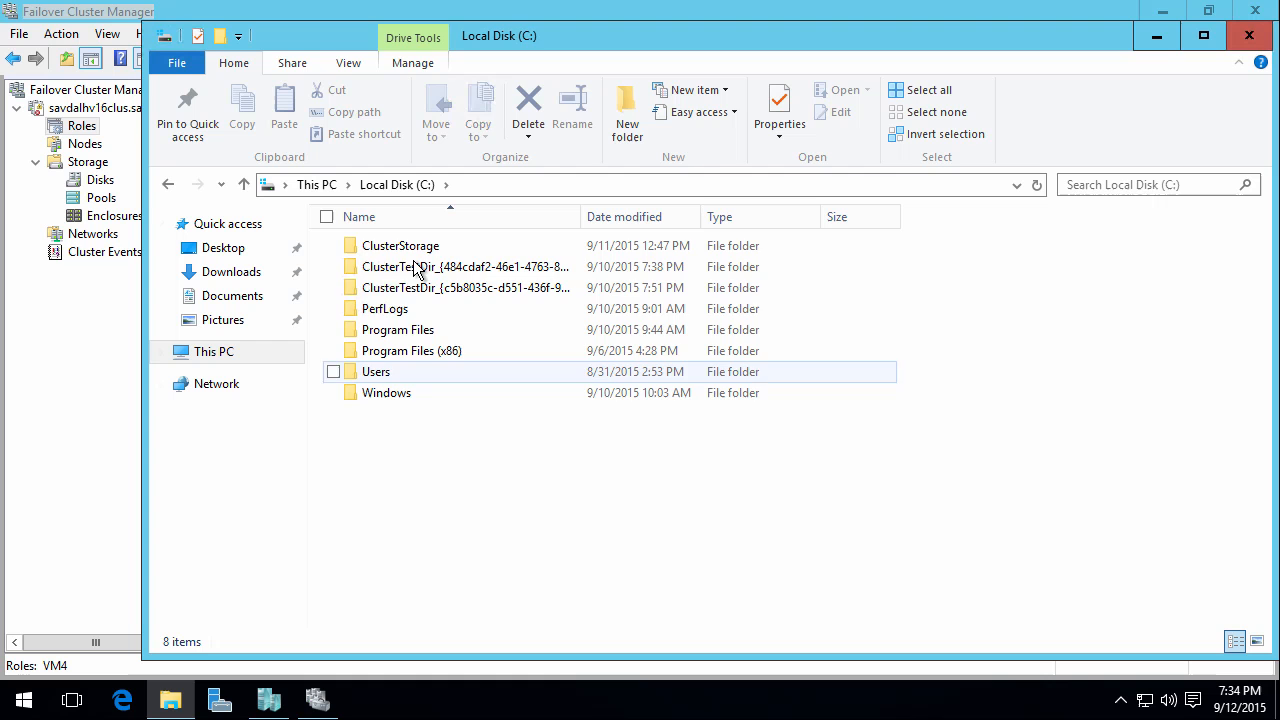
double_click(400, 244)
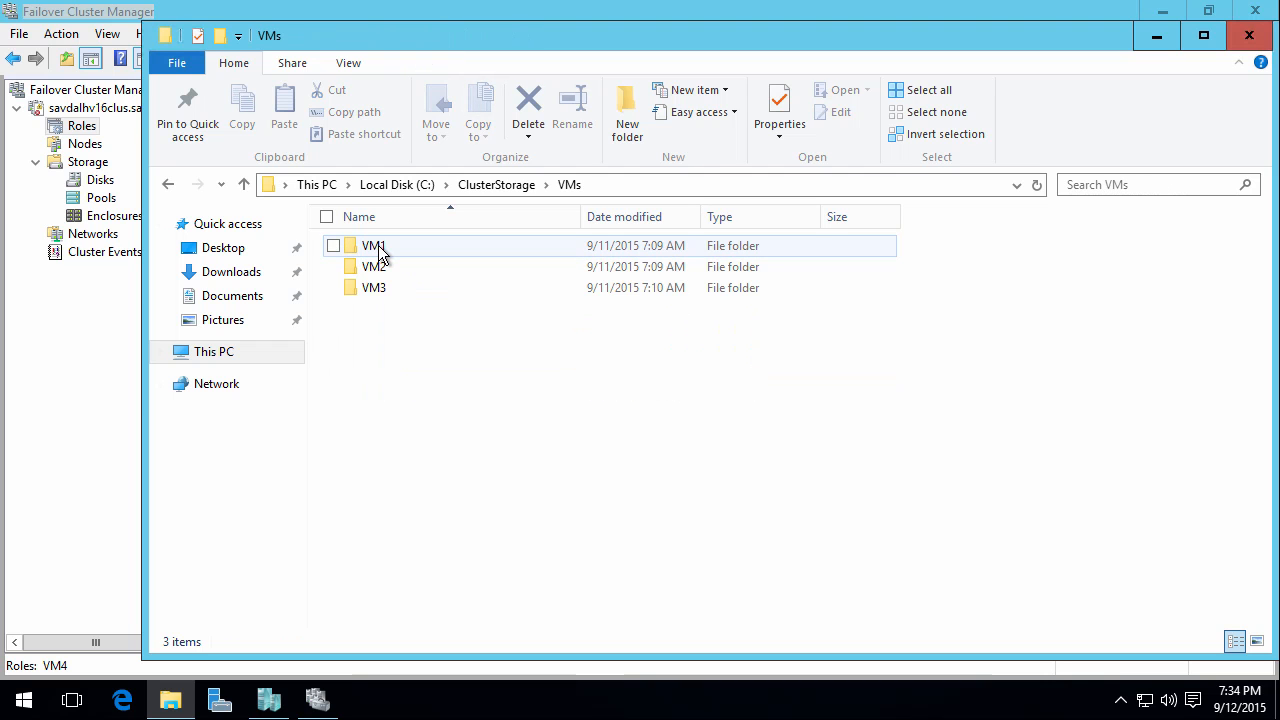
mouse_move(404, 296)
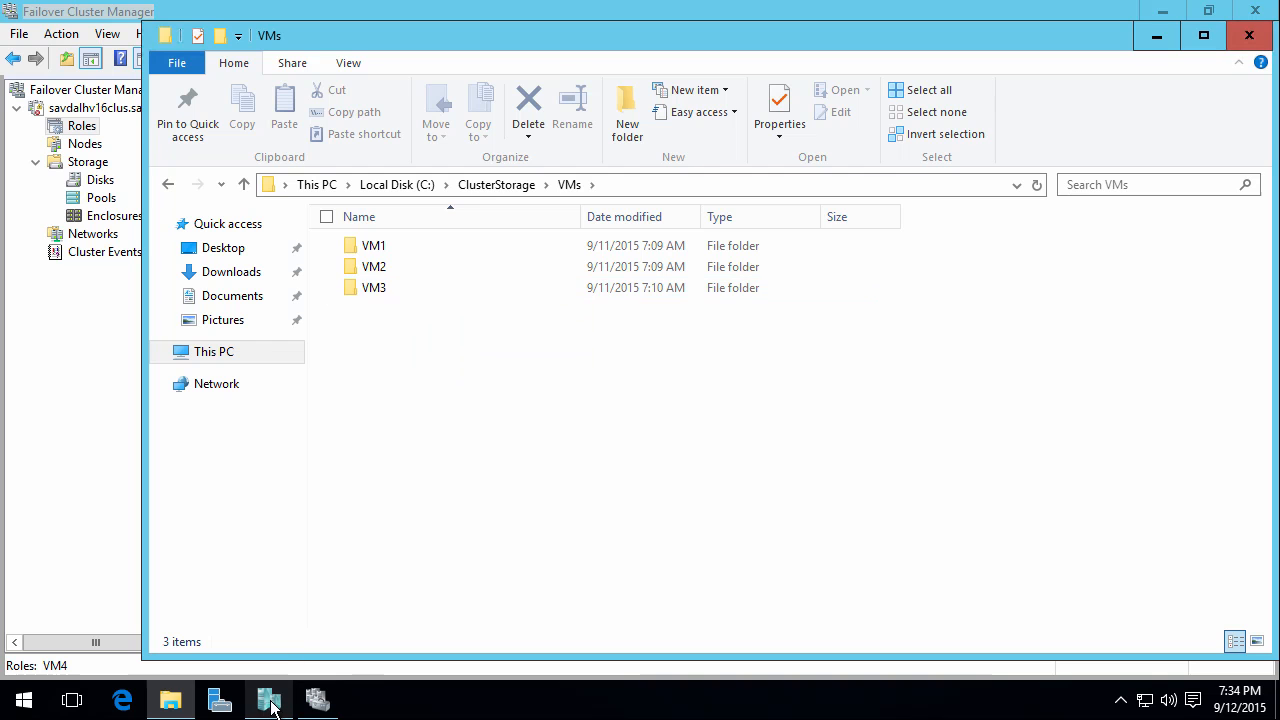
click(268, 700)
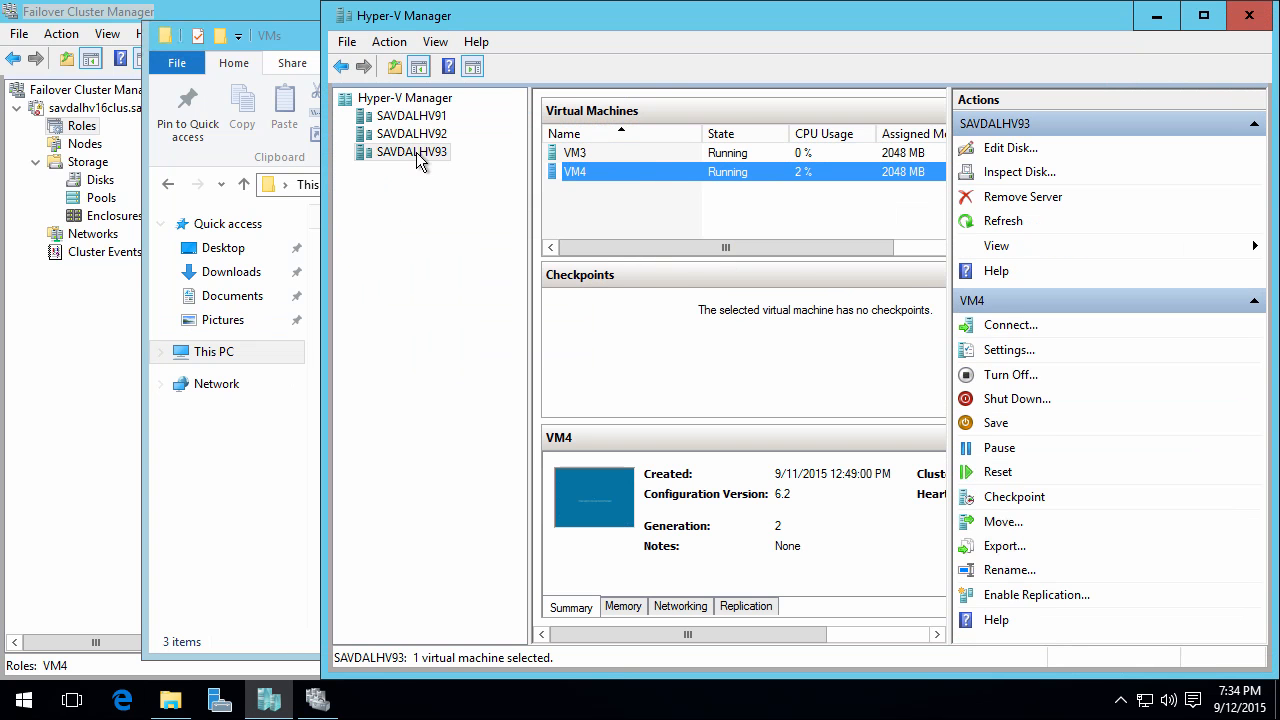
right_click(576, 172)
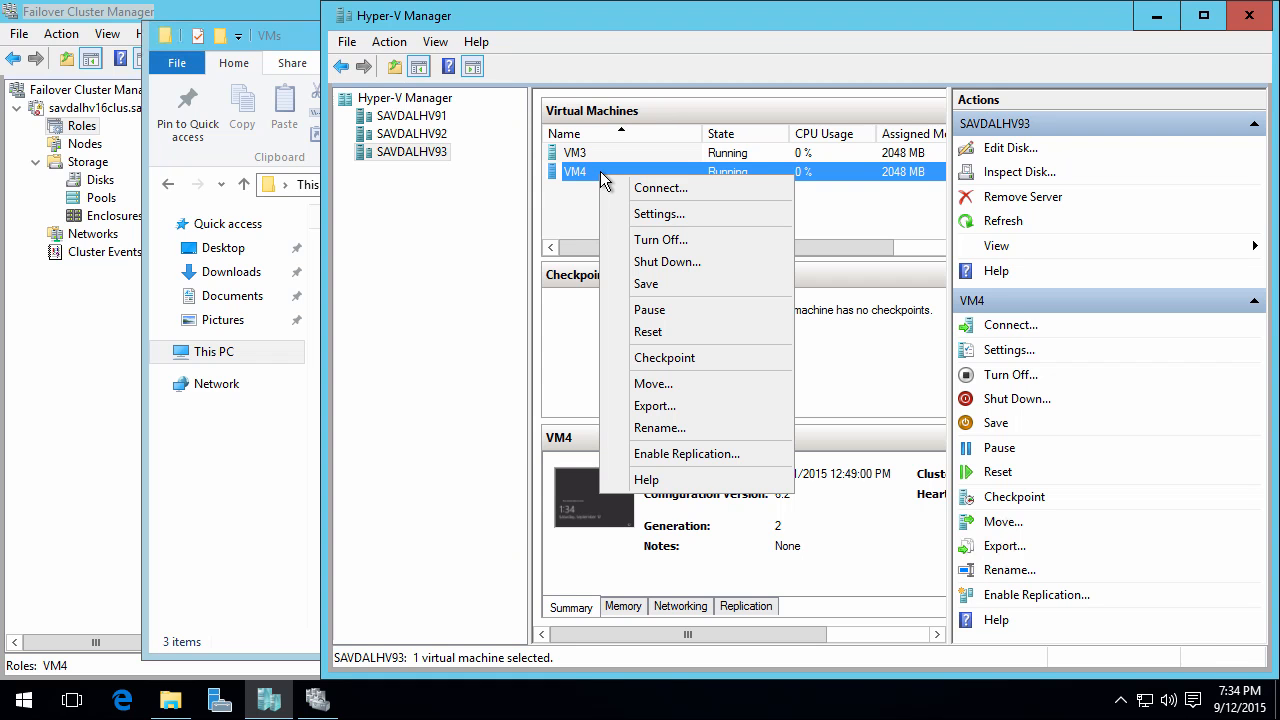
click(660, 212)
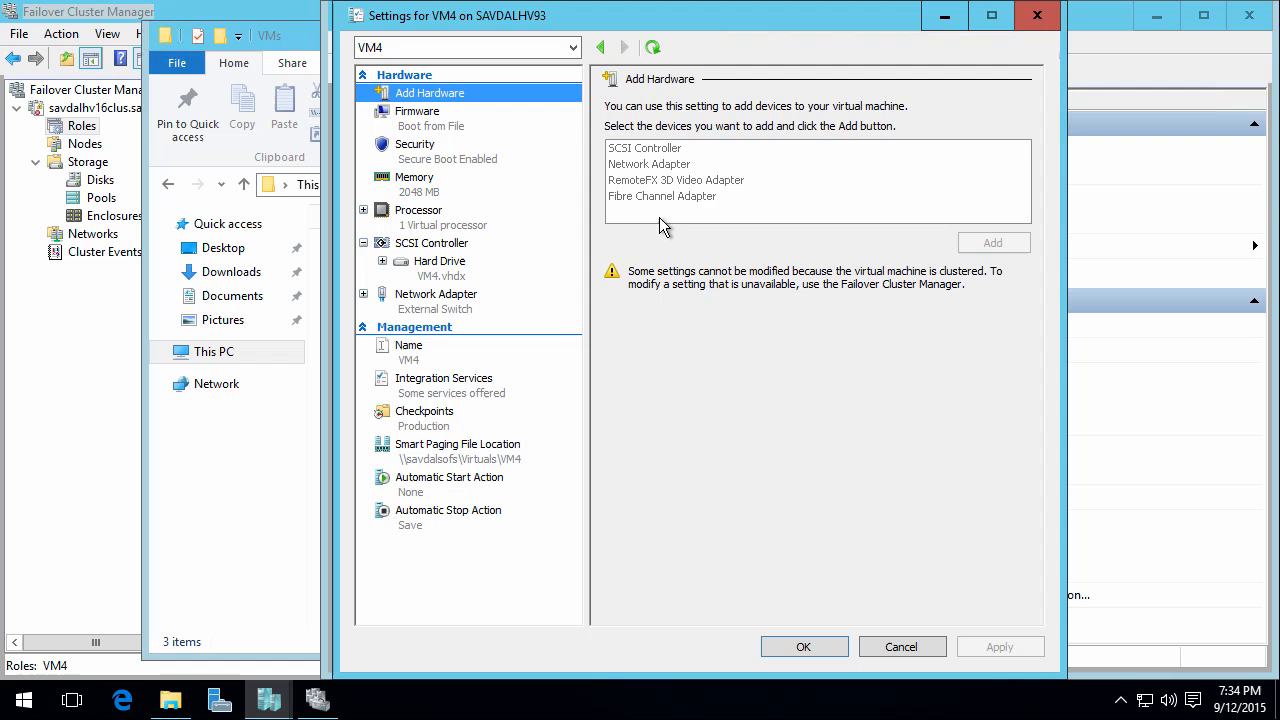
click(440, 260)
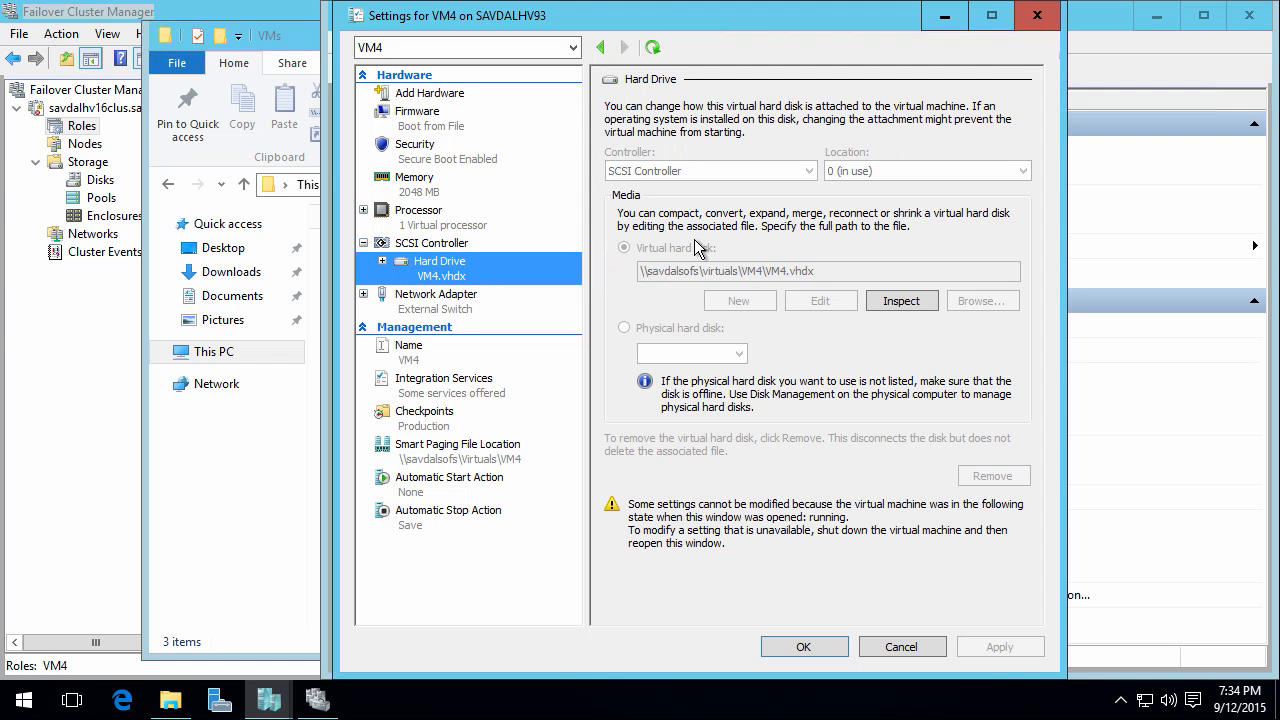
mouse_move(956, 672)
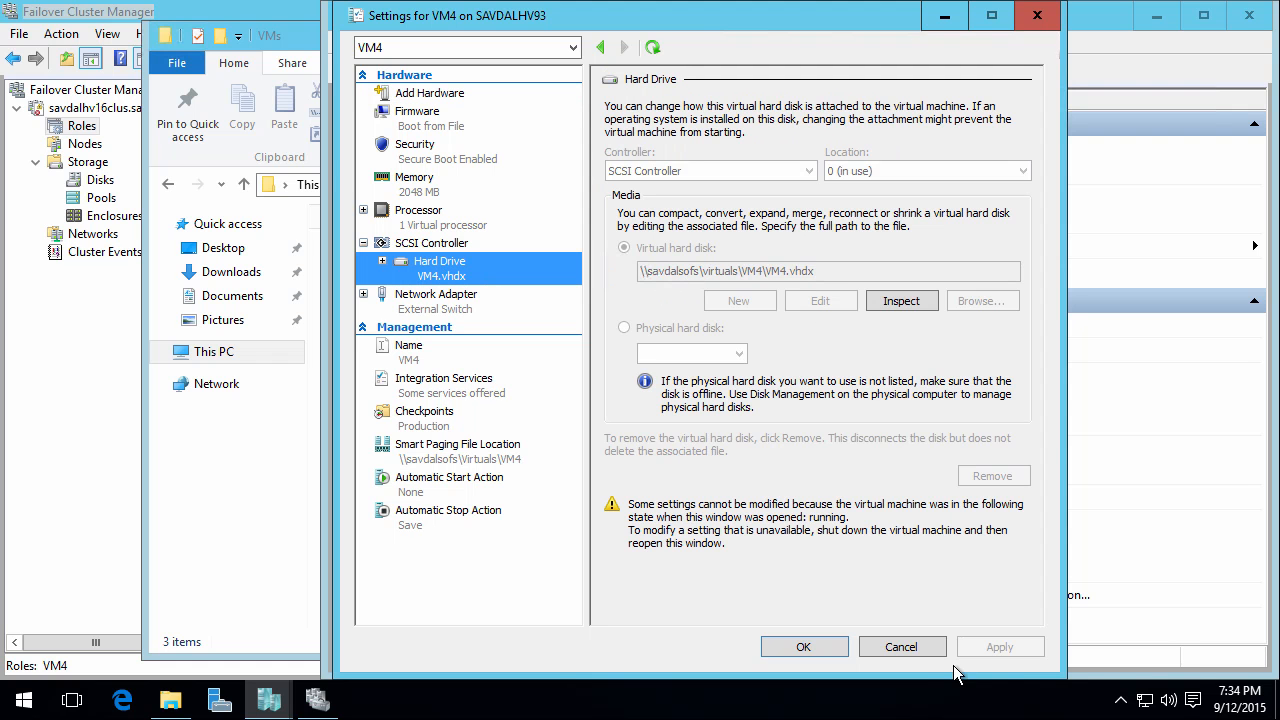
click(900, 646)
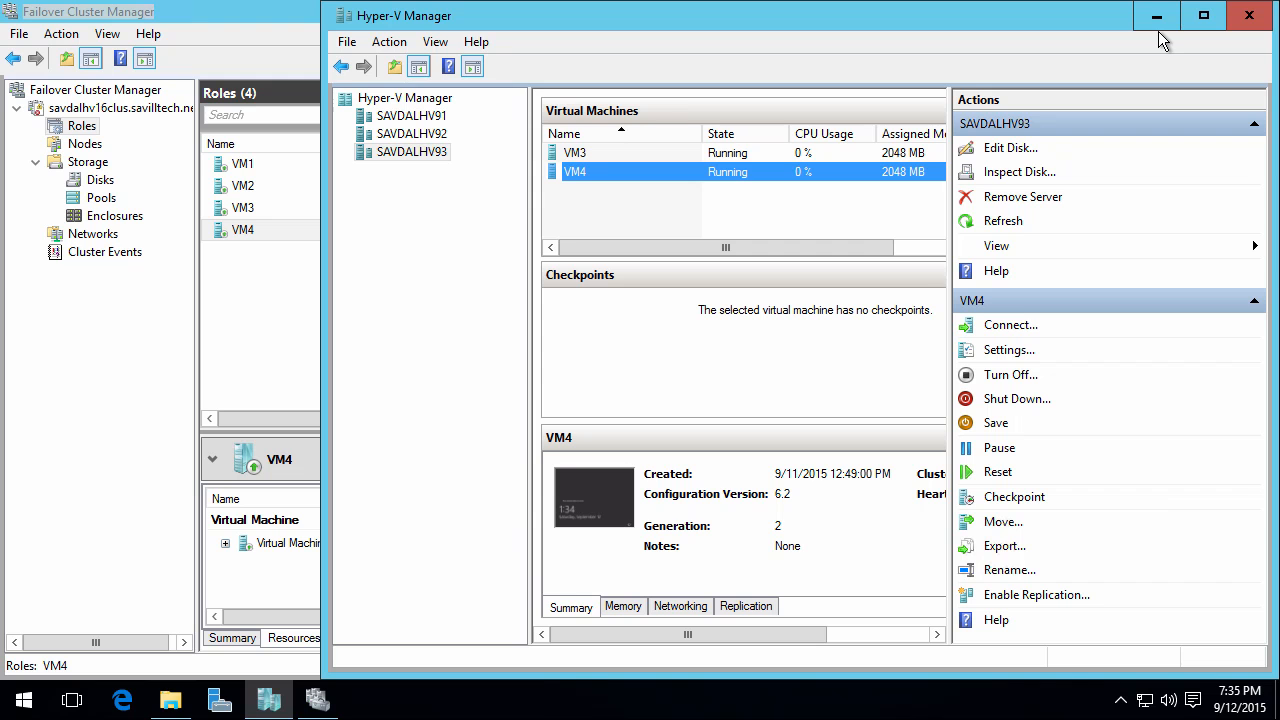
mouse_move(262, 20)
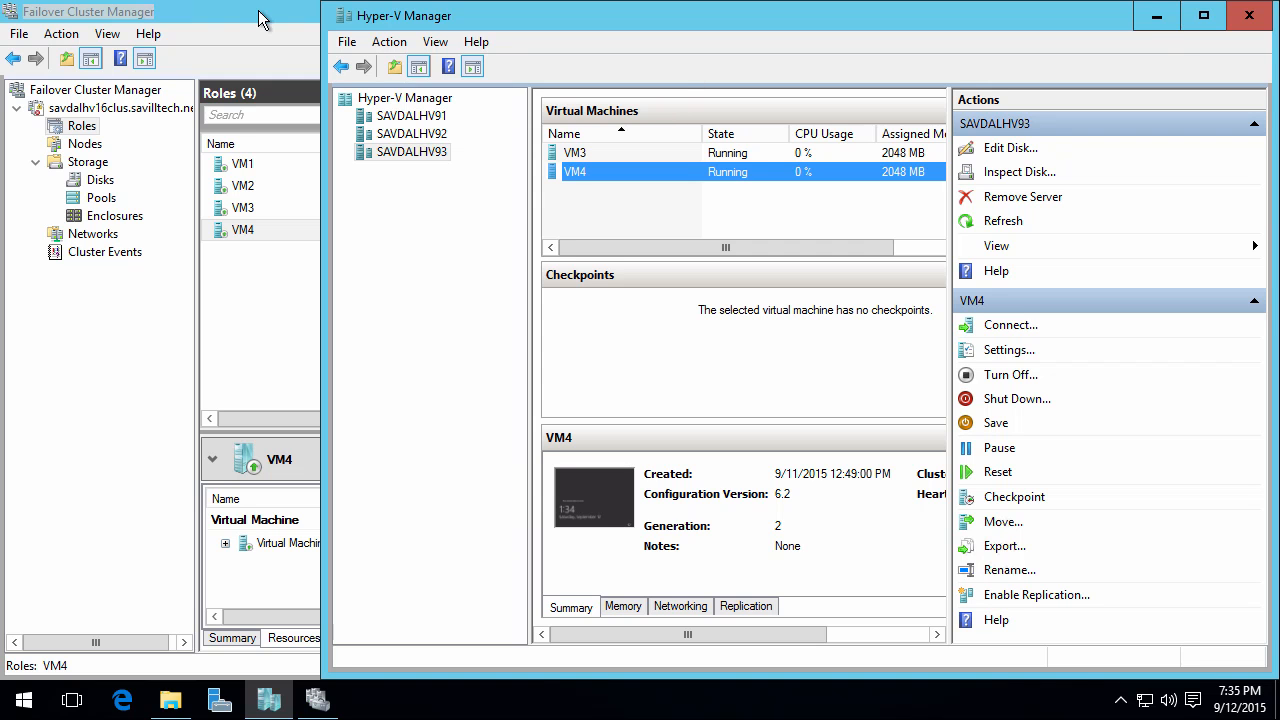
Bring Failover Cluster Manager forward on the Nodes list with all three nodes up.
click(84, 144)
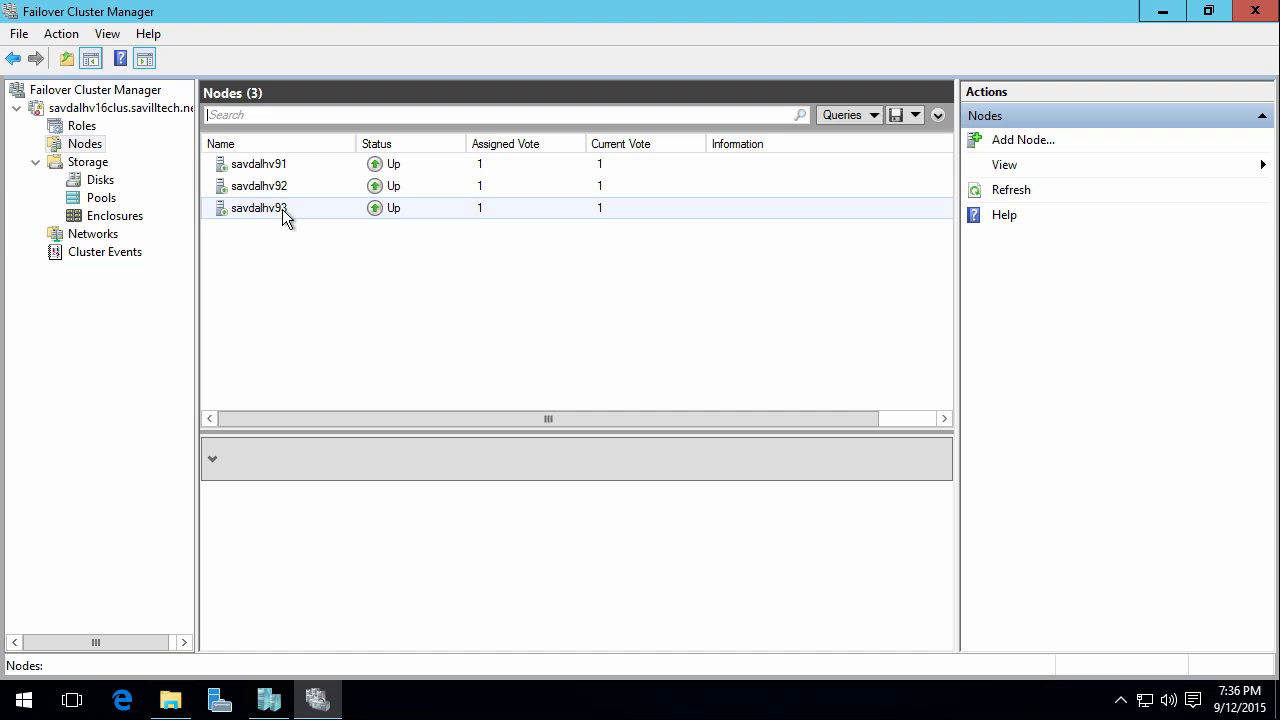
Show the Roles list and select VM4 to display its running resource details.
click(82, 124)
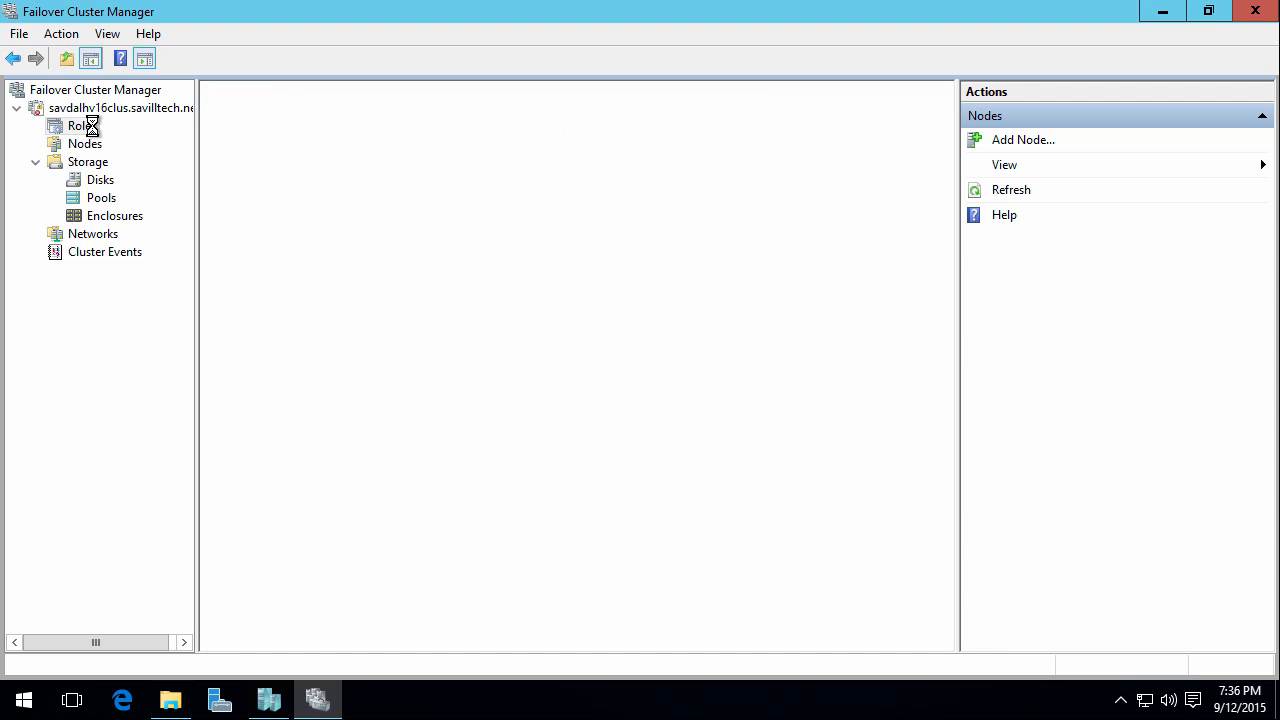
click(80, 124)
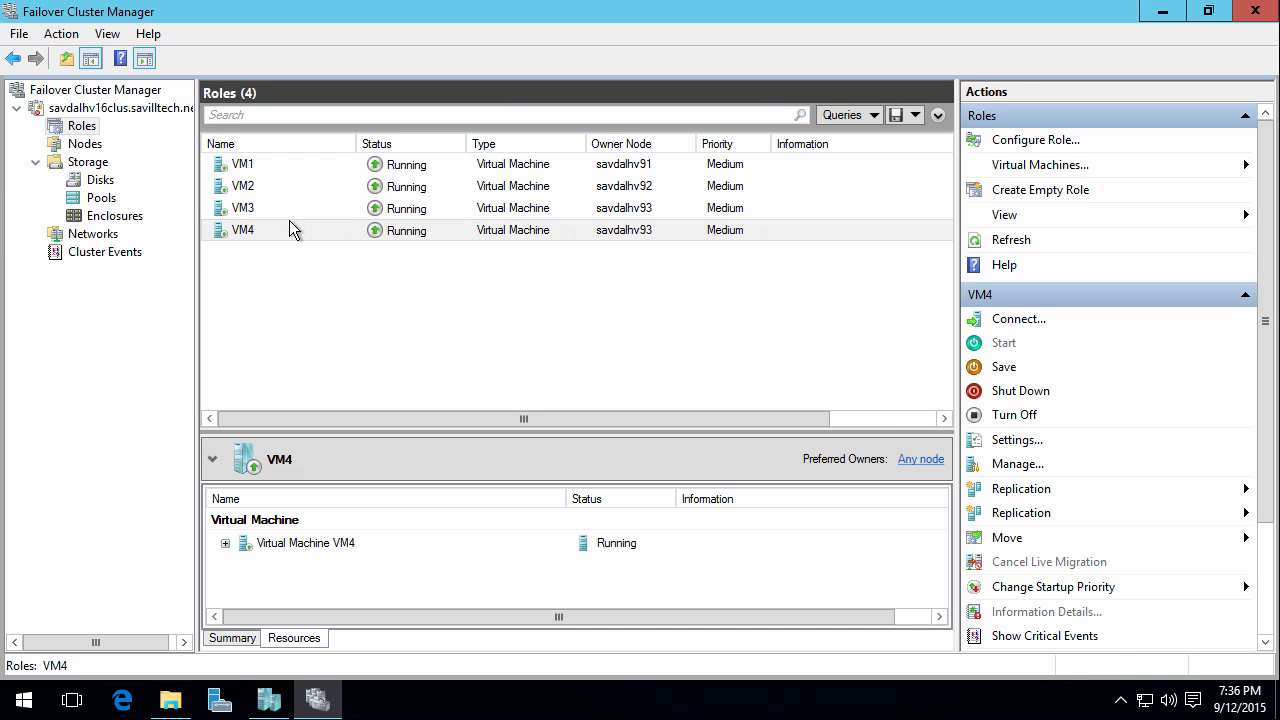
mouse_move(300, 248)
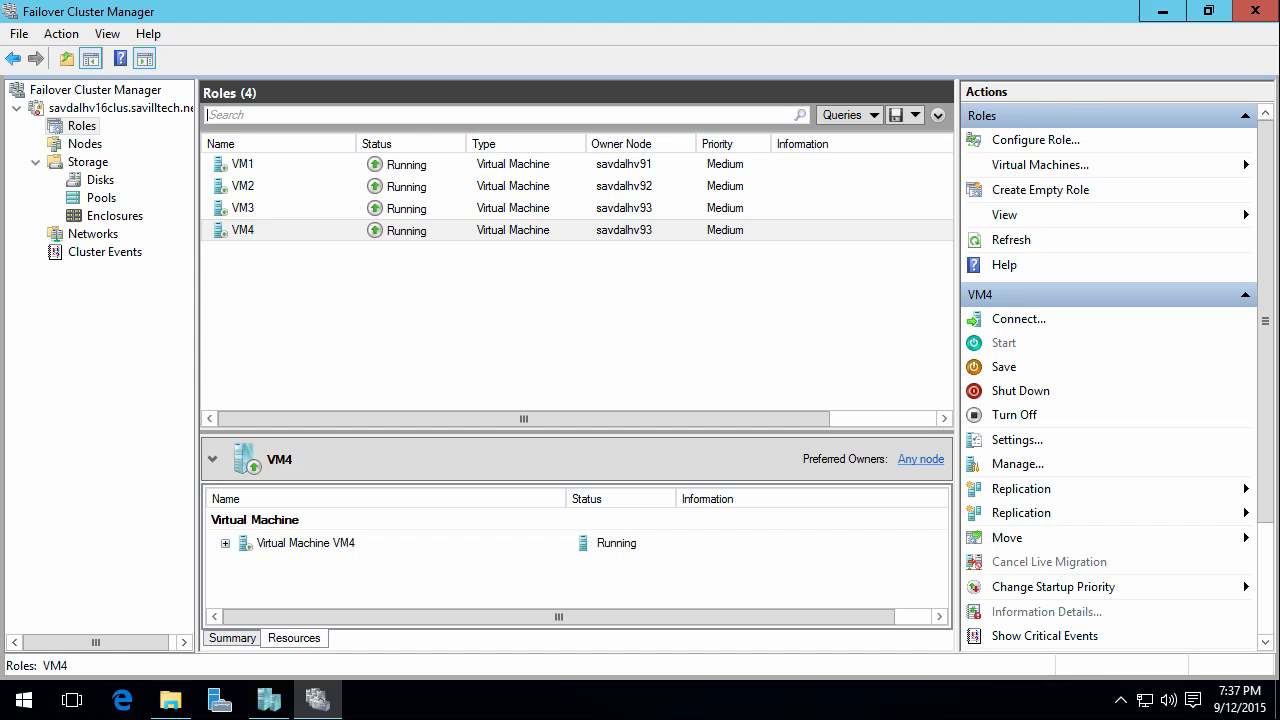
In Task Manager's Details list, select clussvc.exe on SAVDALHV93 and bring up its actions to end it.
click(84, 144)
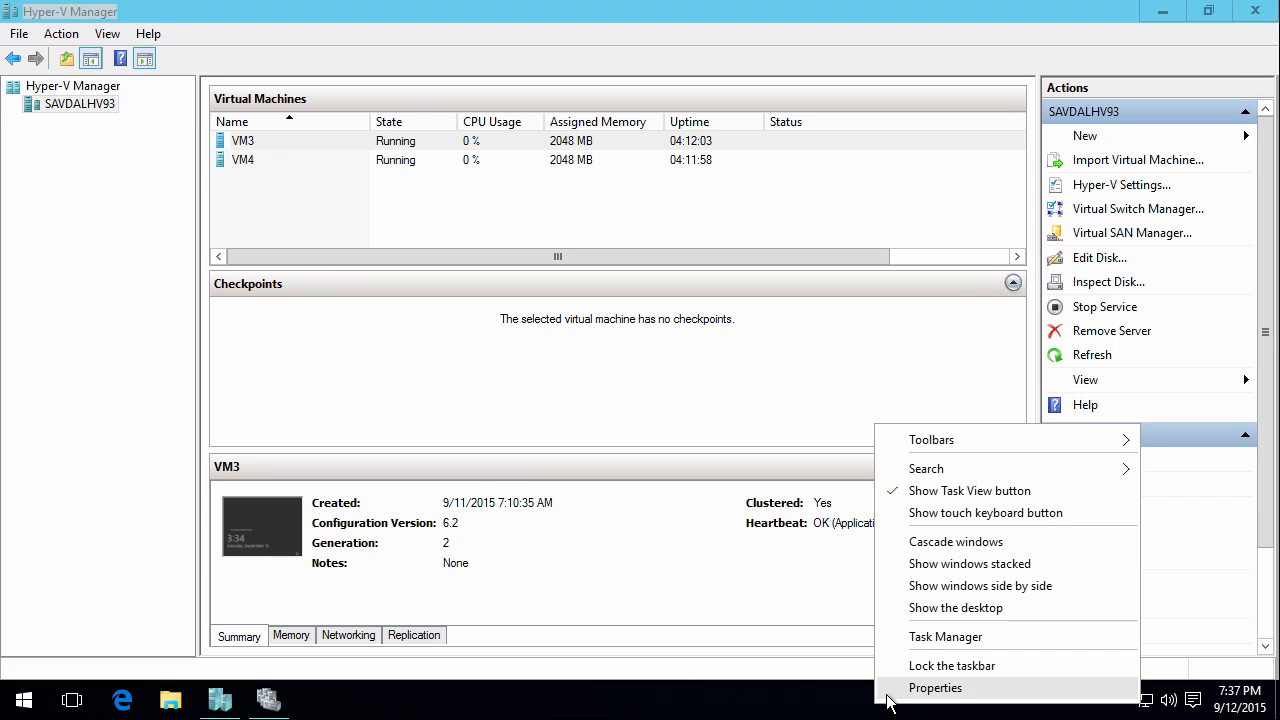
click(944, 636)
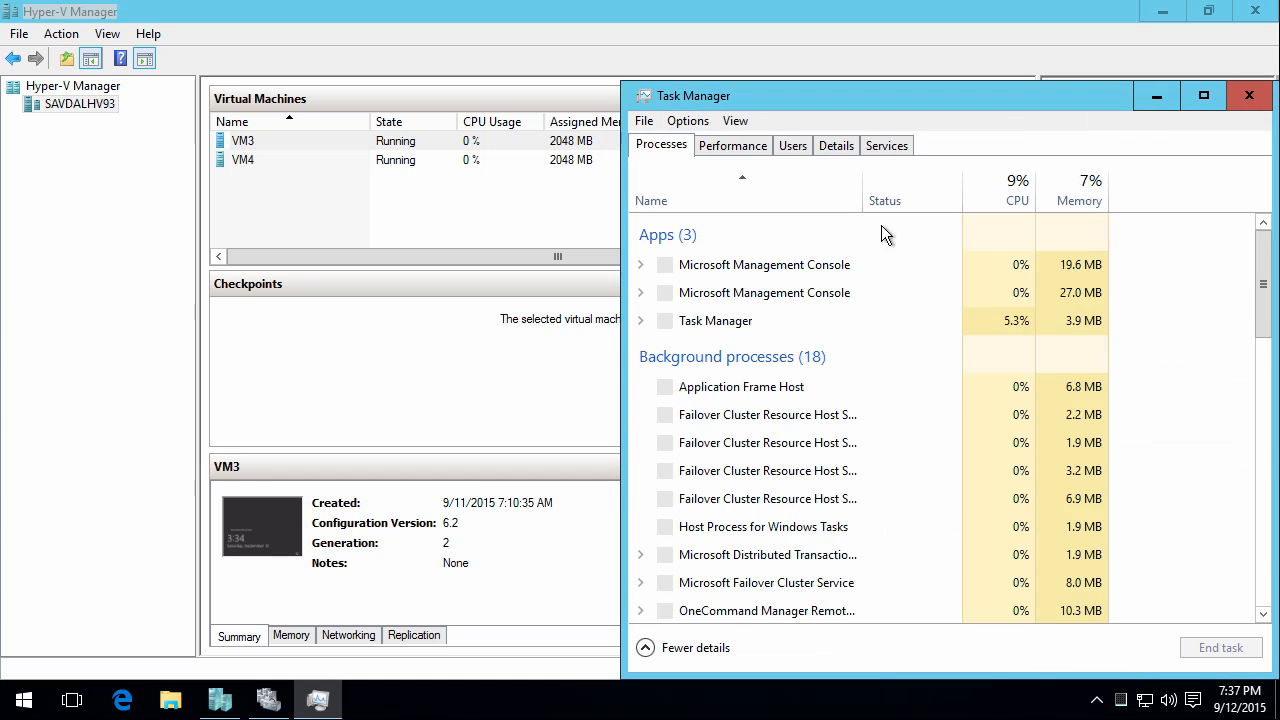
click(836, 144)
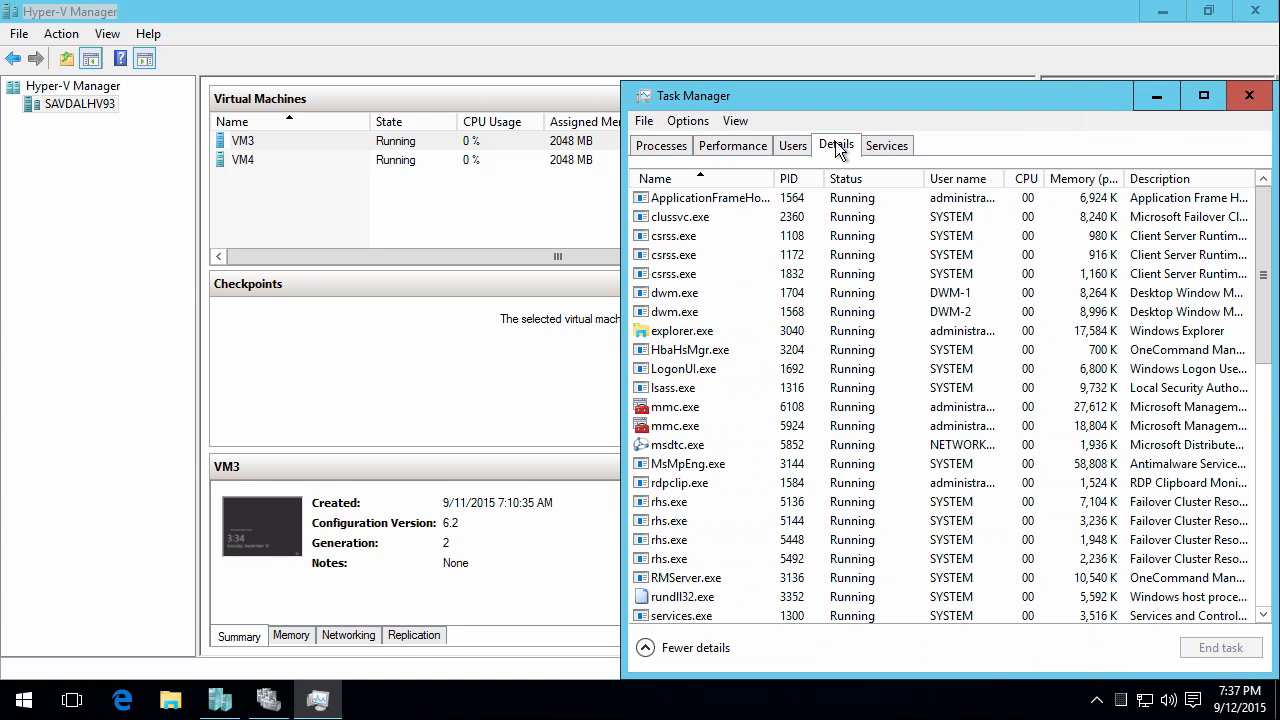
click(680, 216)
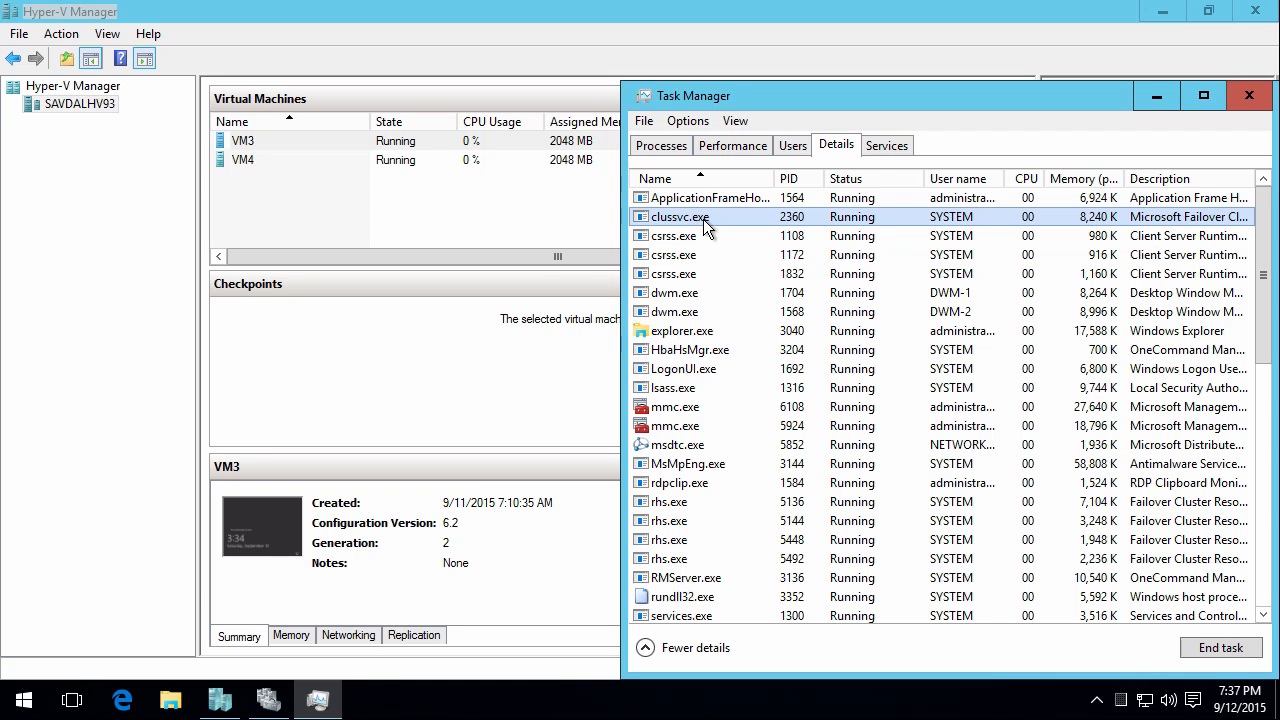
right_click(680, 216)
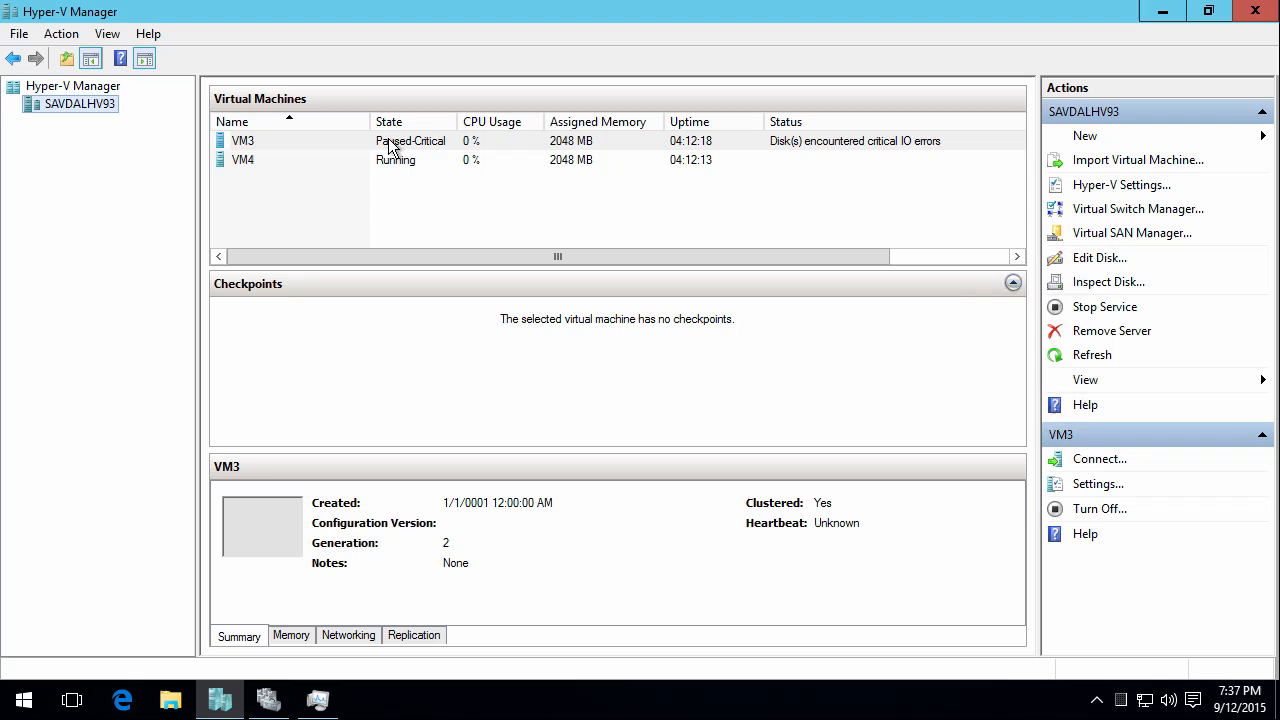
mouse_move(430, 148)
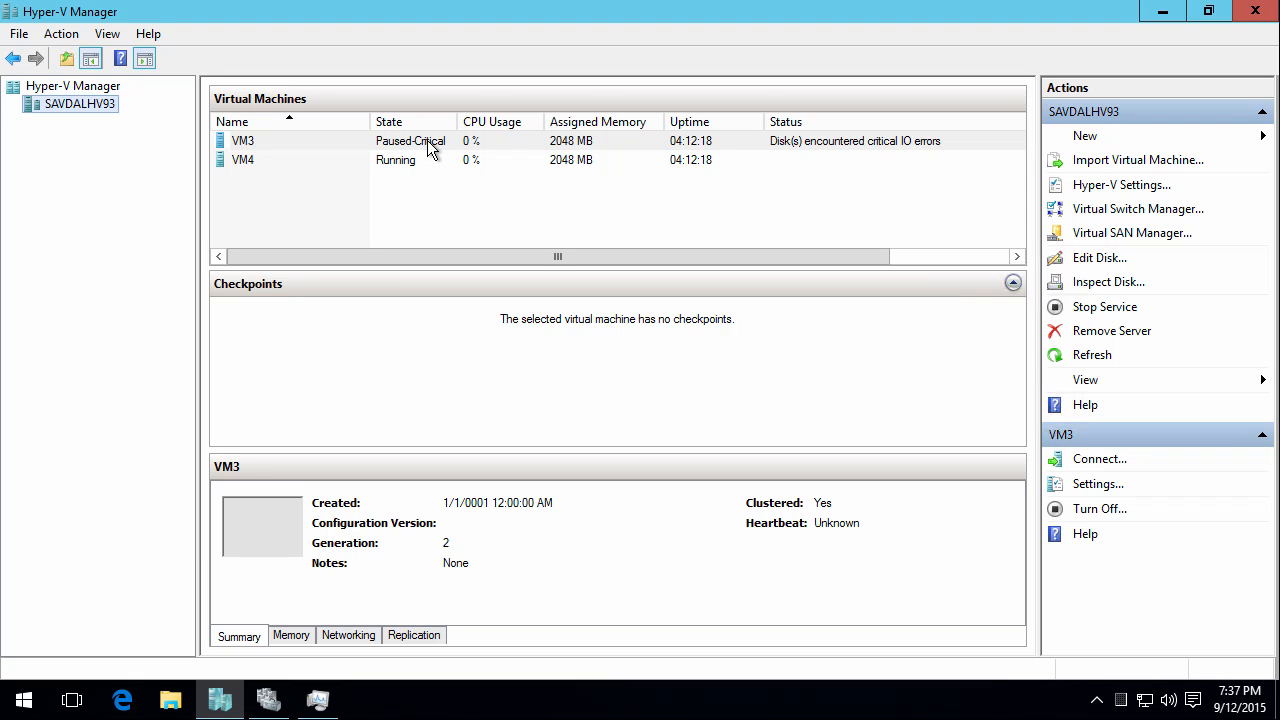
mouse_move(288, 676)
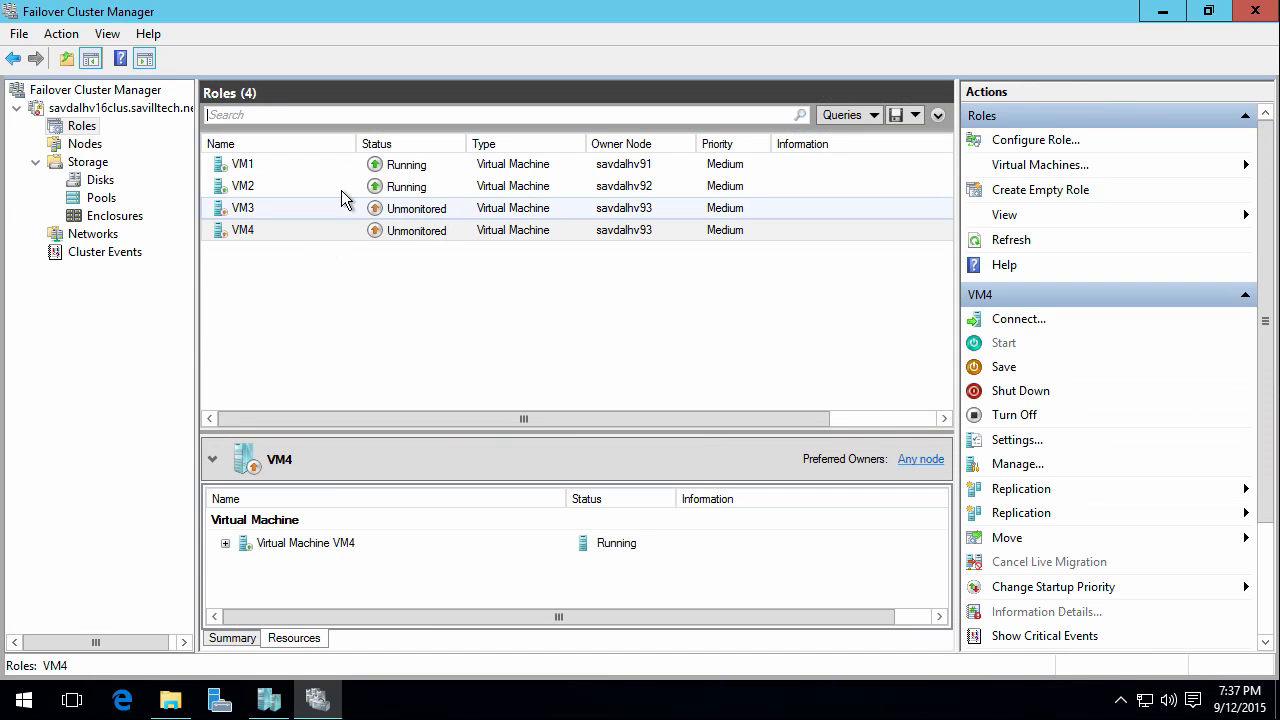
View the Nodes list with savdalhv93 Isolated, then switch to Hyper-V Manager showing VM3 Paused-Critical.
click(84, 144)
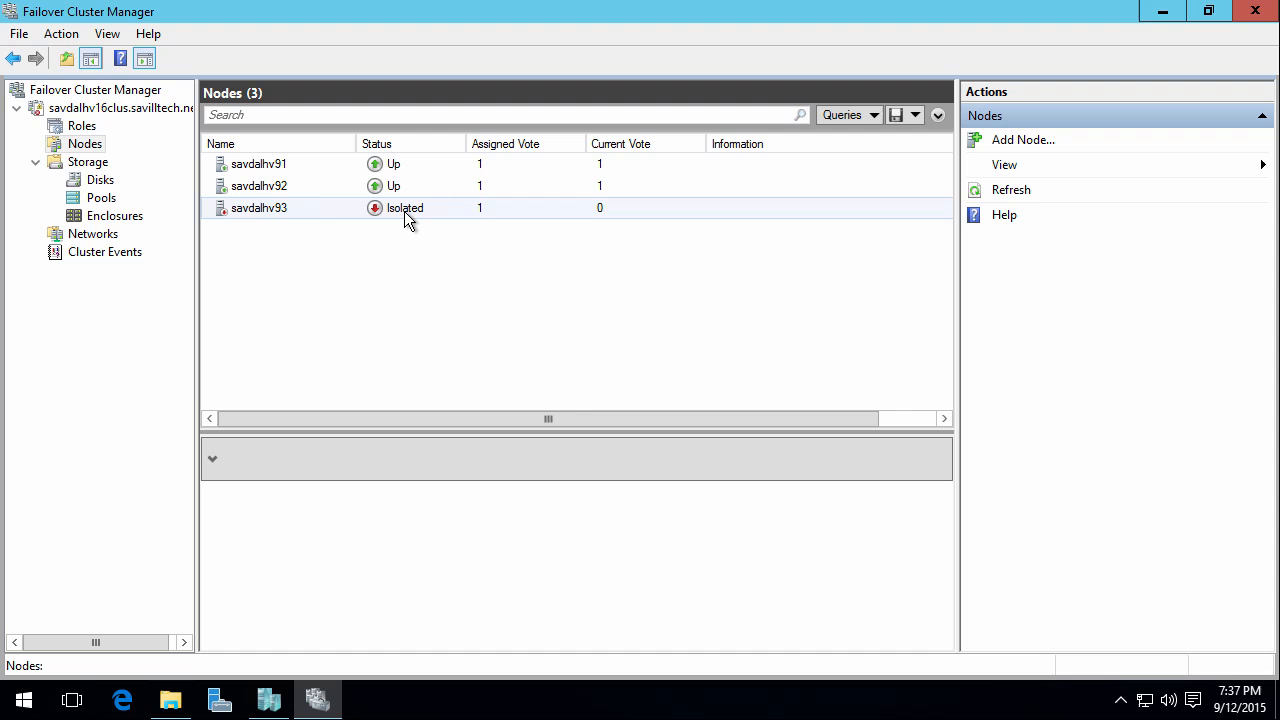
click(82, 124)
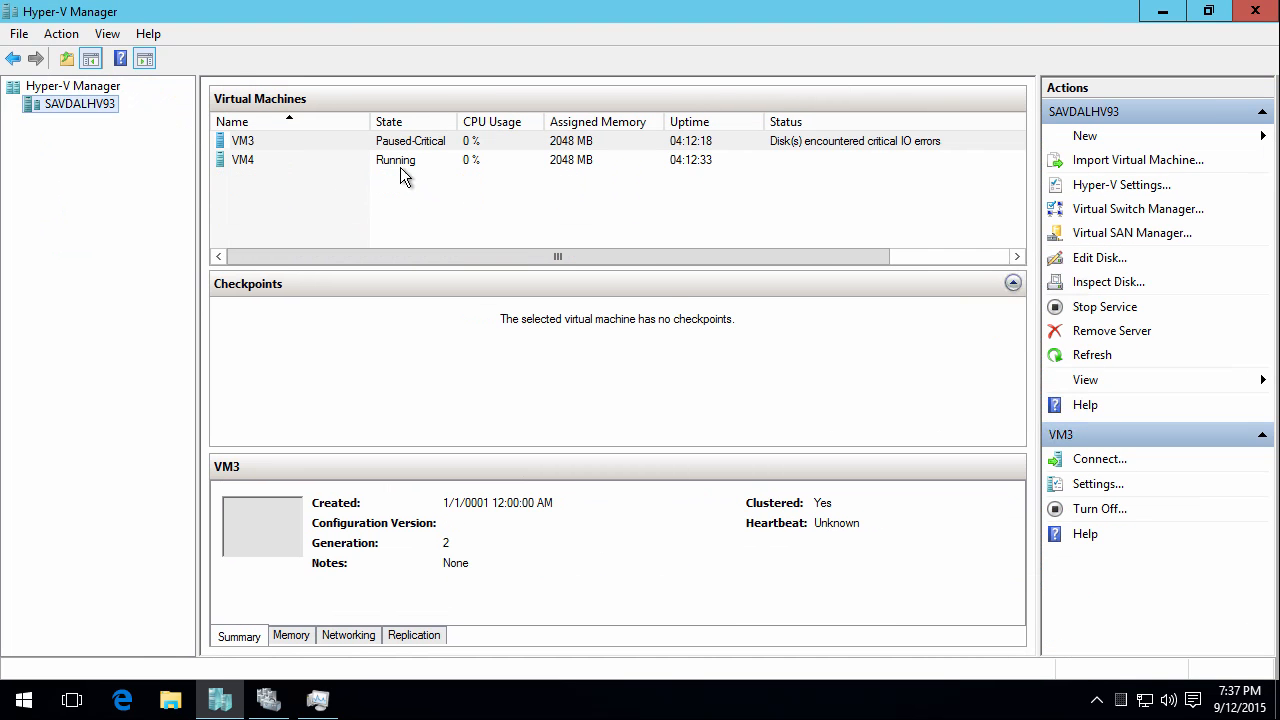
mouse_move(416, 172)
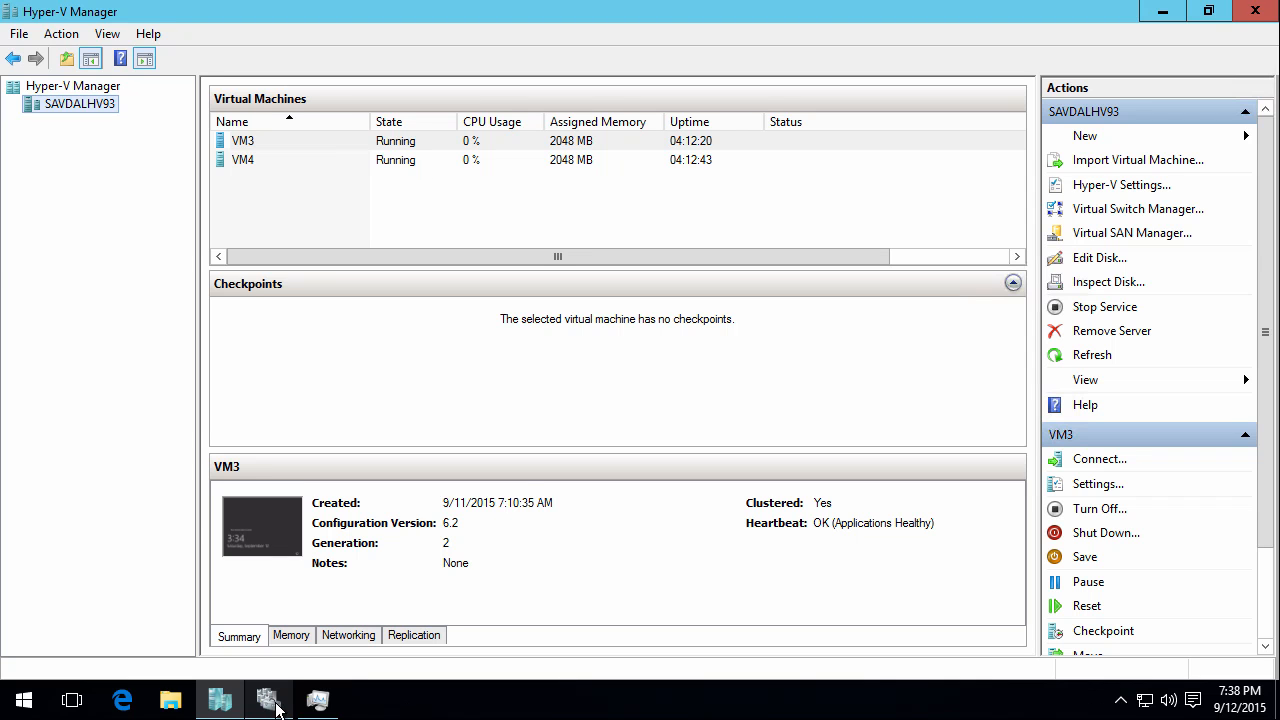
mouse_move(424, 146)
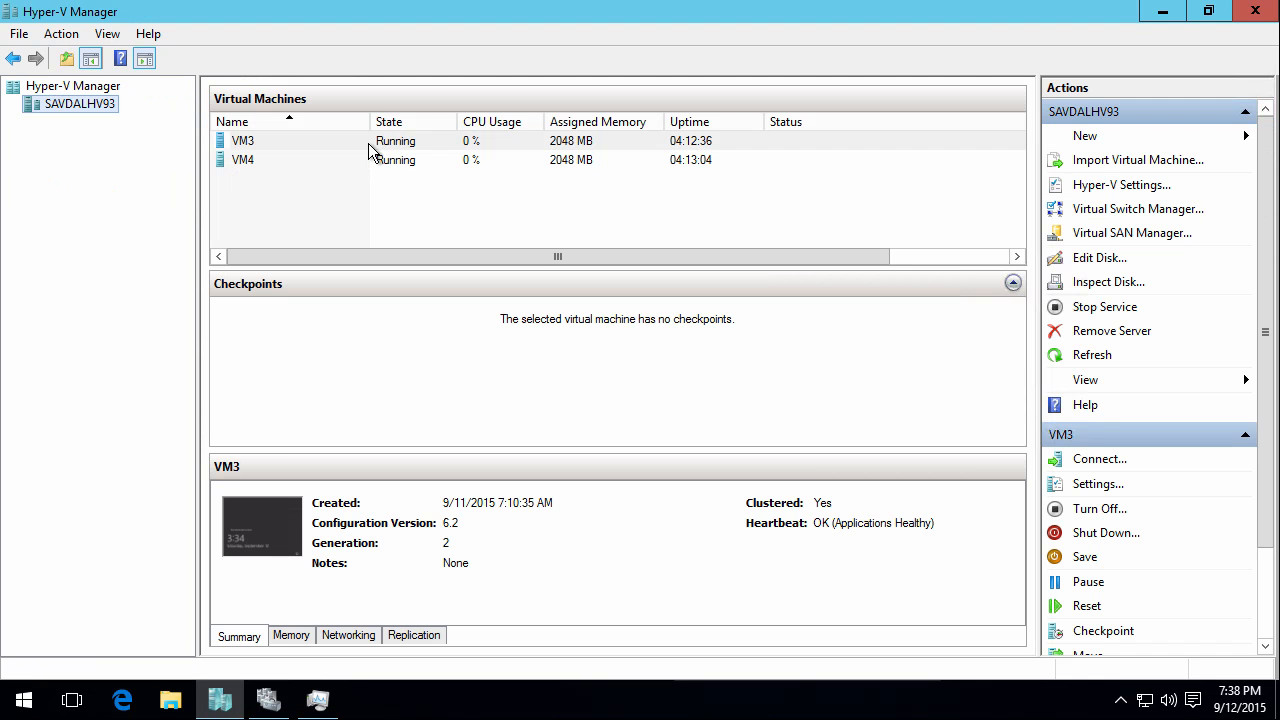
mouse_move(412, 148)
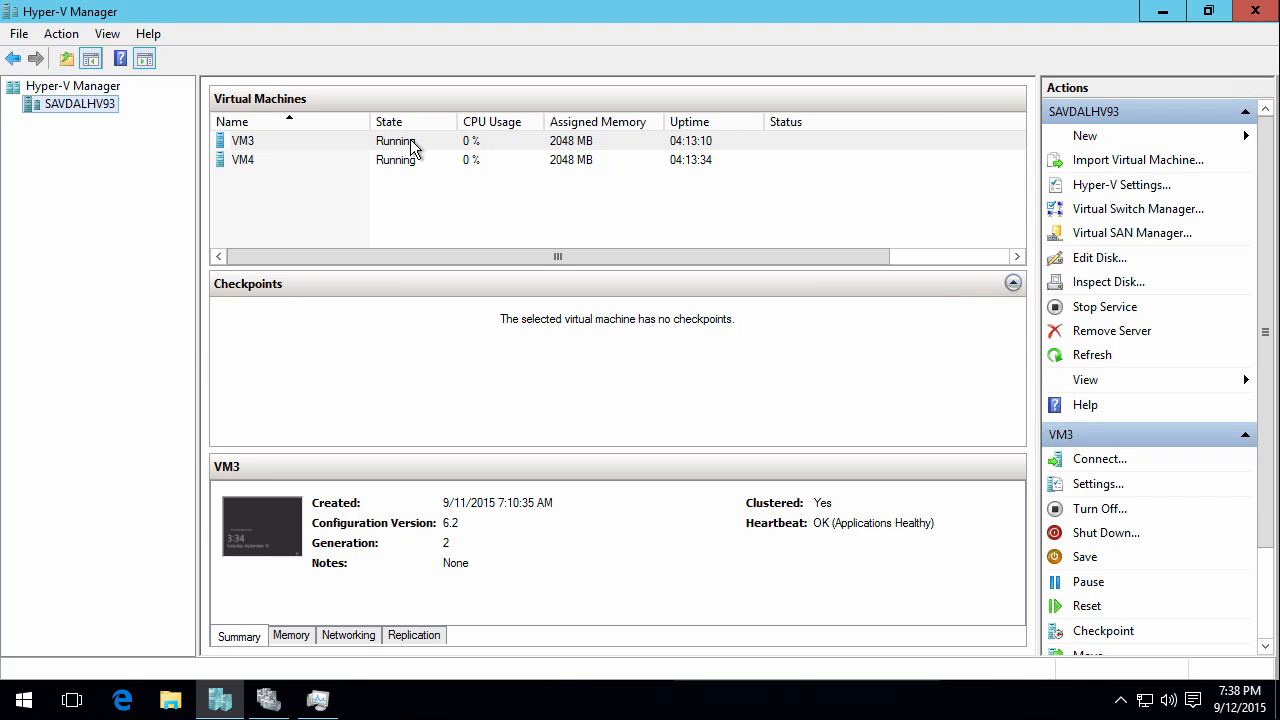
mouse_move(416, 168)
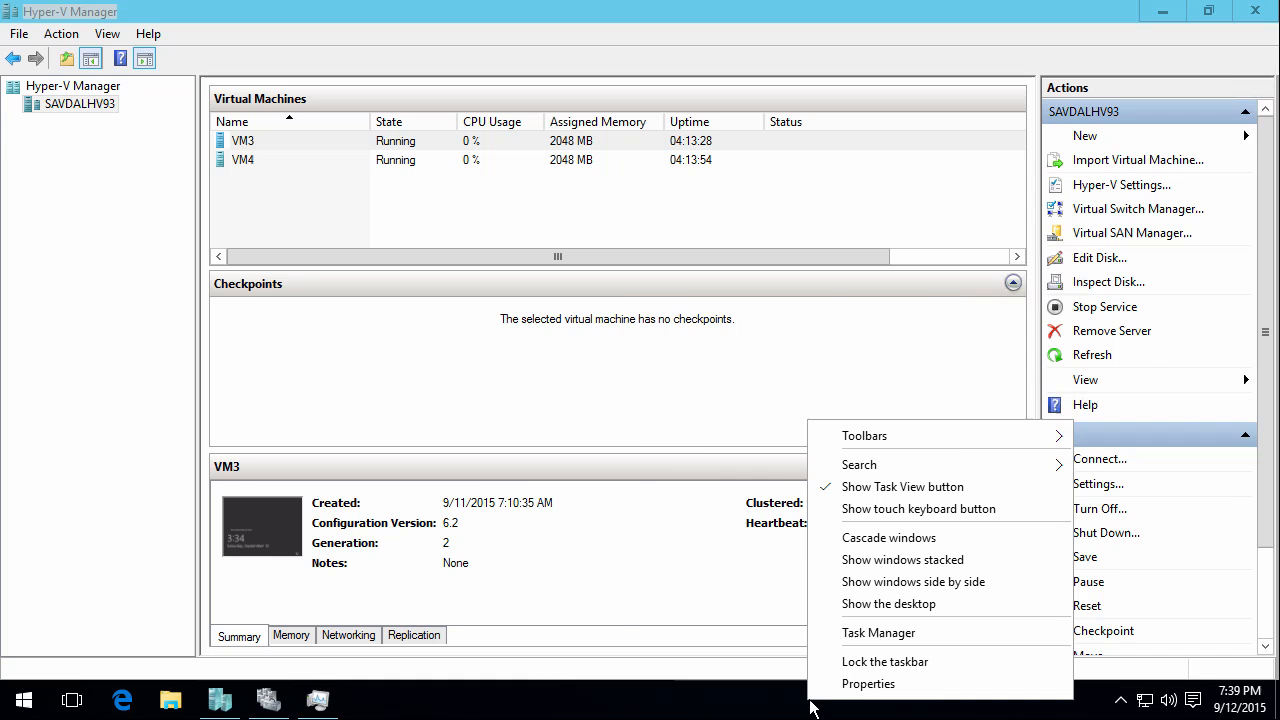
End the clussvc.exe process from Task Manager and confirm killing it.
click(878, 632)
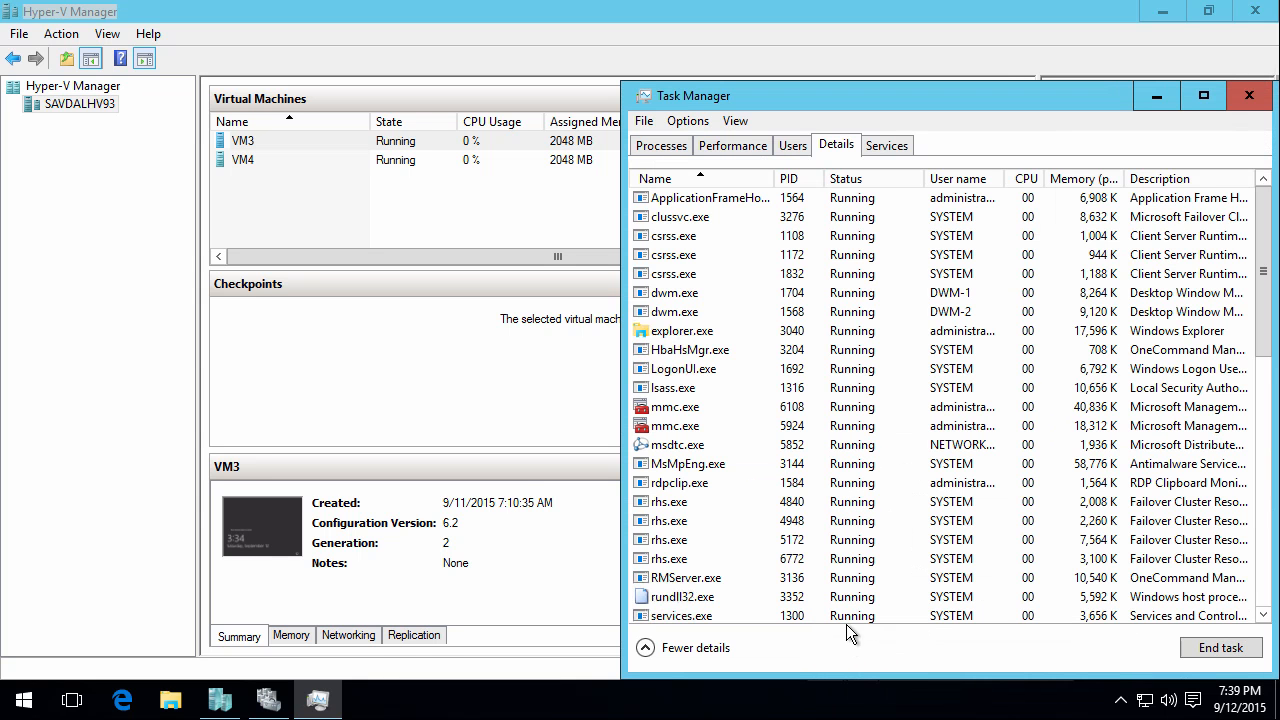
click(680, 216)
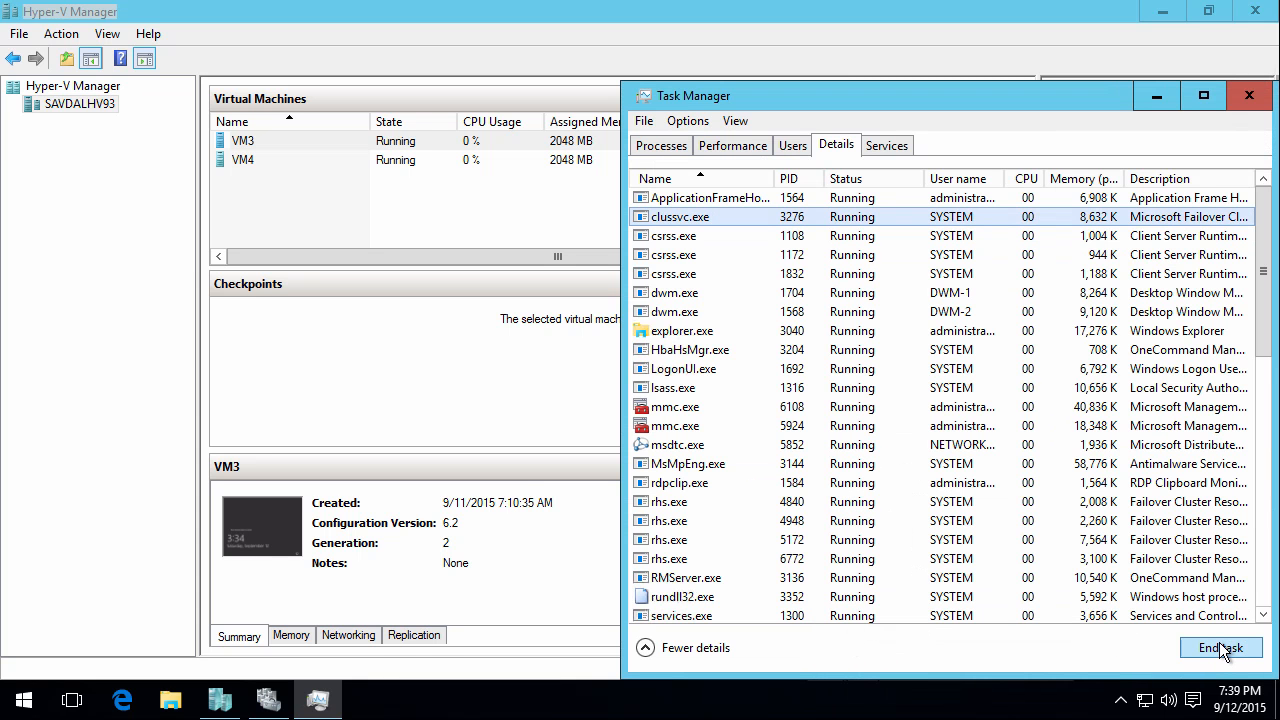
click(1220, 648)
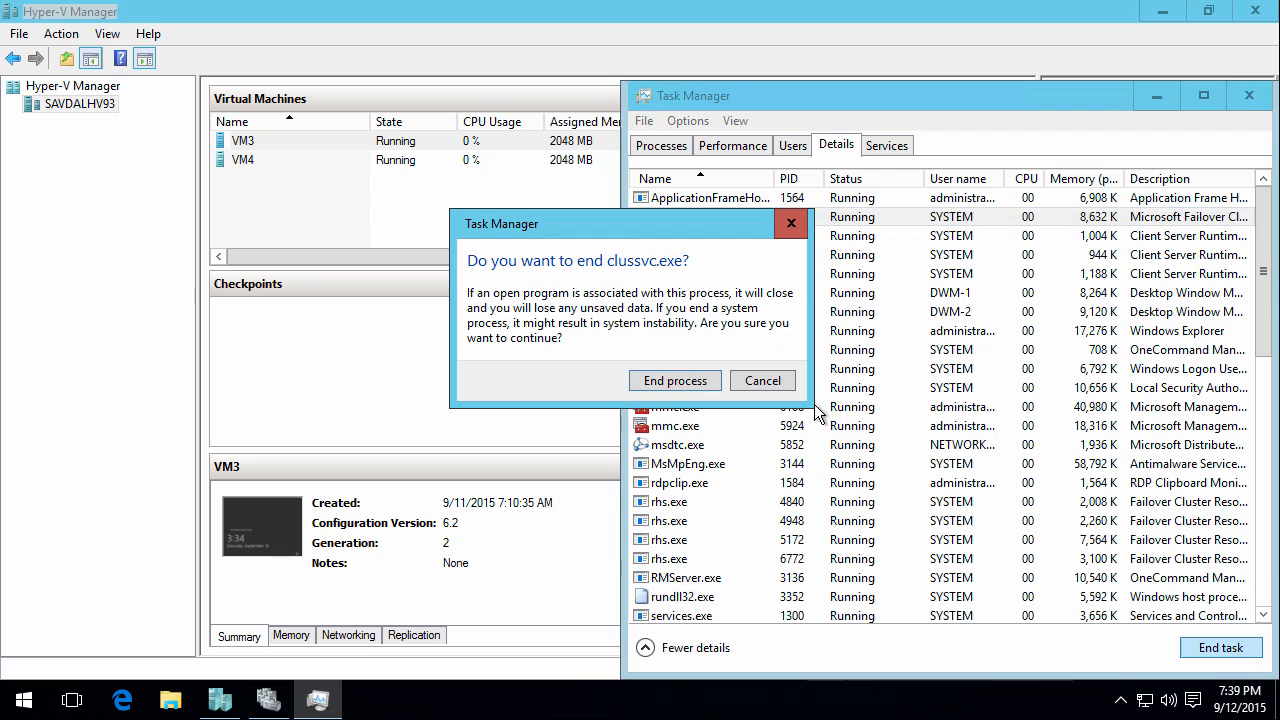
click(674, 380)
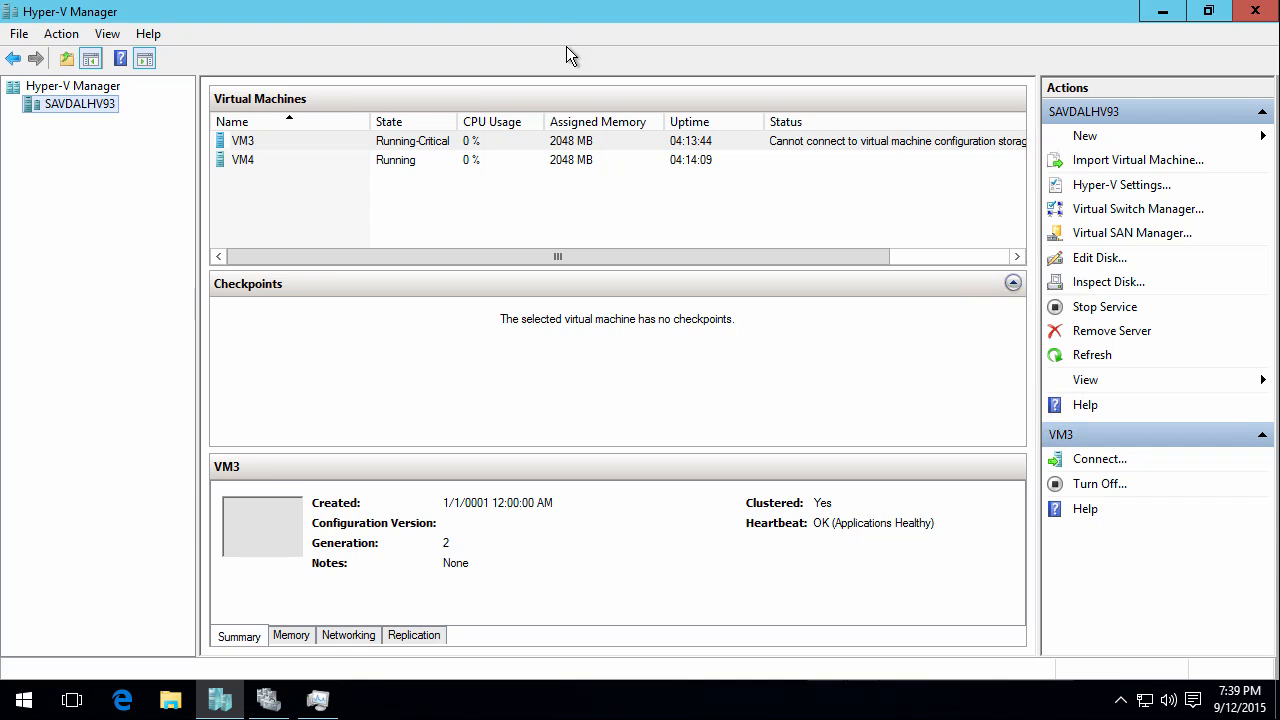
mouse_move(520, 56)
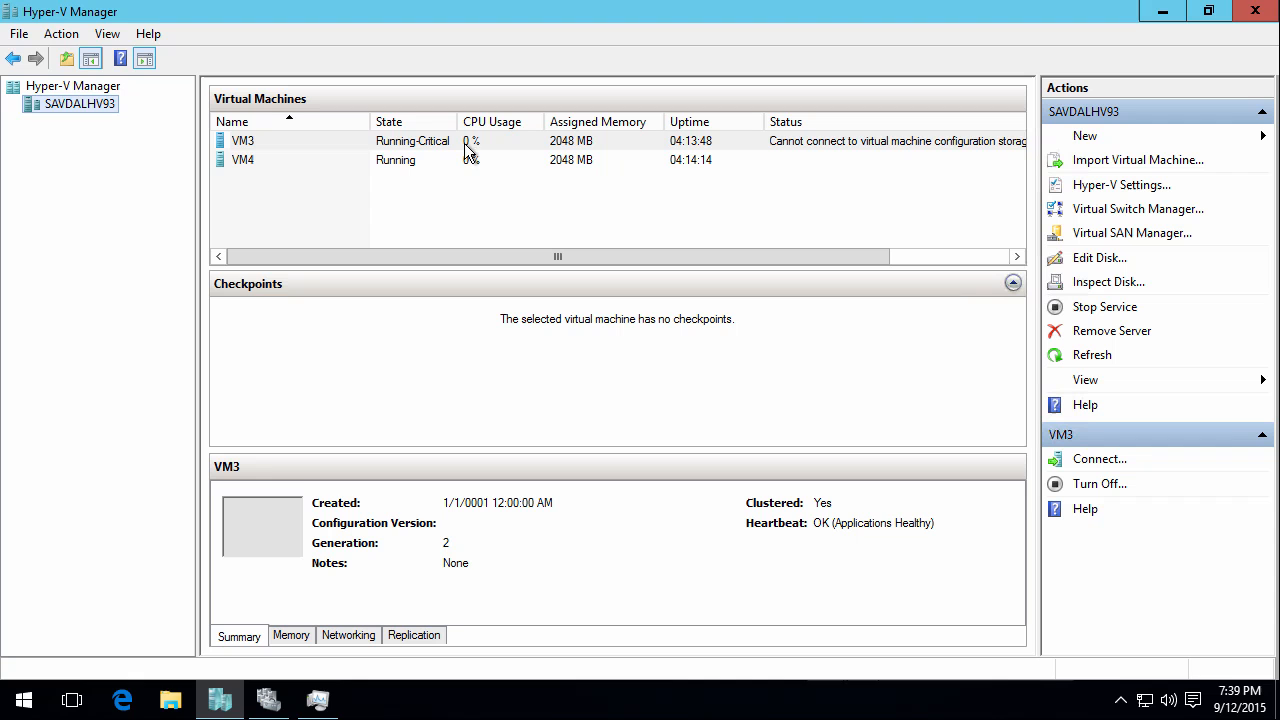
mouse_move(428, 222)
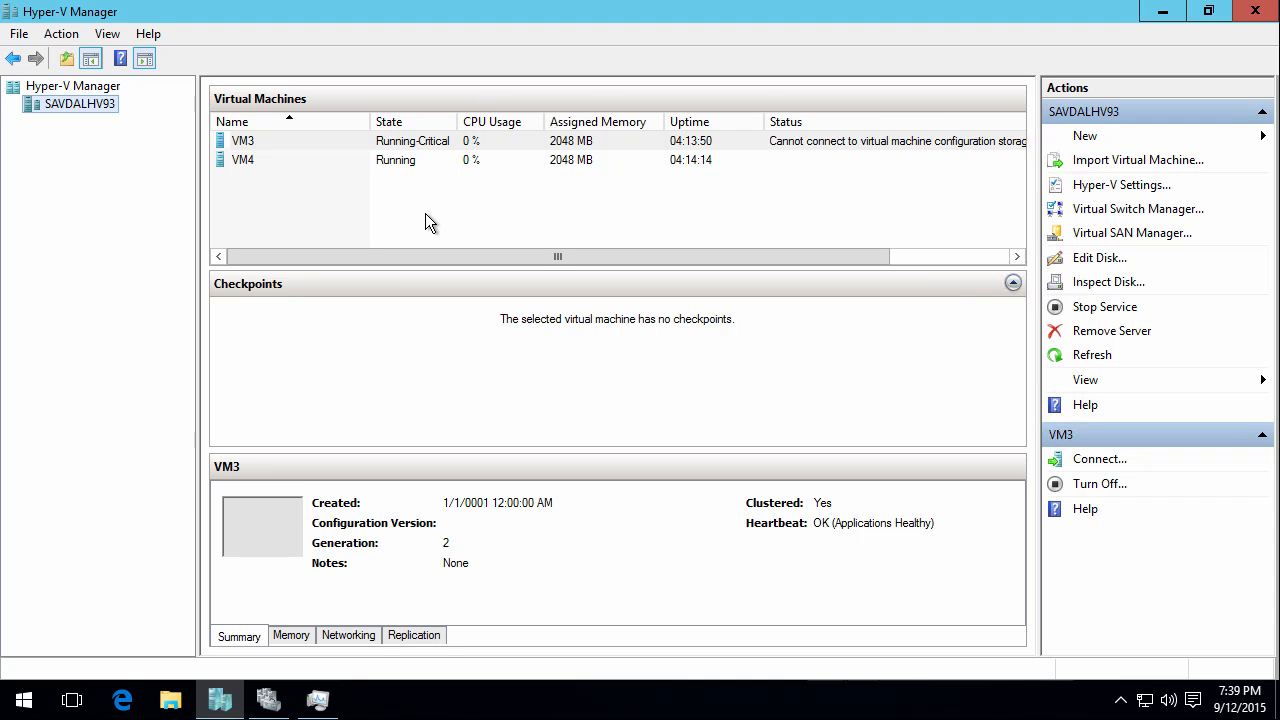
mouse_move(80, 576)
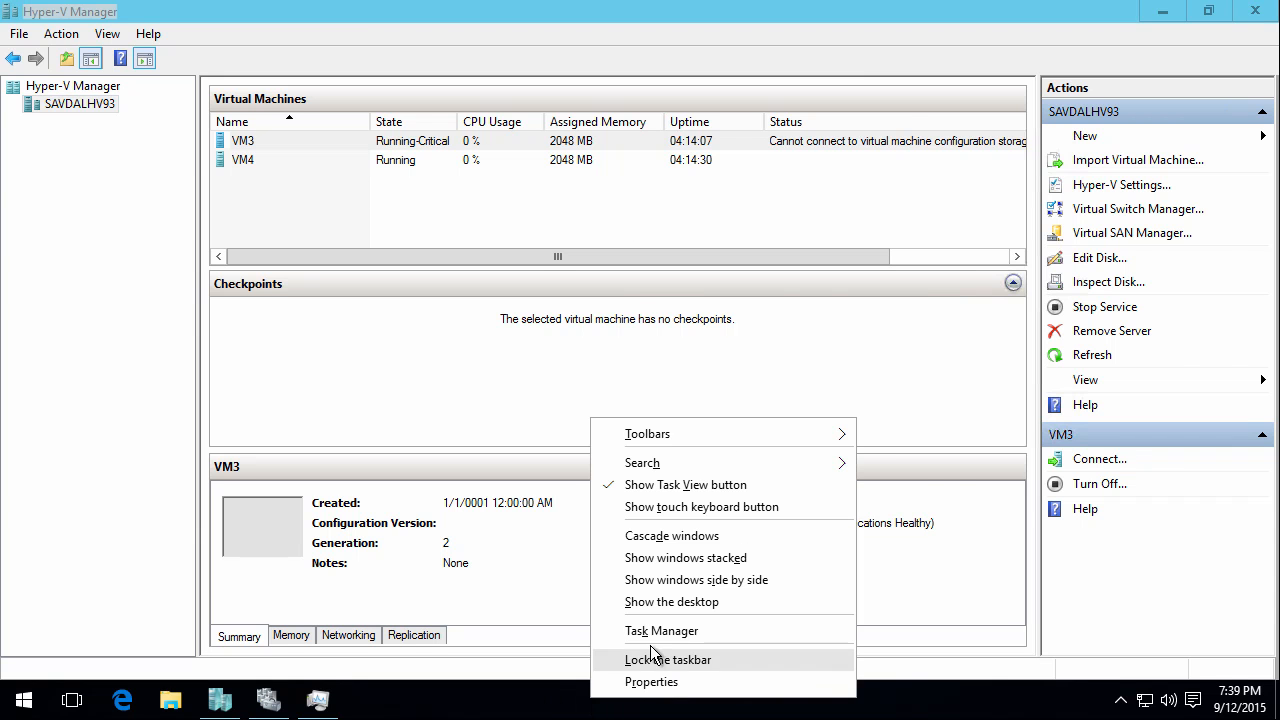
Check Task Manager for clussvc.exe running under a new PID, then return to the cluster roles.
click(660, 630)
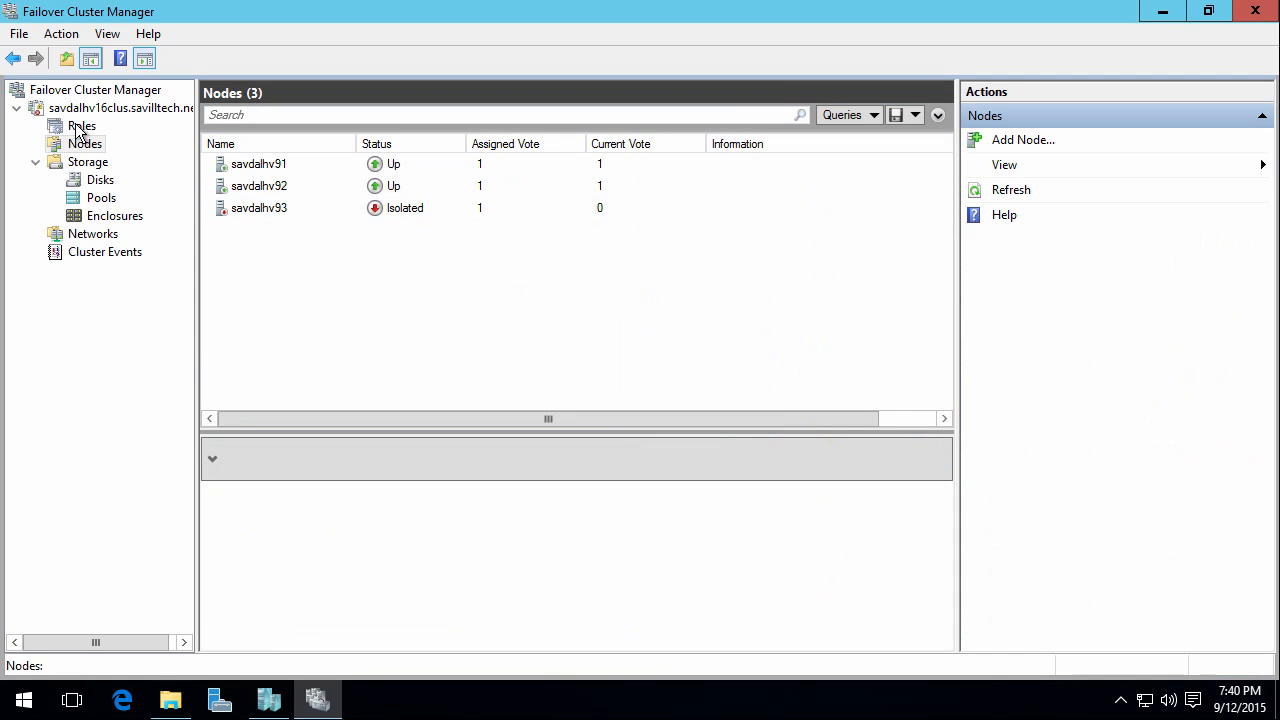
click(80, 124)
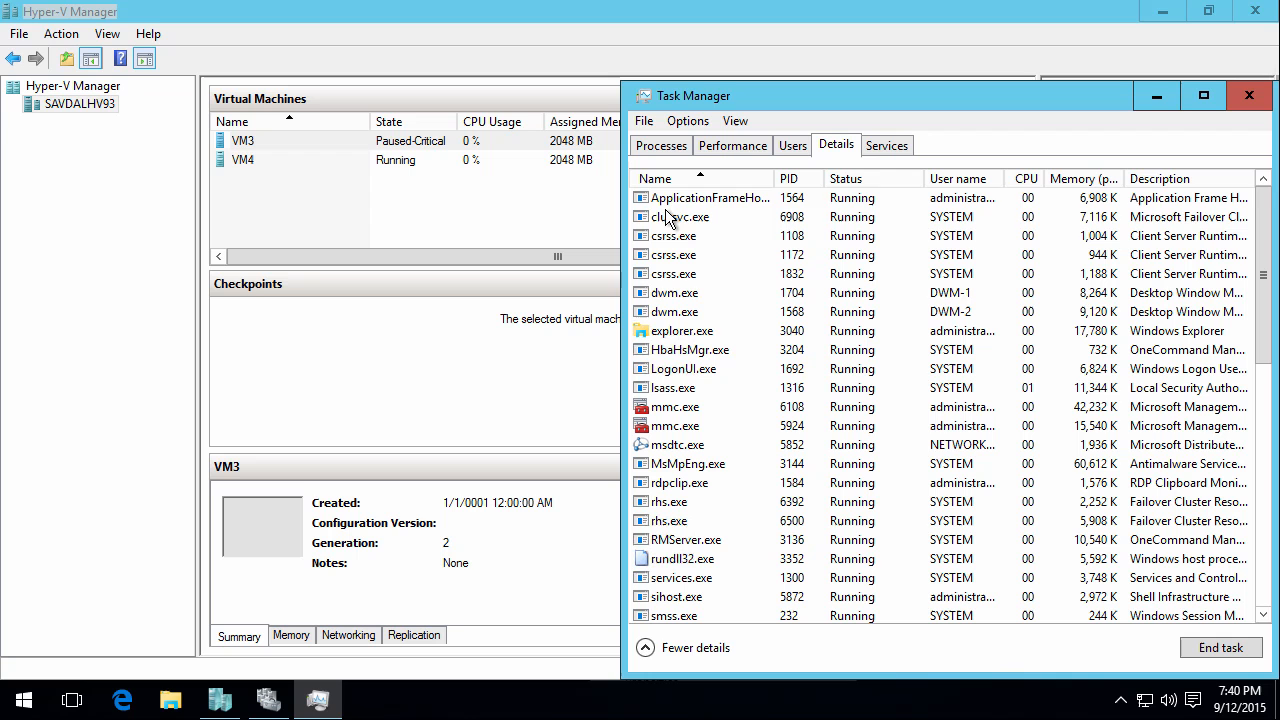
mouse_move(520, 168)
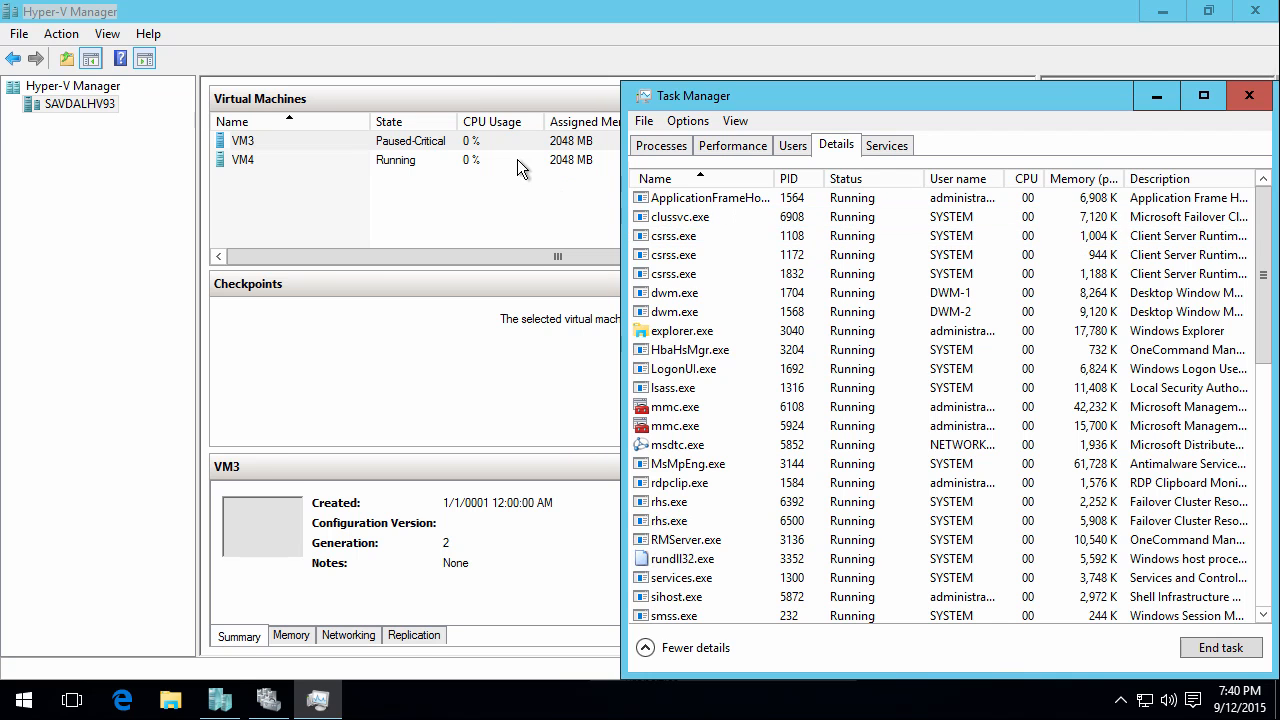
click(1248, 96)
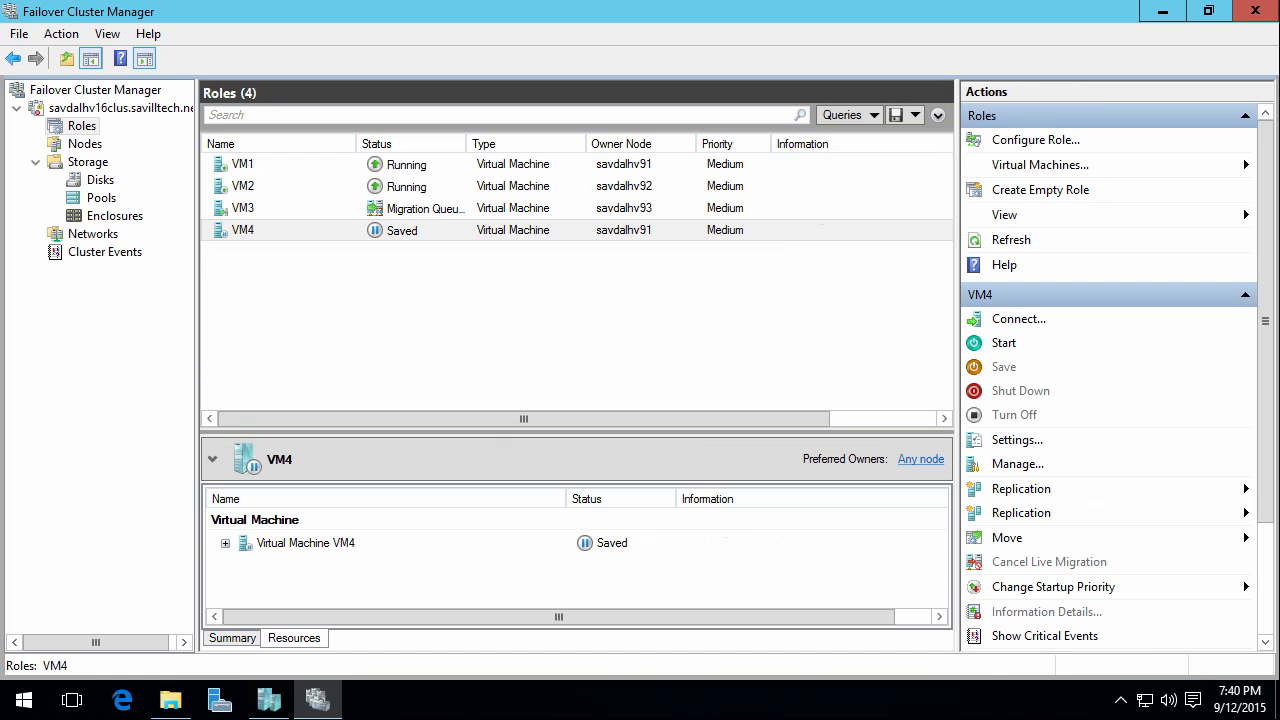
mouse_move(164, 212)
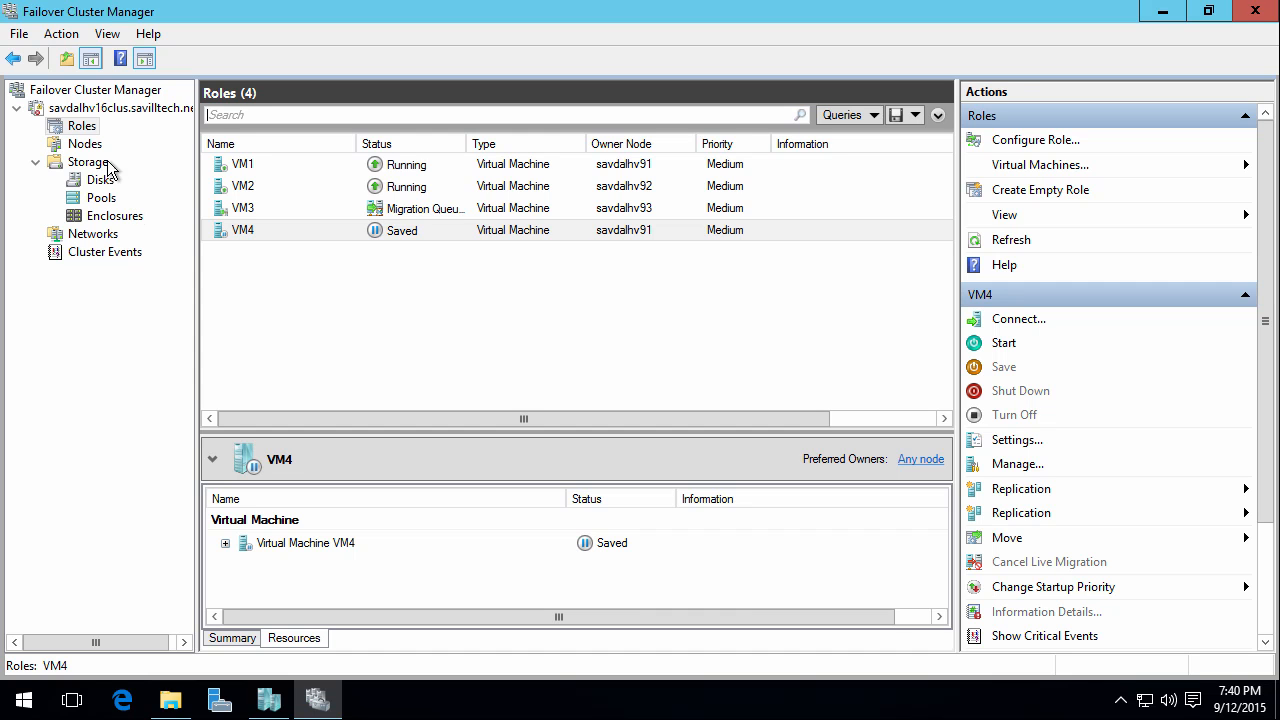
Select node savdalhv93 in the Nodes list and examine its Quarantined status summary.
click(84, 144)
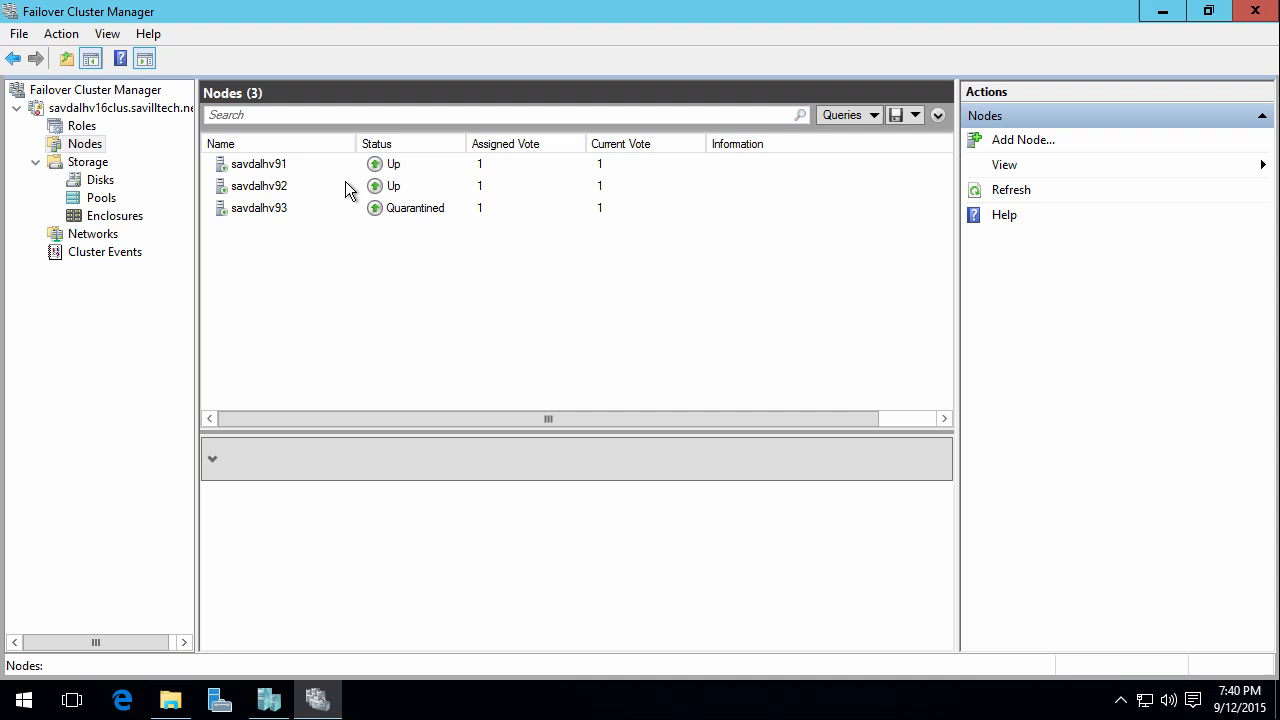
click(258, 206)
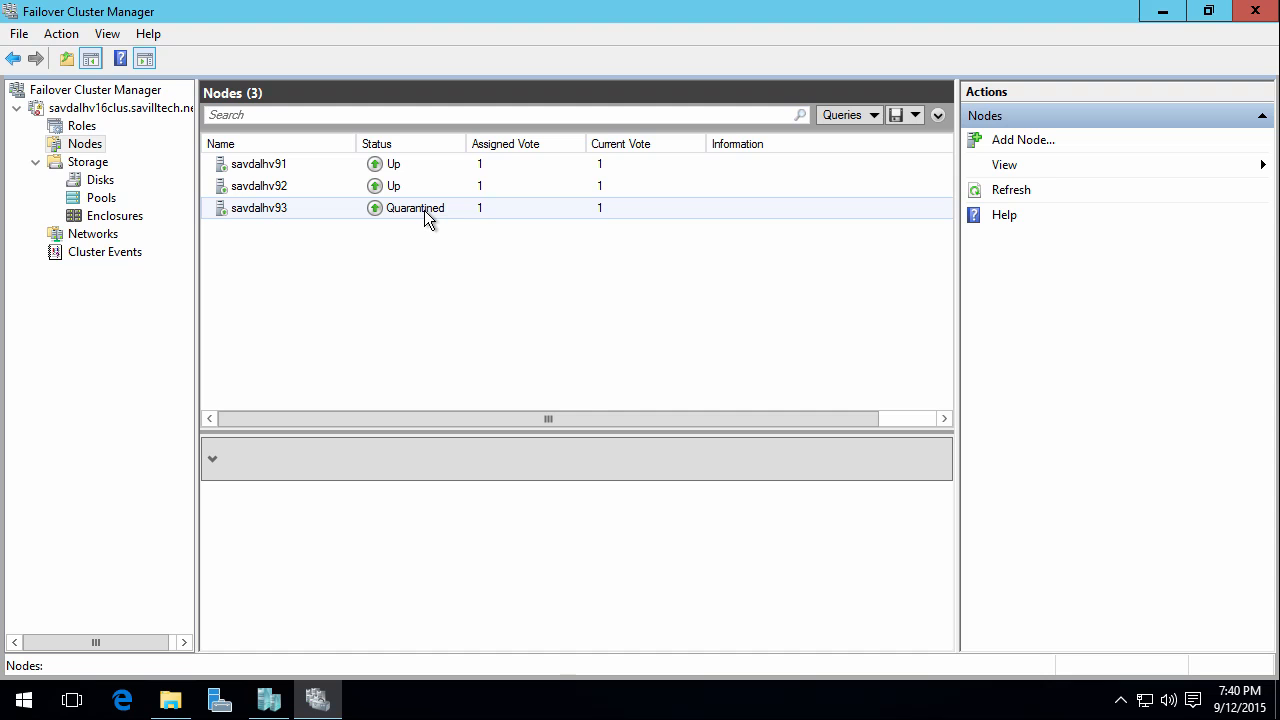
click(82, 124)
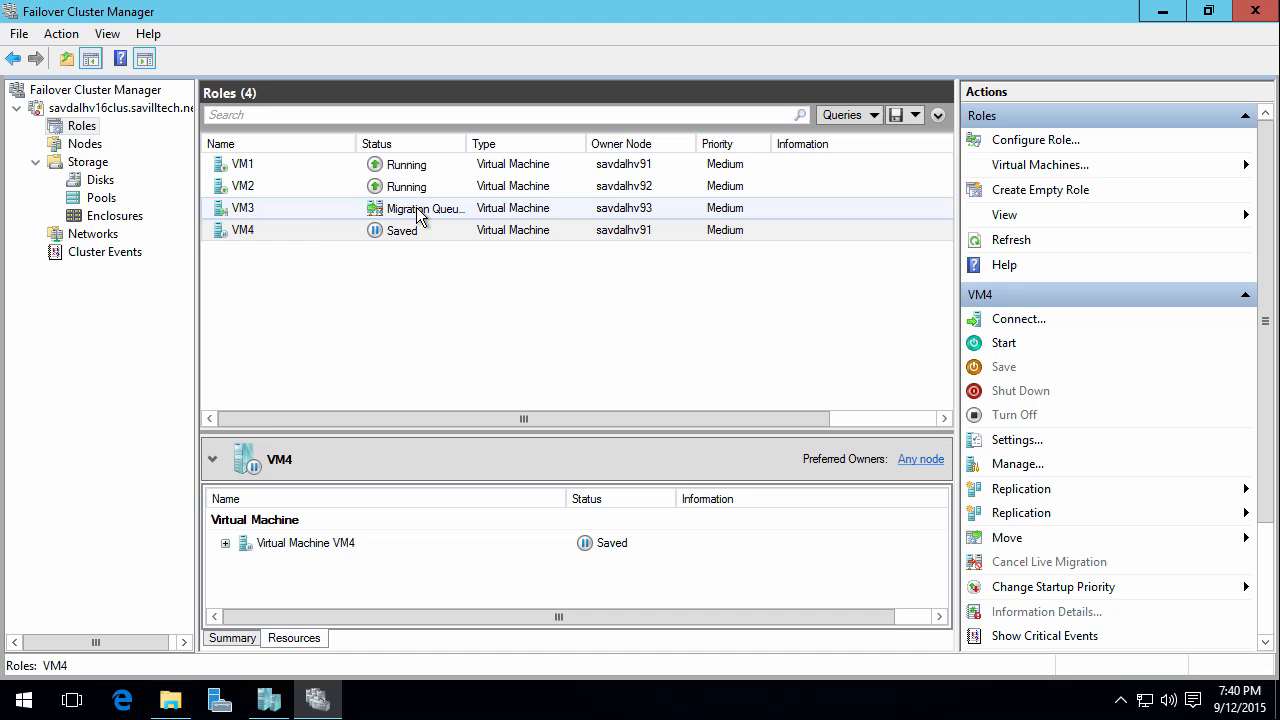
mouse_move(418, 208)
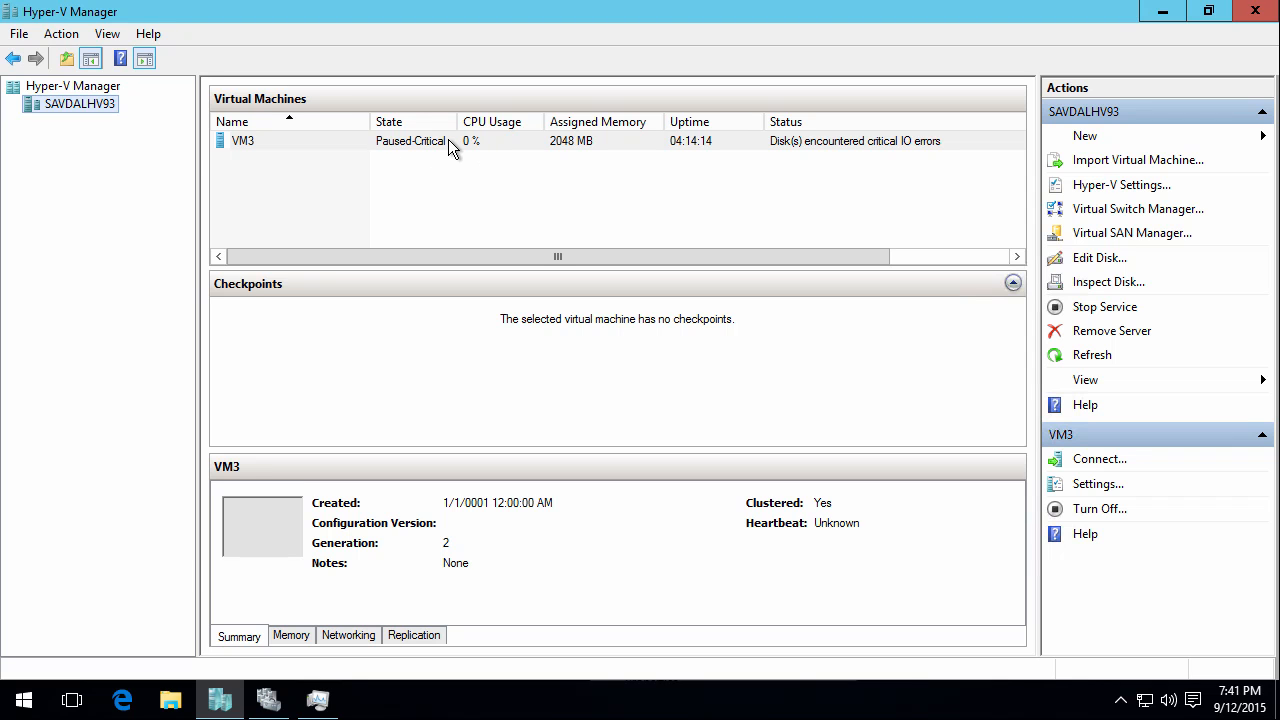
mouse_move(424, 156)
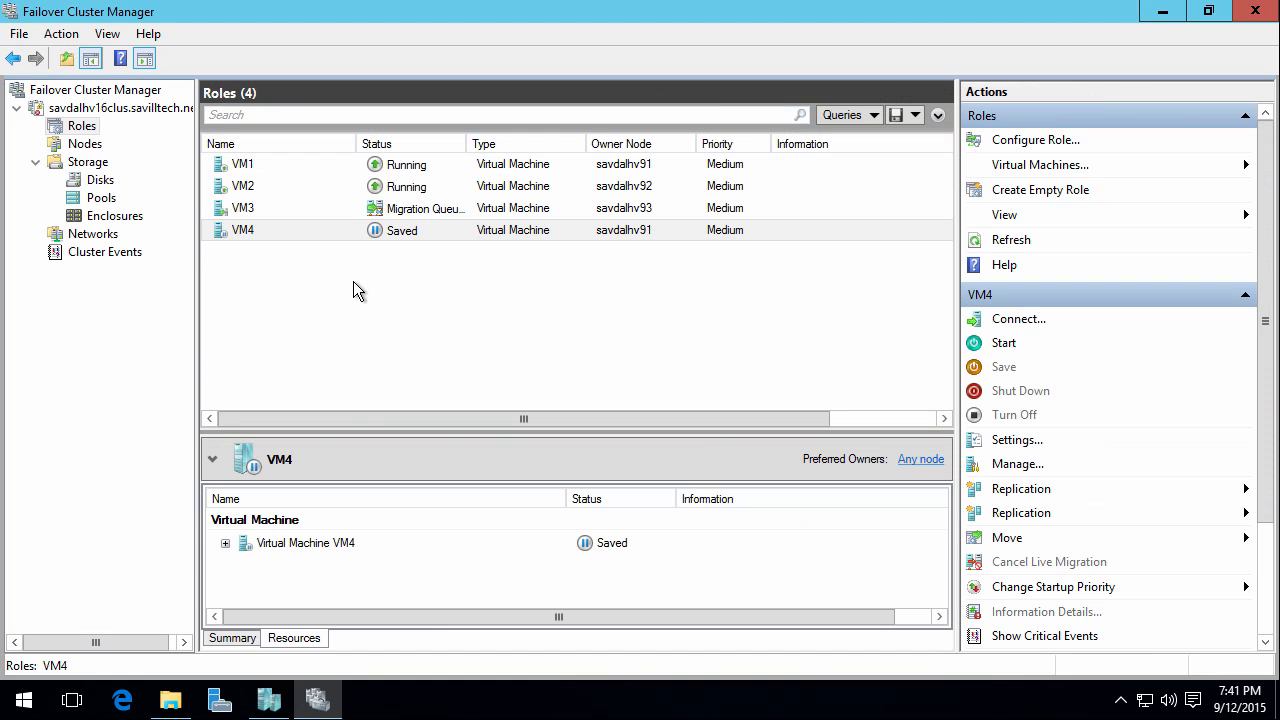
mouse_move(348, 288)
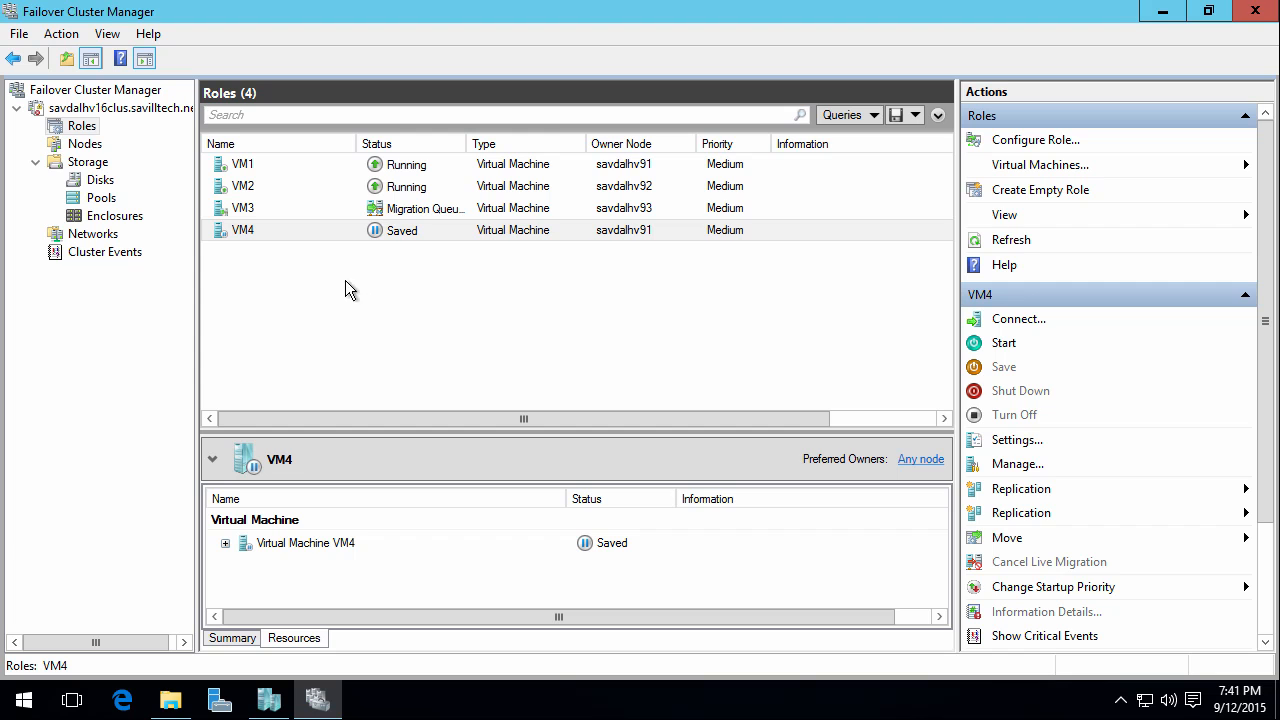
Return to the Nodes list and bring up the actions for node savdalhv93.
click(84, 144)
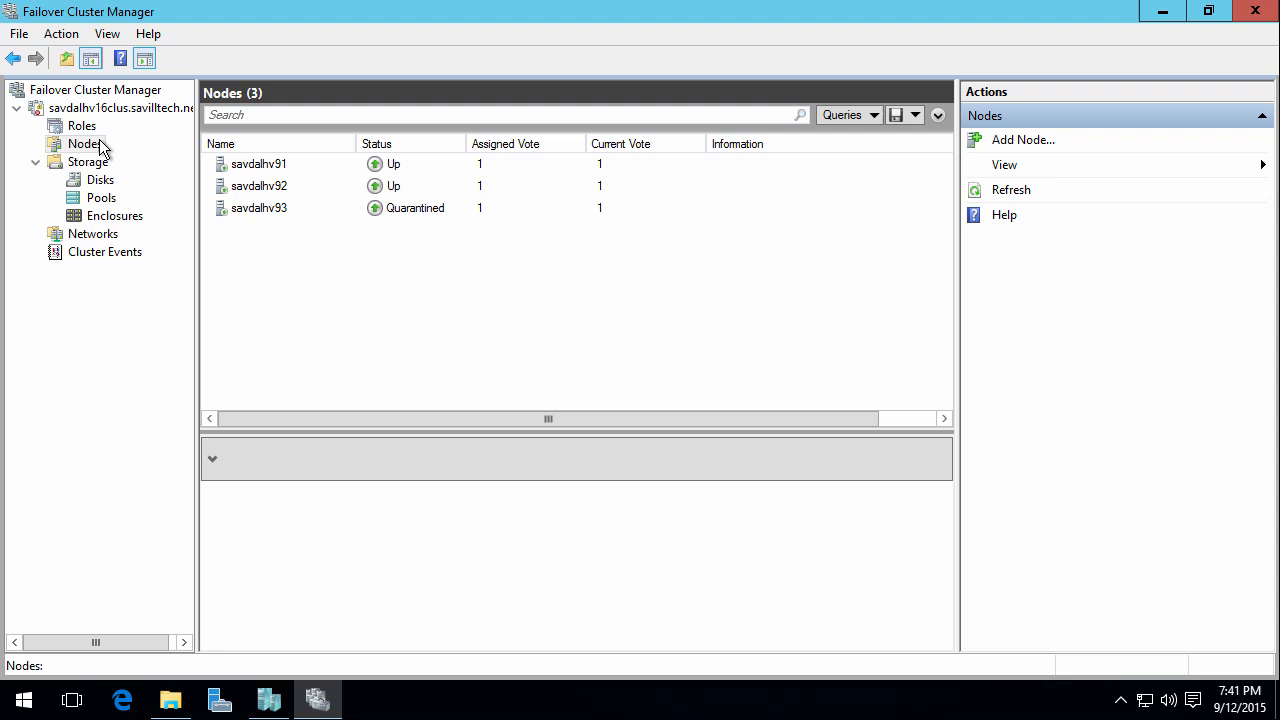
click(258, 206)
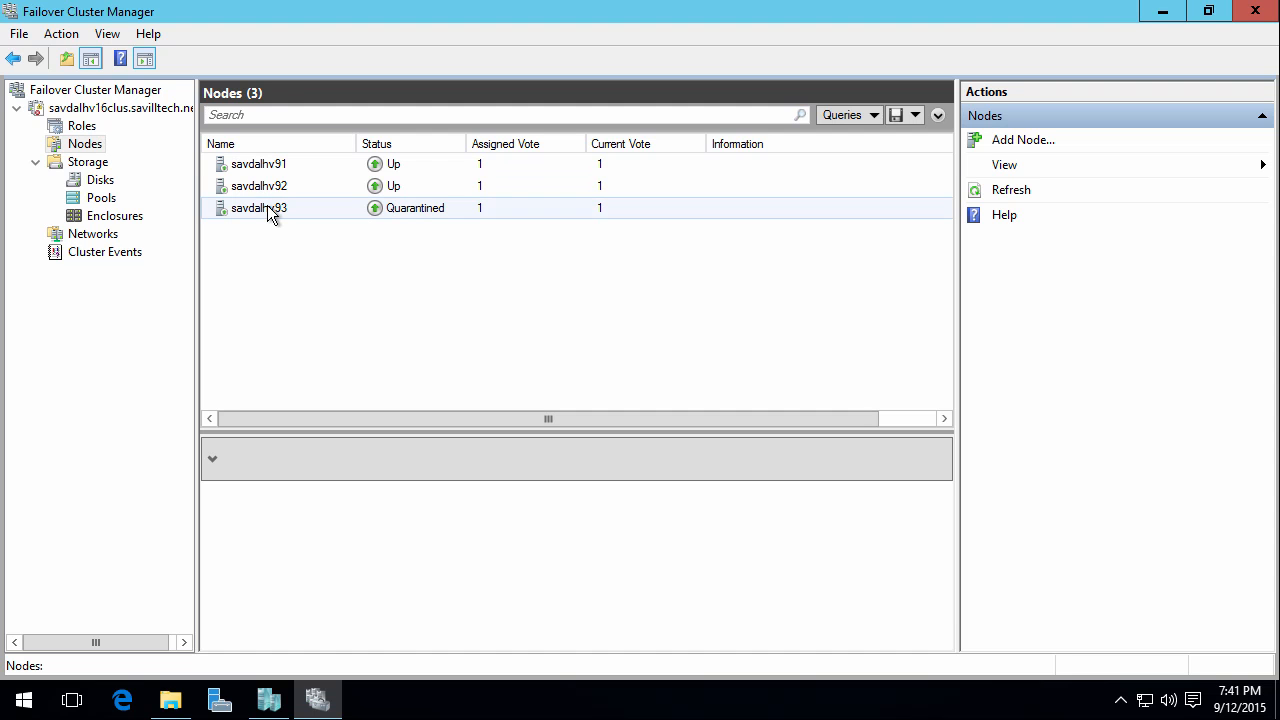
right_click(258, 206)
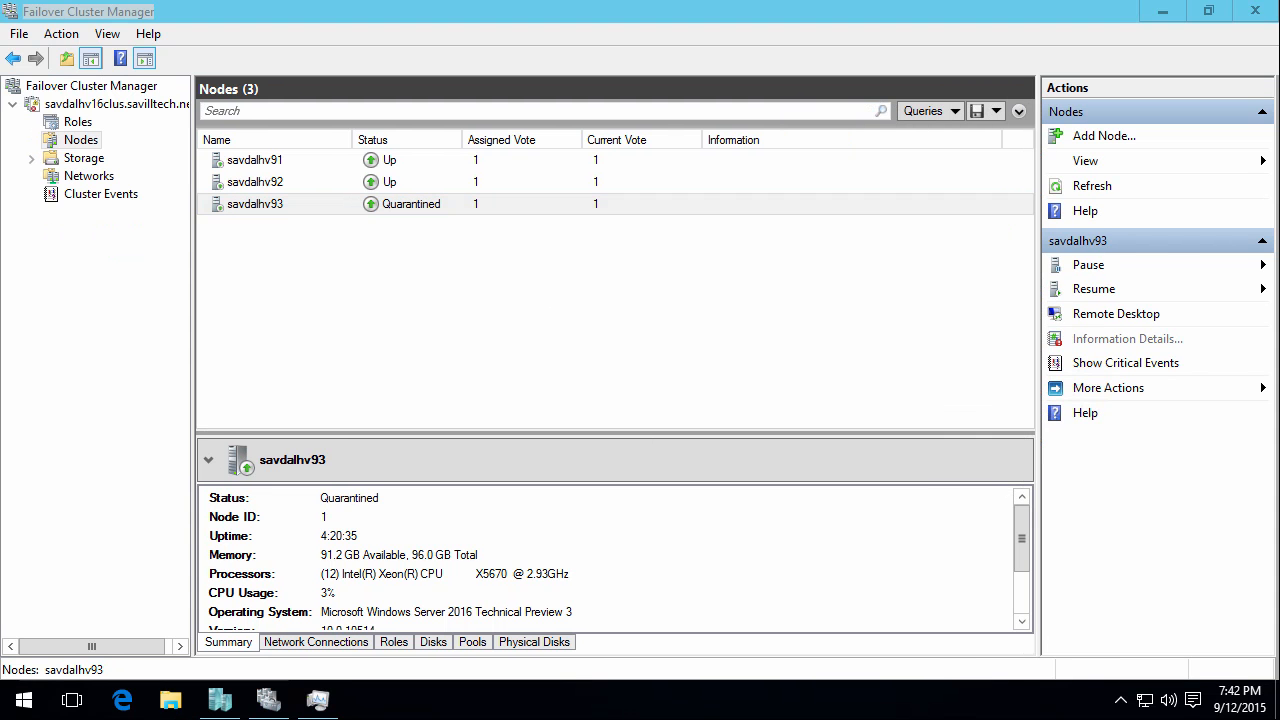
Run Start-ClusterNode -ClearQuarantine in an elevated PowerShell so SAVDALHV93 reports Up, then return to the cluster view.
right_click(22, 700)
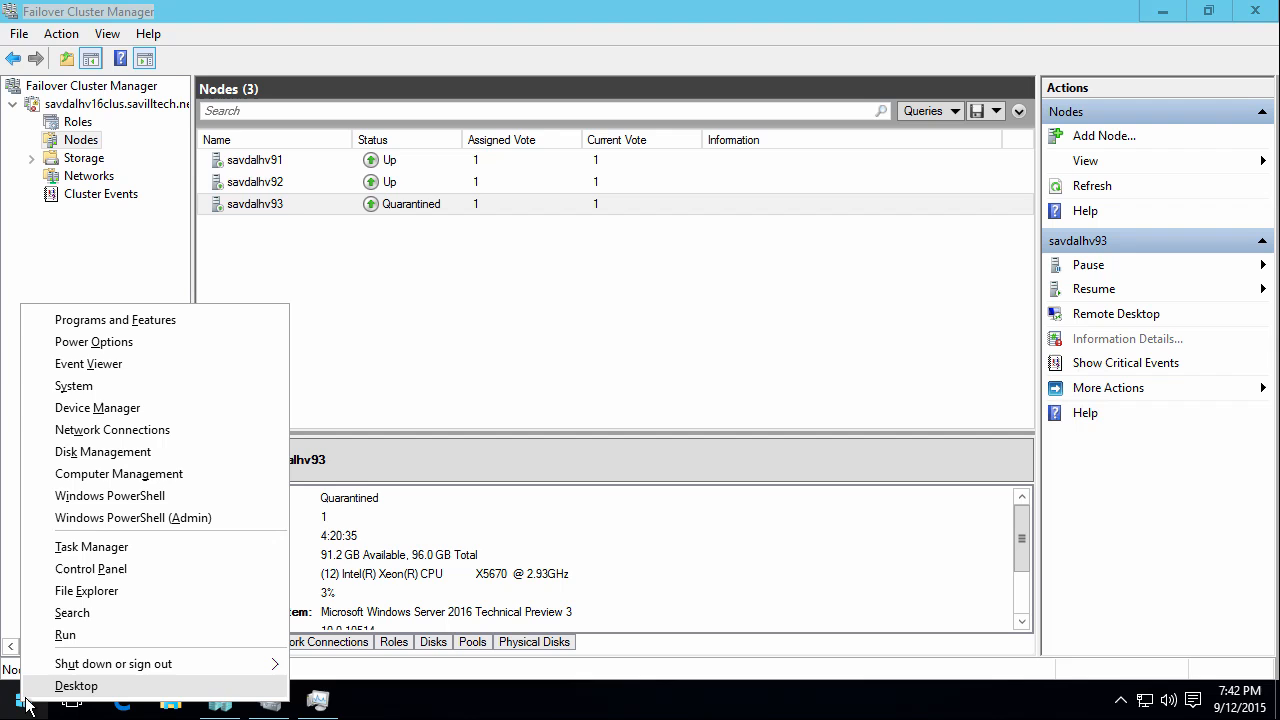
click(108, 496)
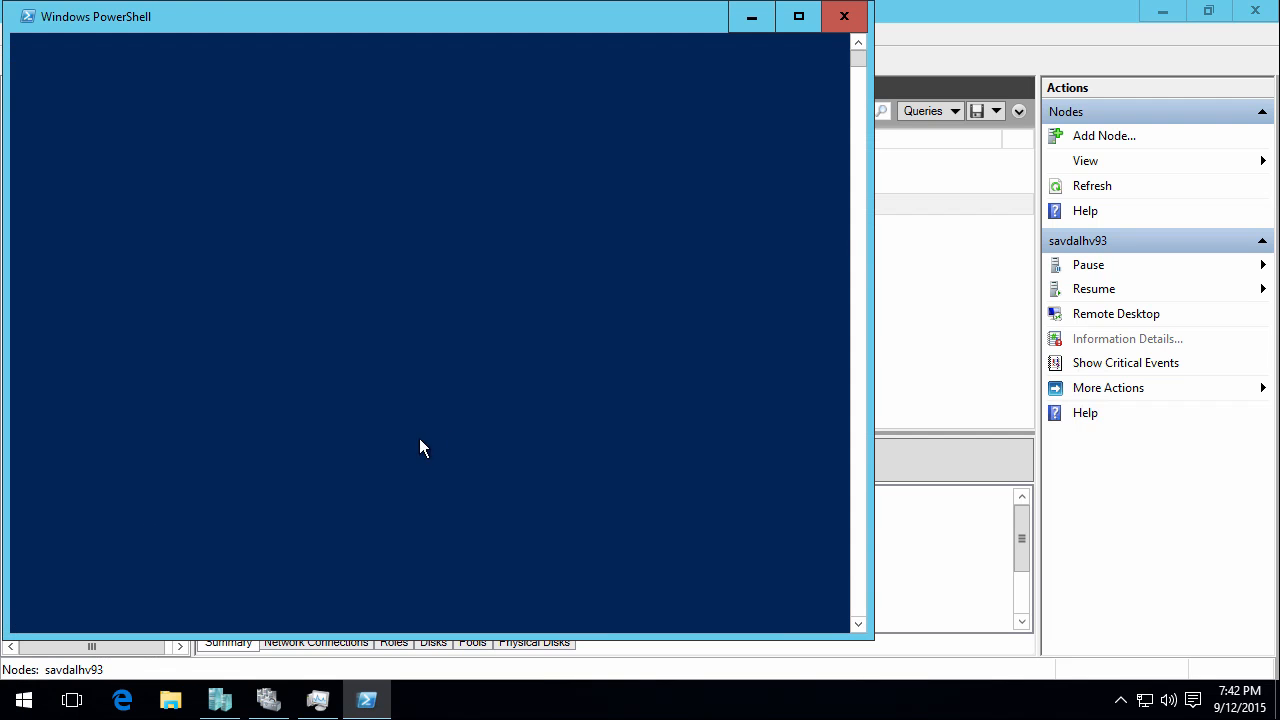
text(start-ClusterNode -c)
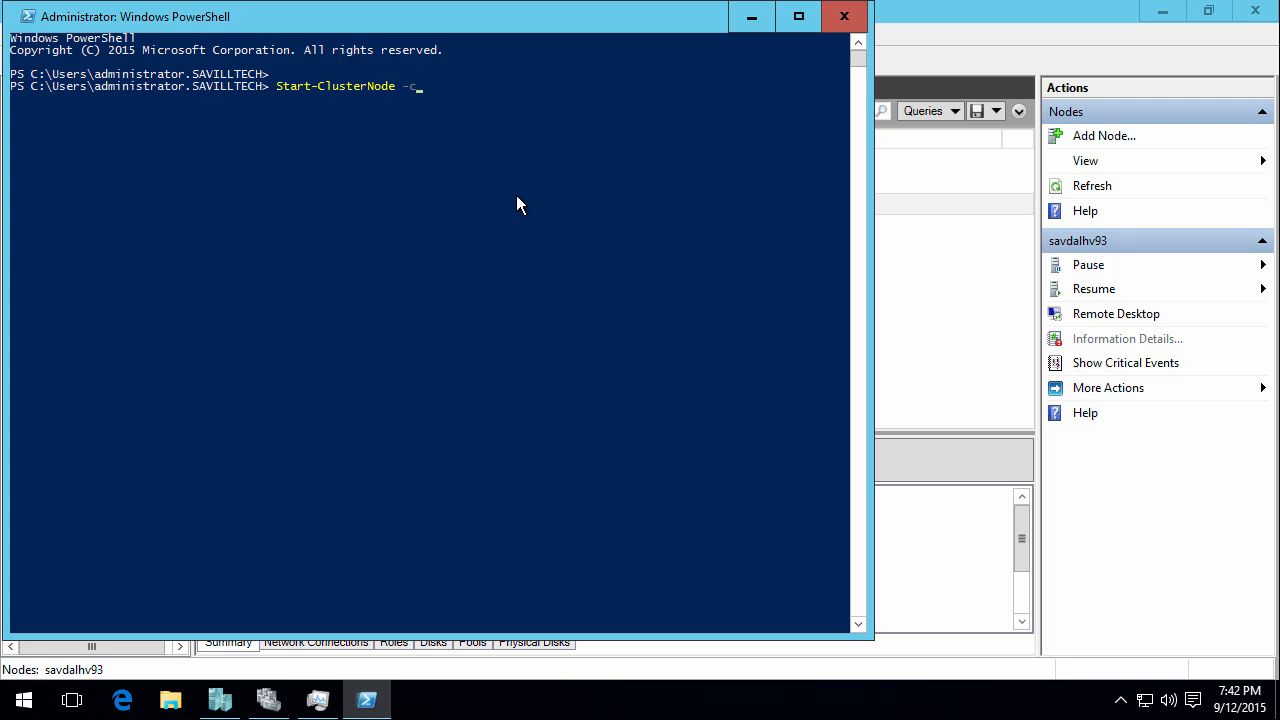
text(learQuarantine)
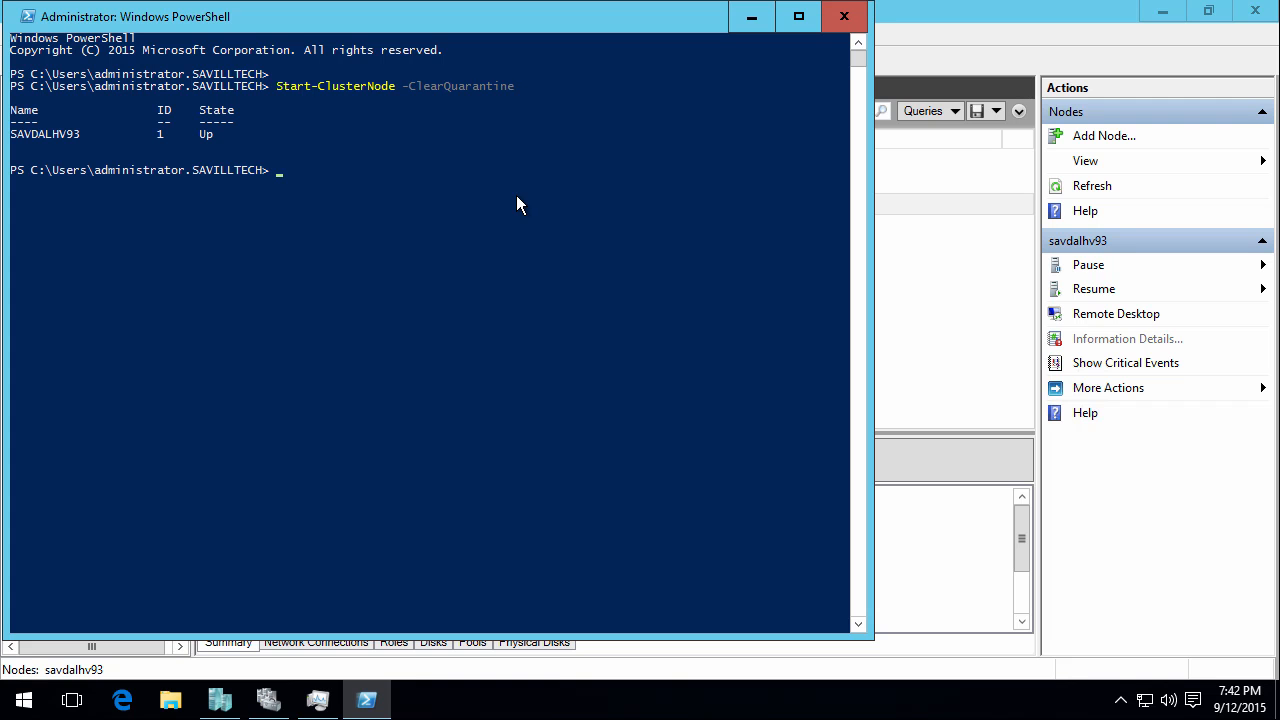
click(268, 700)
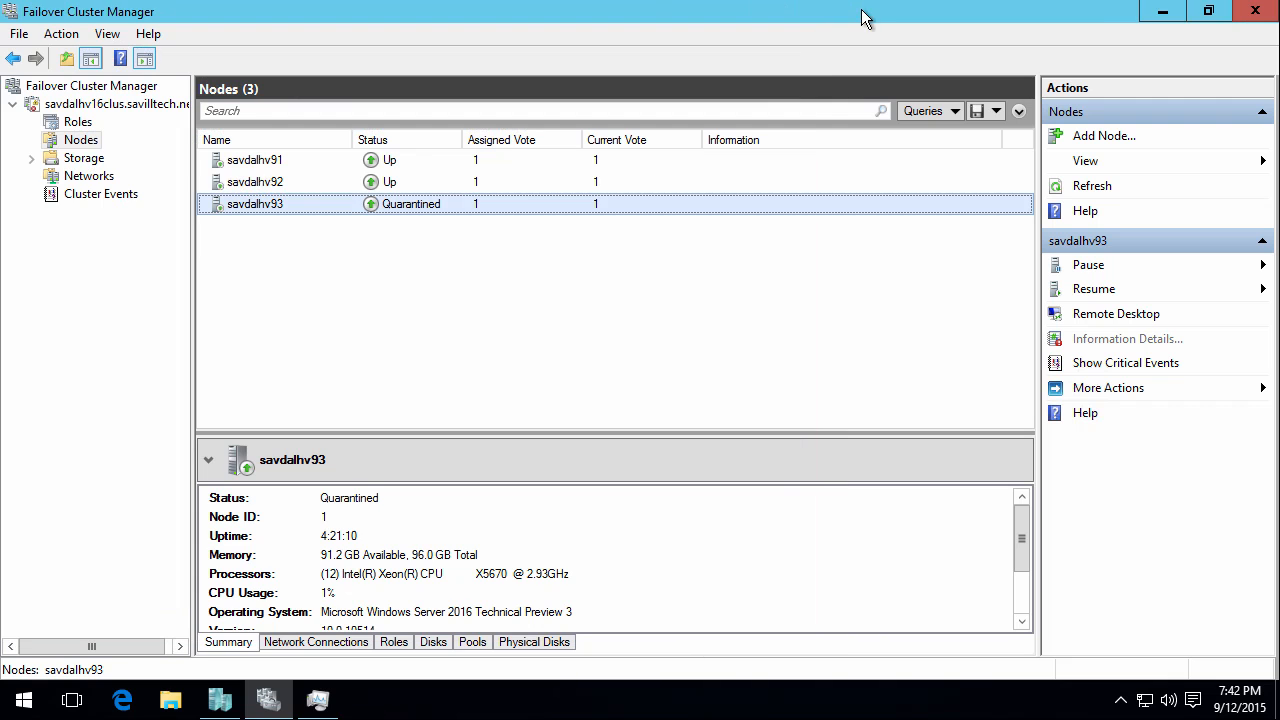
mouse_move(296, 232)
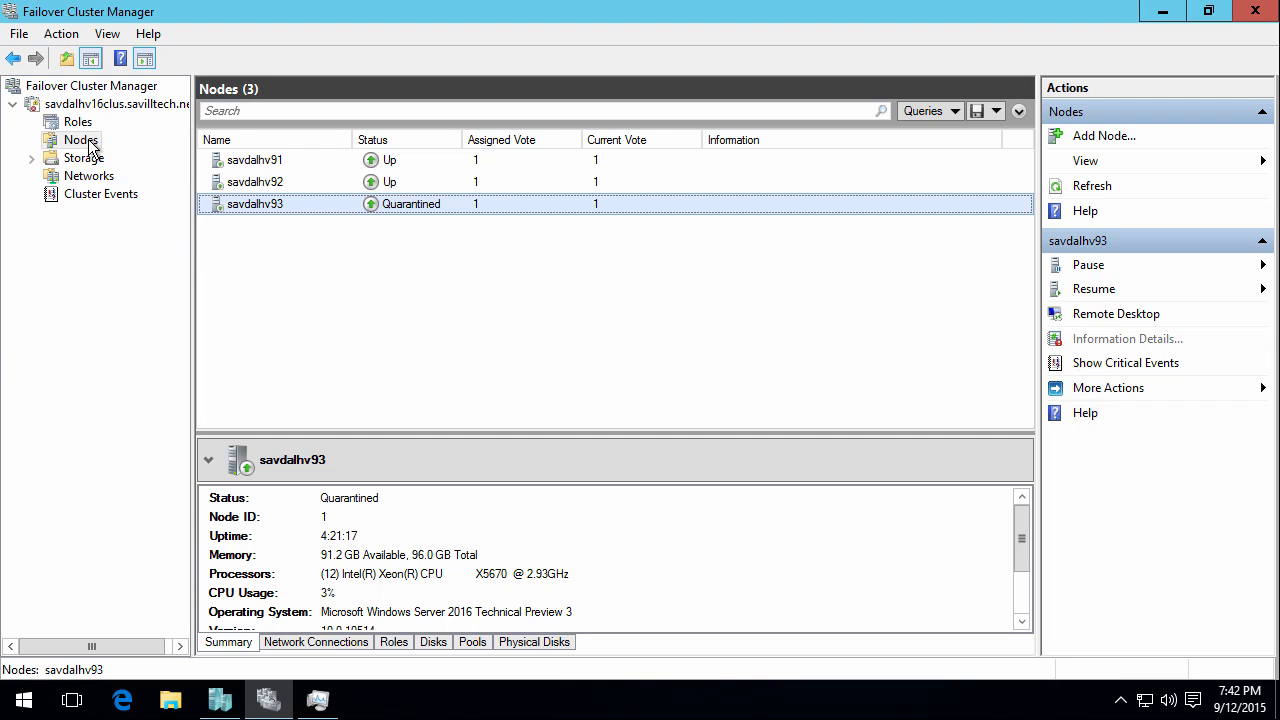
Refresh the Nodes list and select savdalhv93, now shown as Down with zero current vote.
right_click(80, 140)
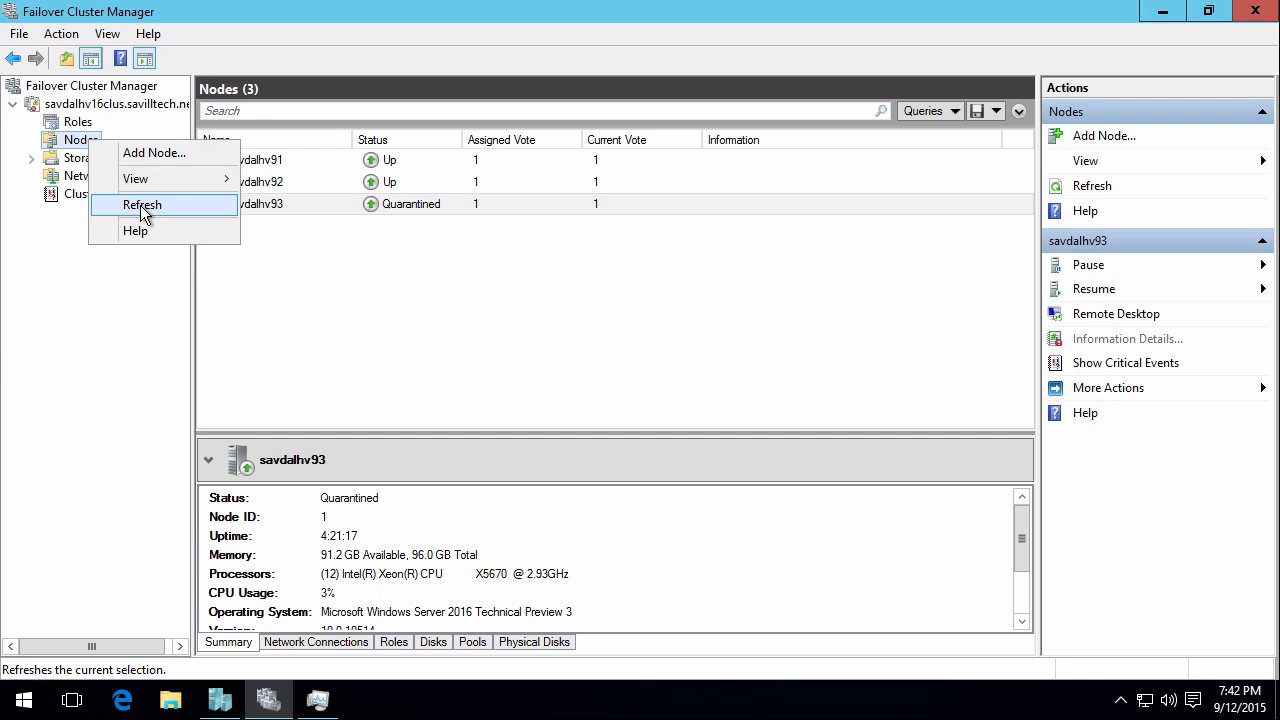
click(142, 204)
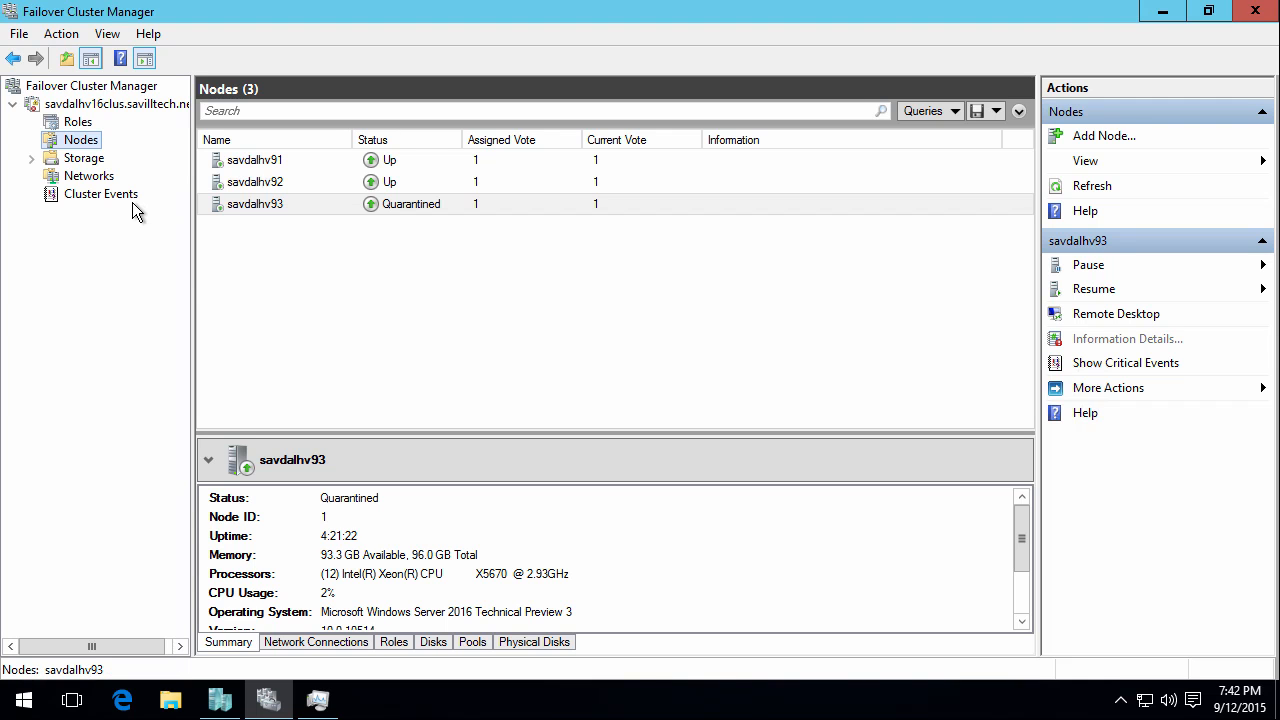
mouse_move(120, 164)
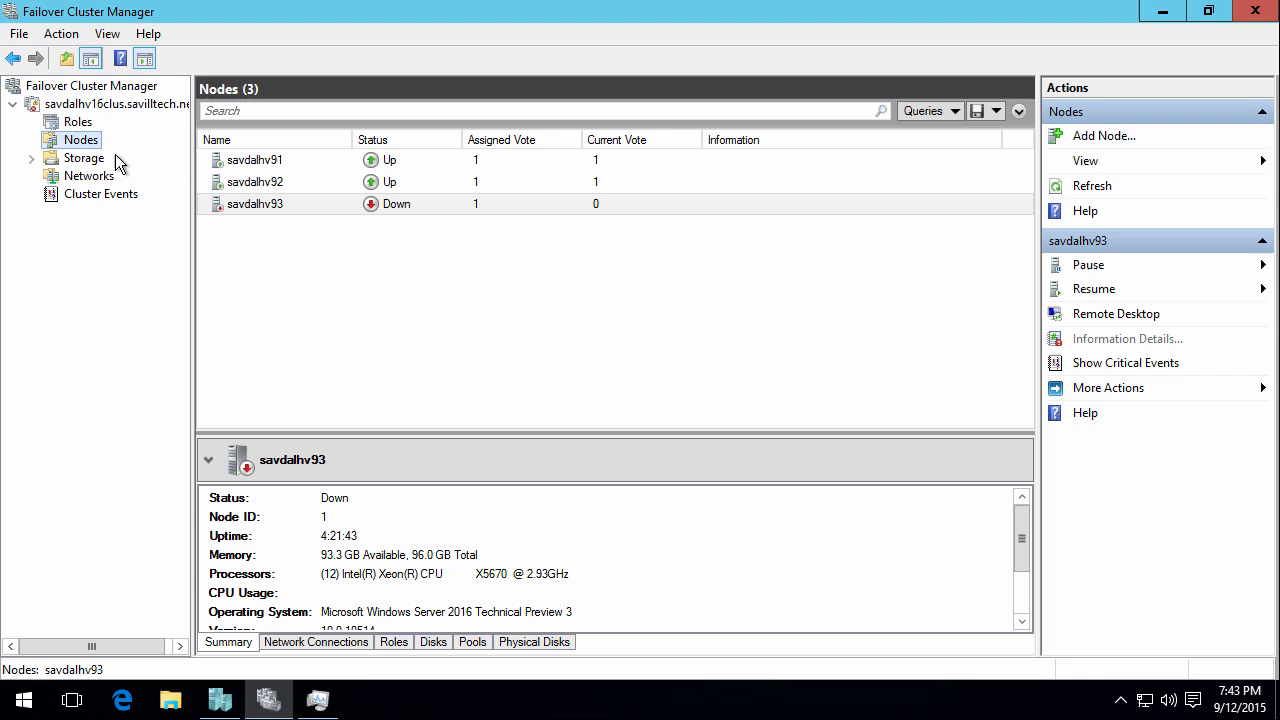
click(256, 204)
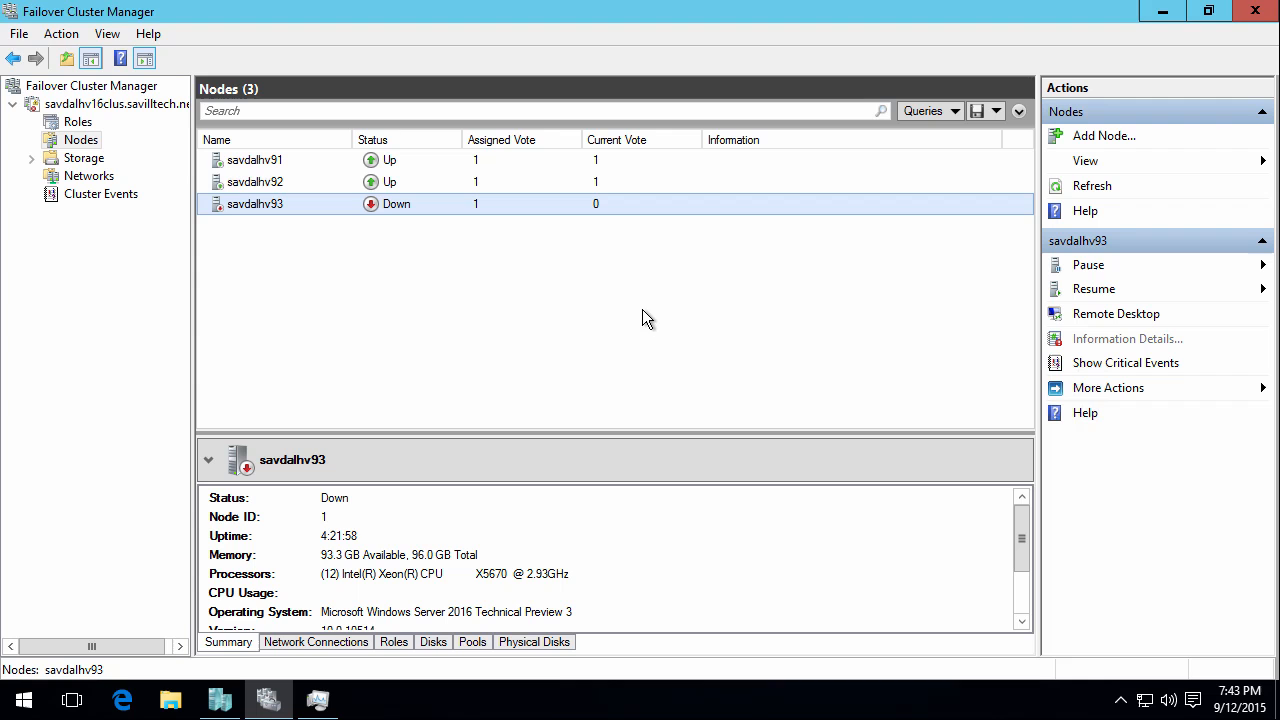
mouse_move(584, 300)
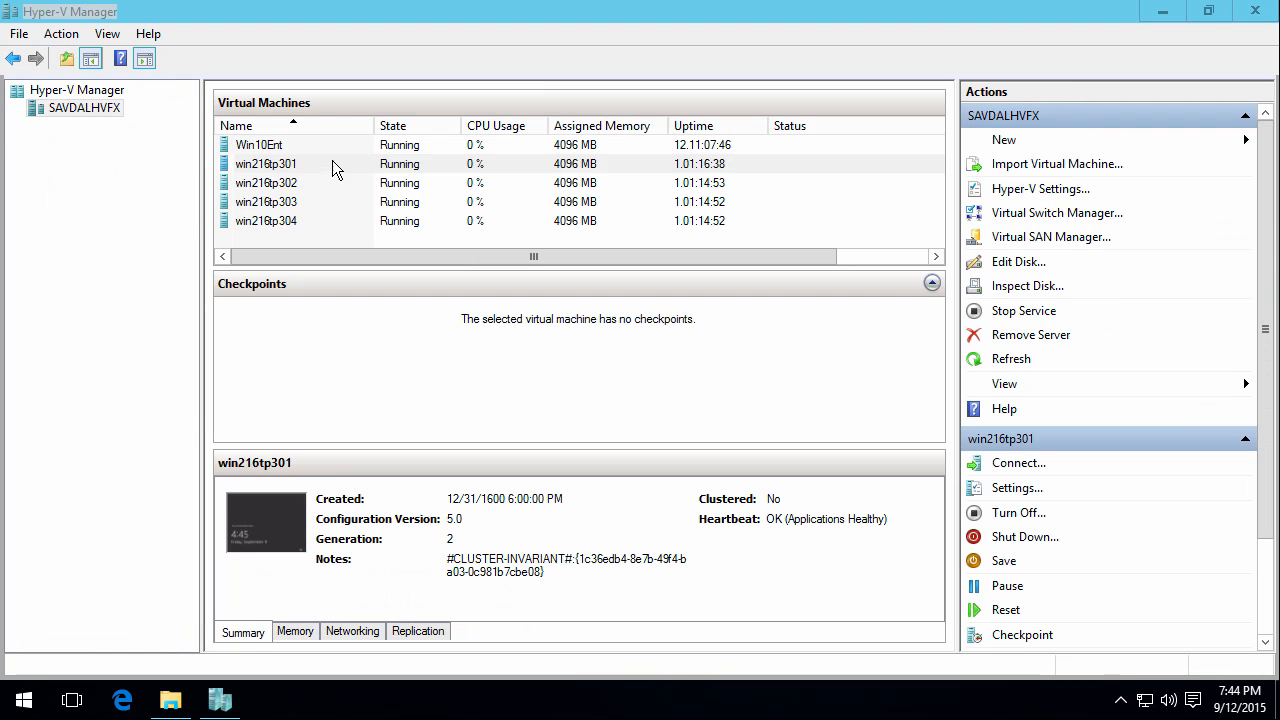
right_click(266, 164)
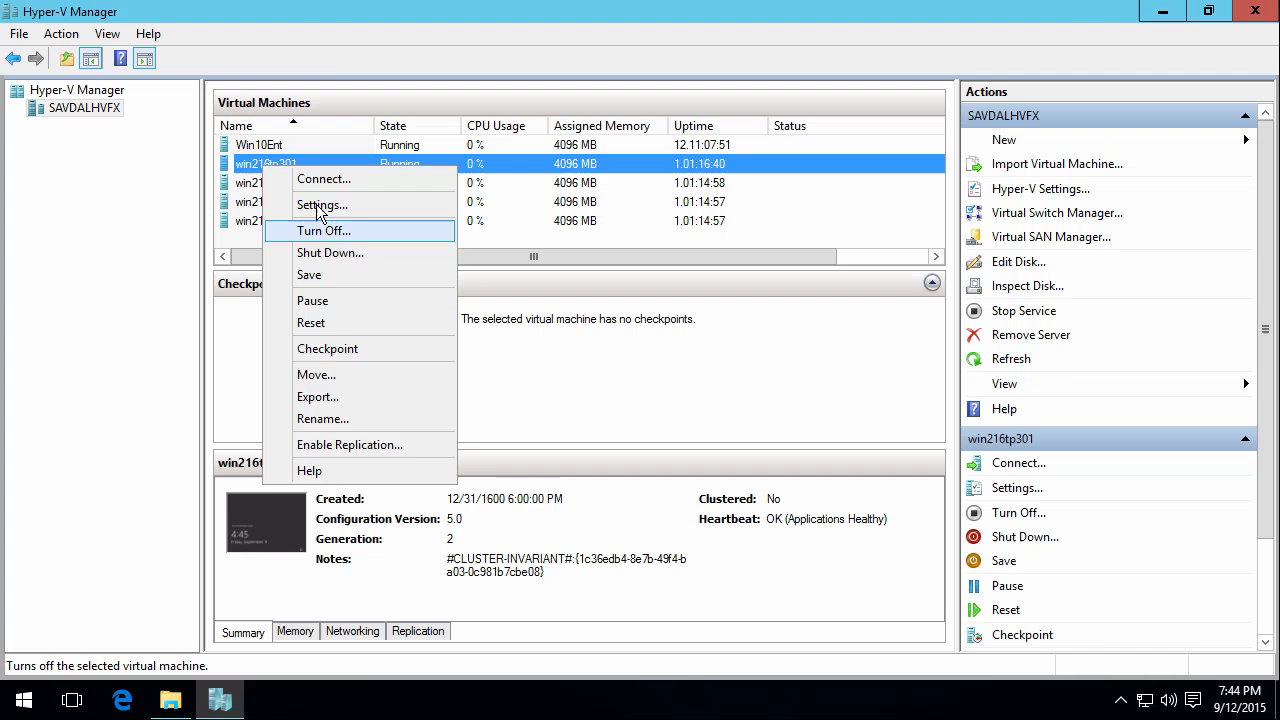
click(322, 204)
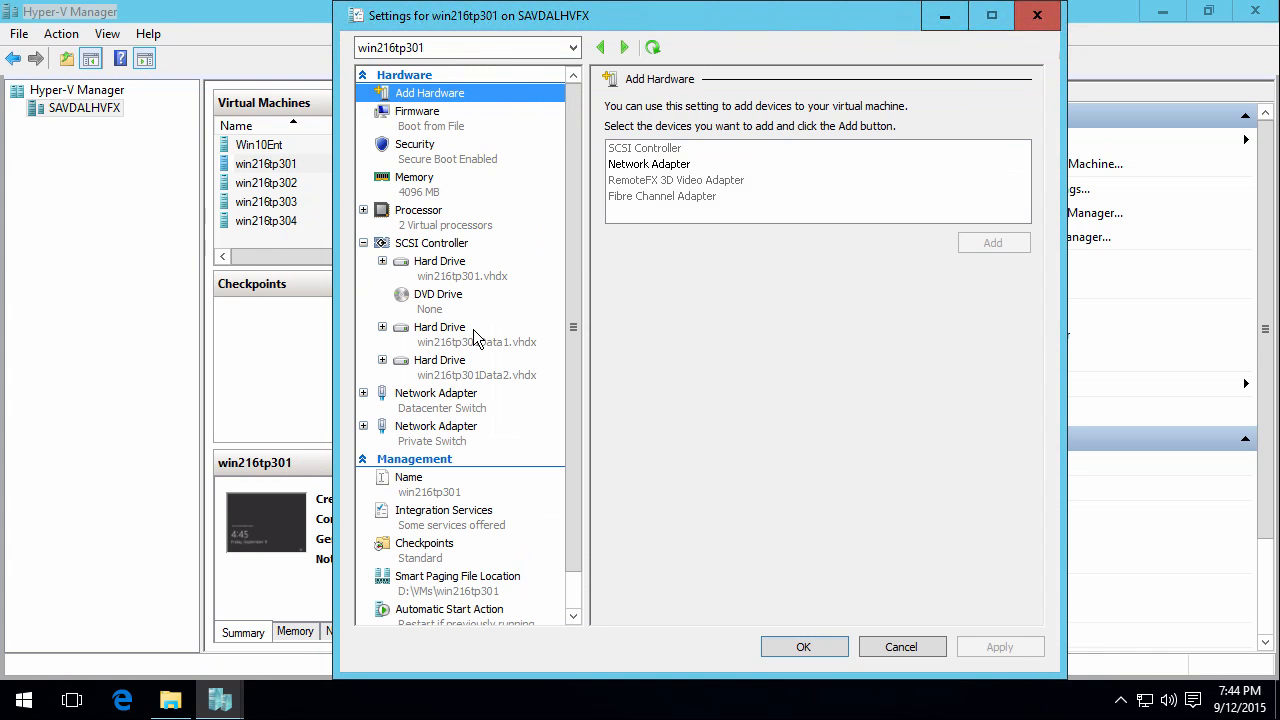
click(440, 368)
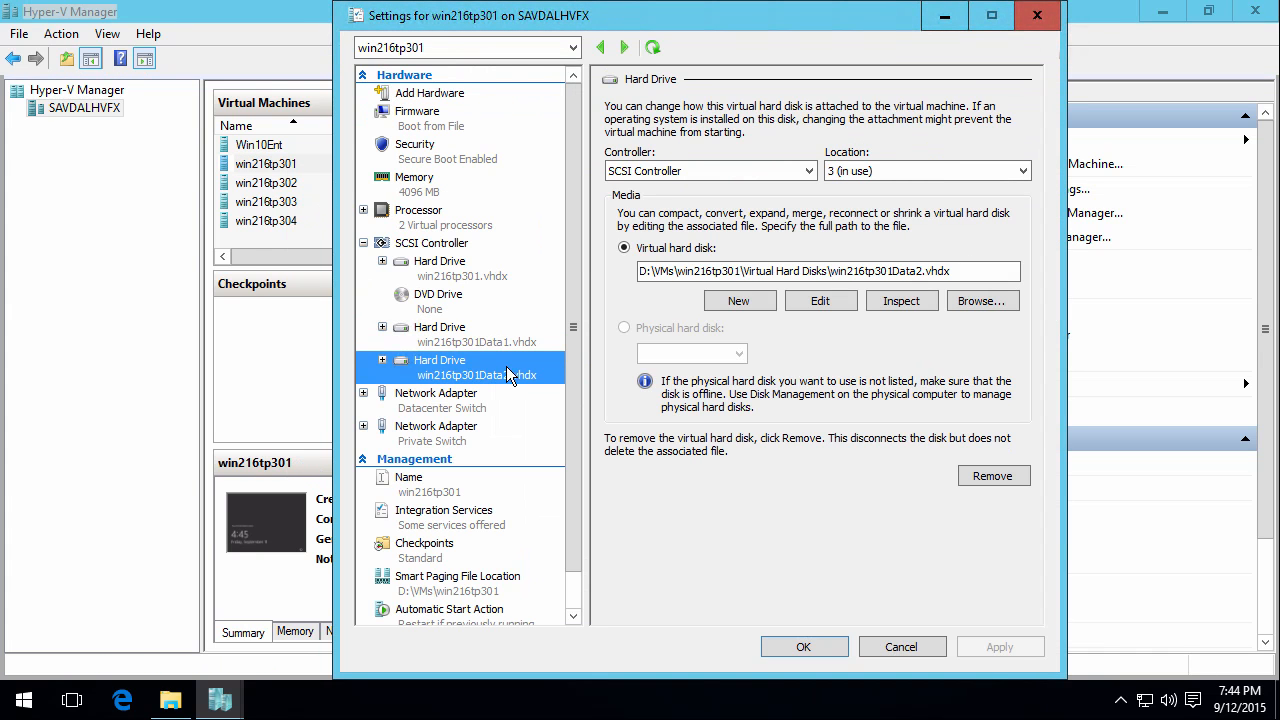
click(460, 332)
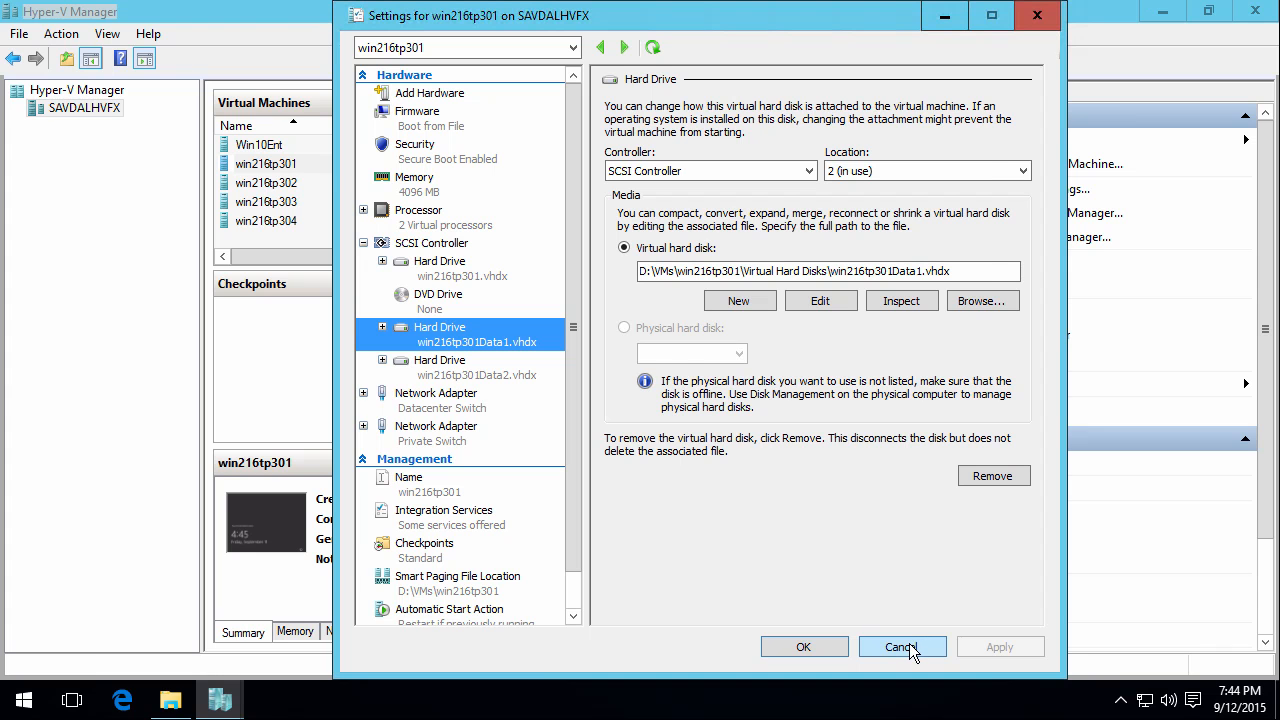
click(900, 648)
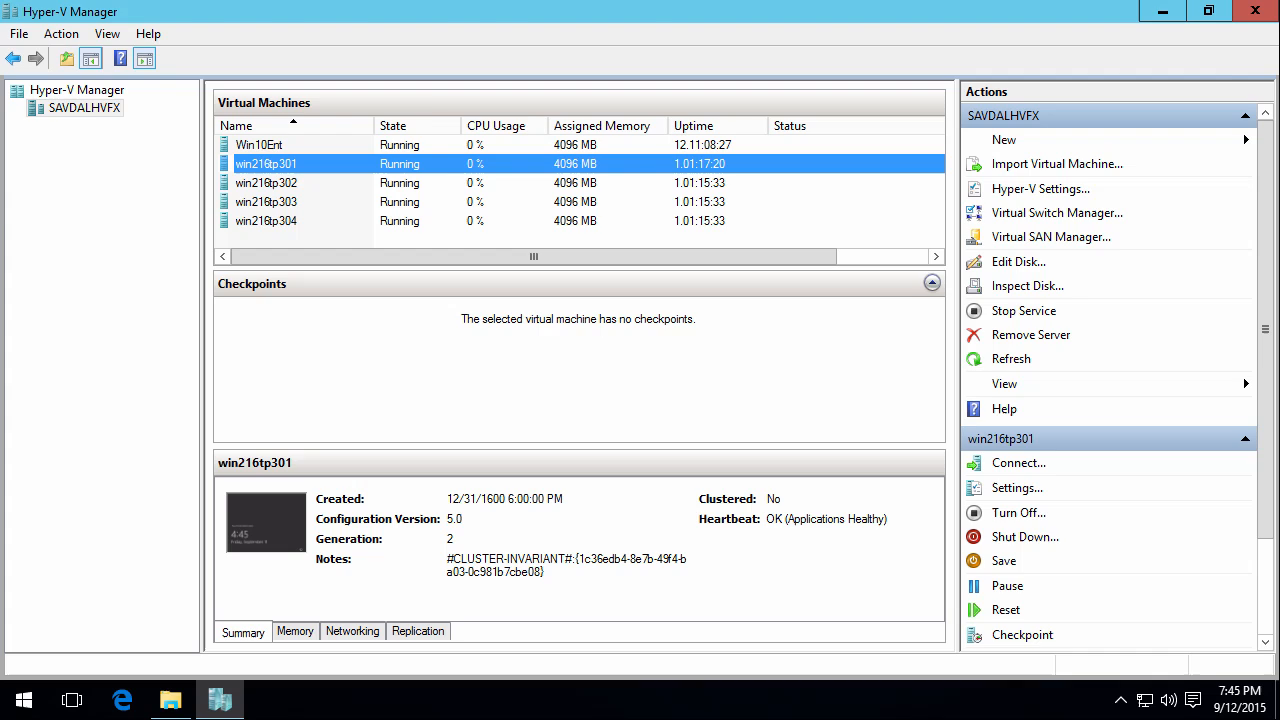
Confirm (Get-Cluster).DASModeEnabled and list the cluster's physical disks from the clusterdeploy script.
click(268, 700)
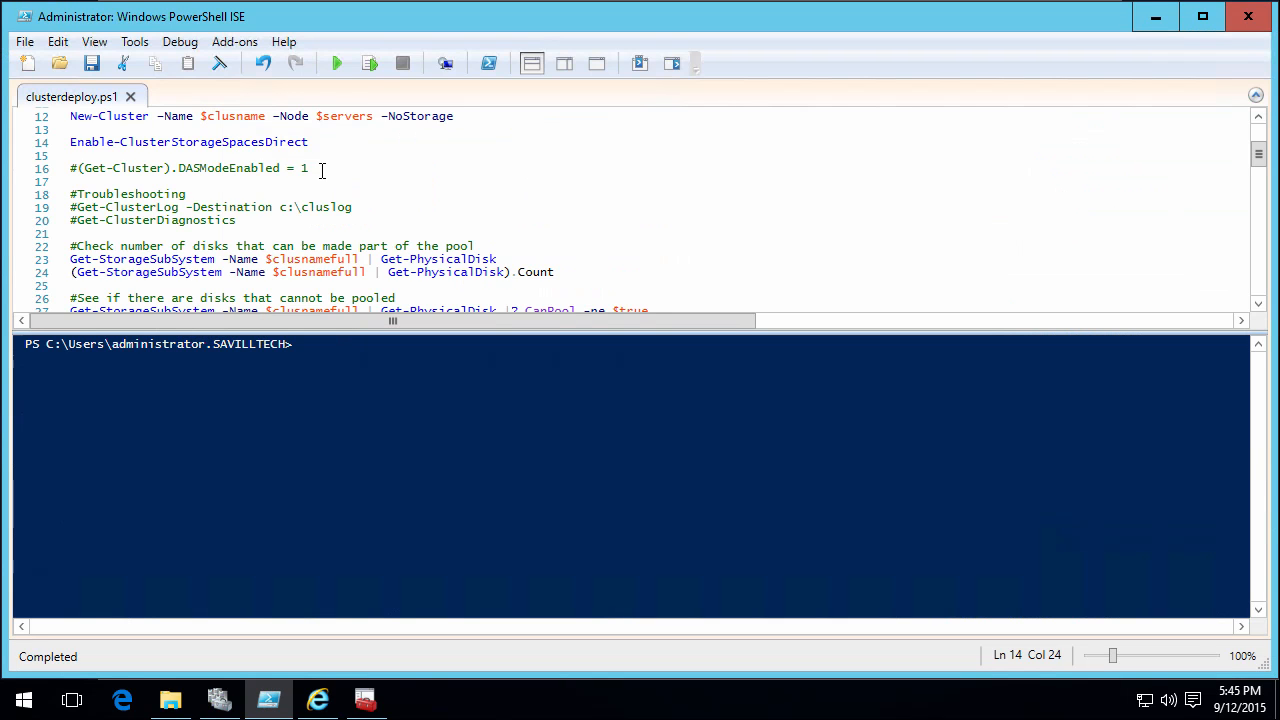
mouse_move(292, 250)
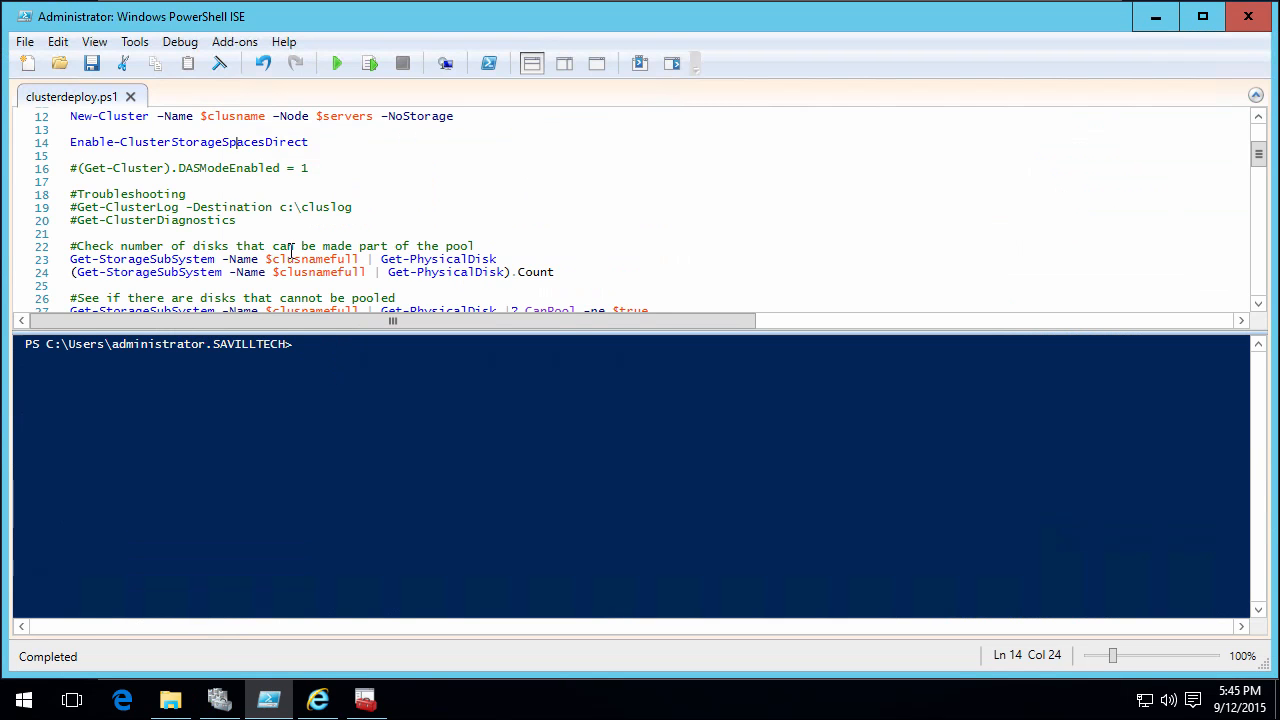
click(284, 142)
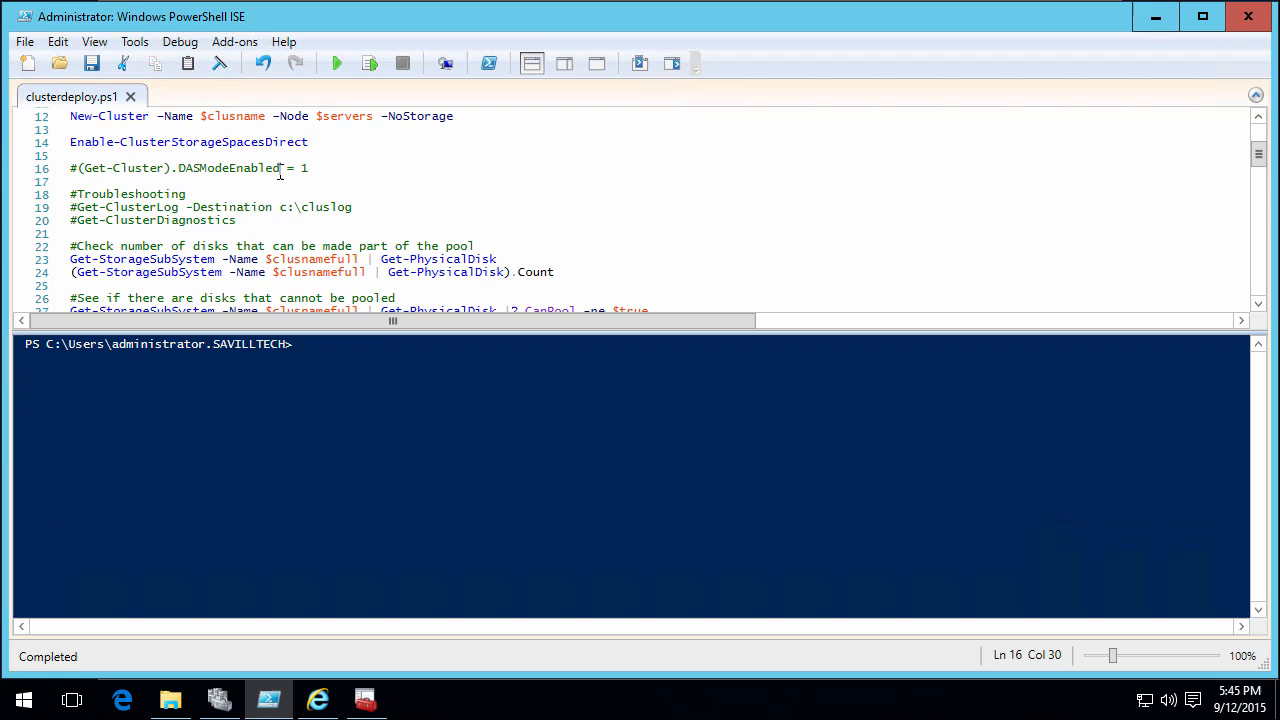
drag(280, 168, 76, 168)
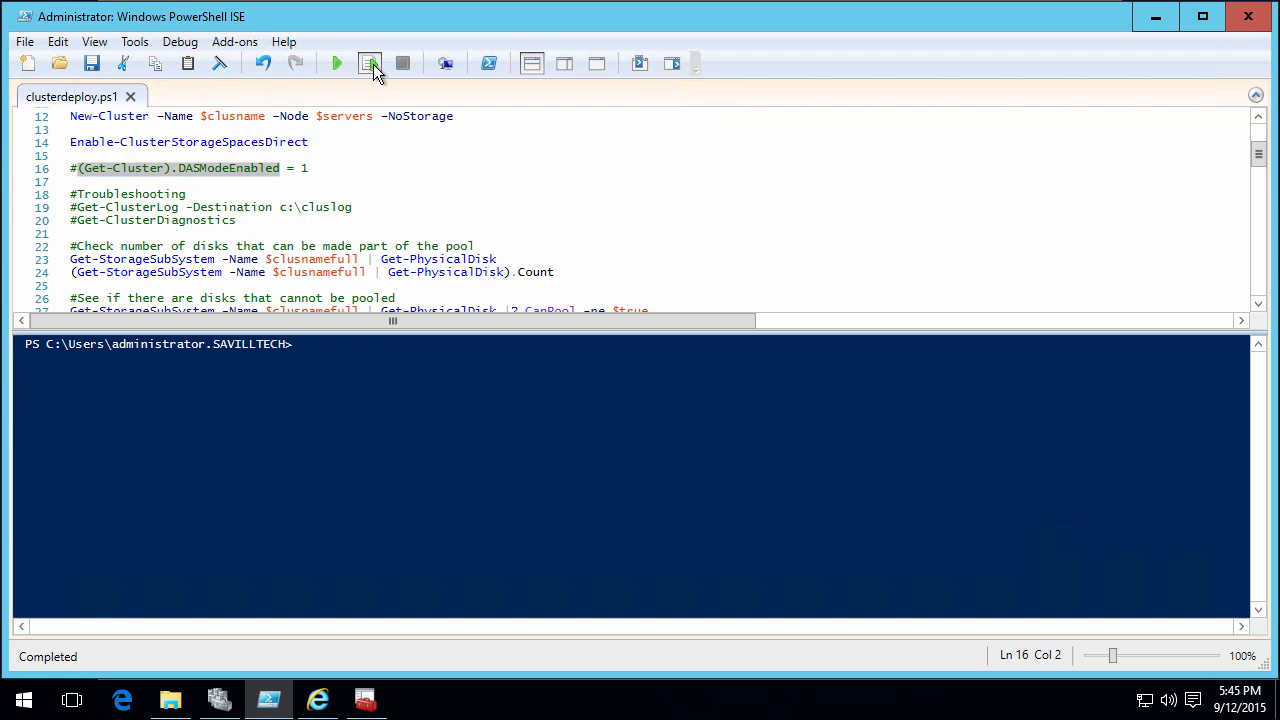
click(368, 62)
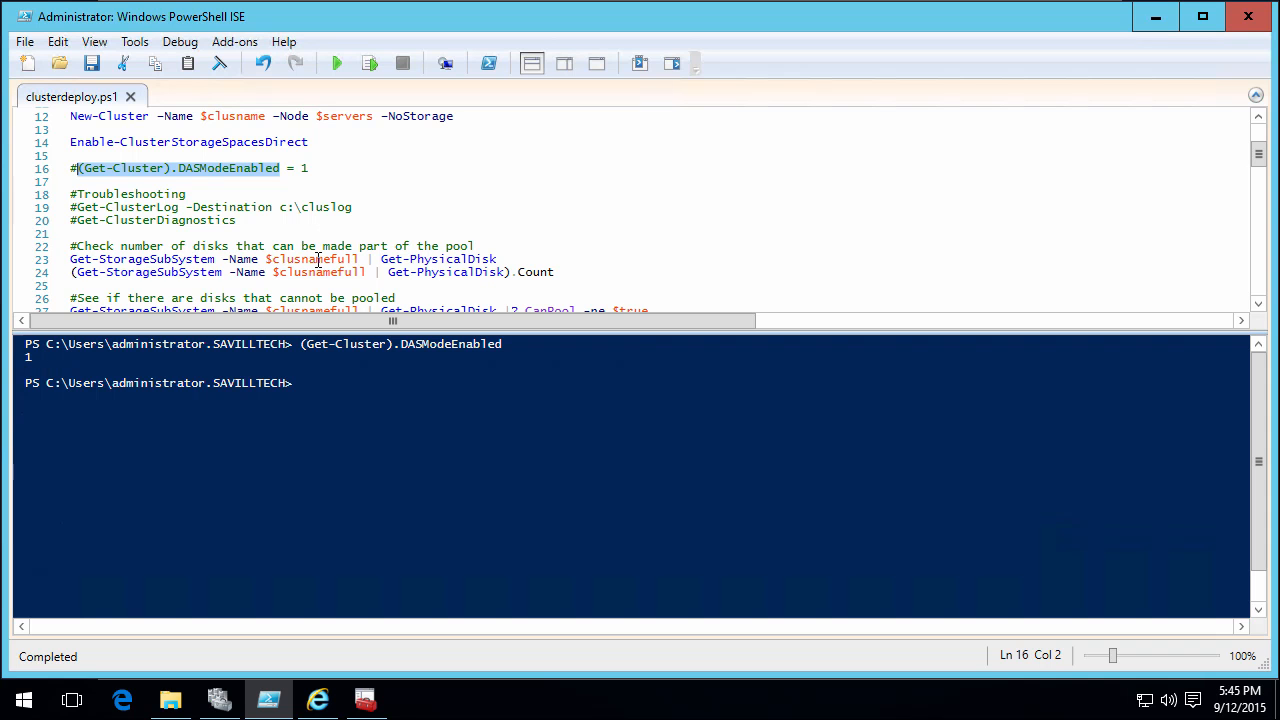
click(368, 62)
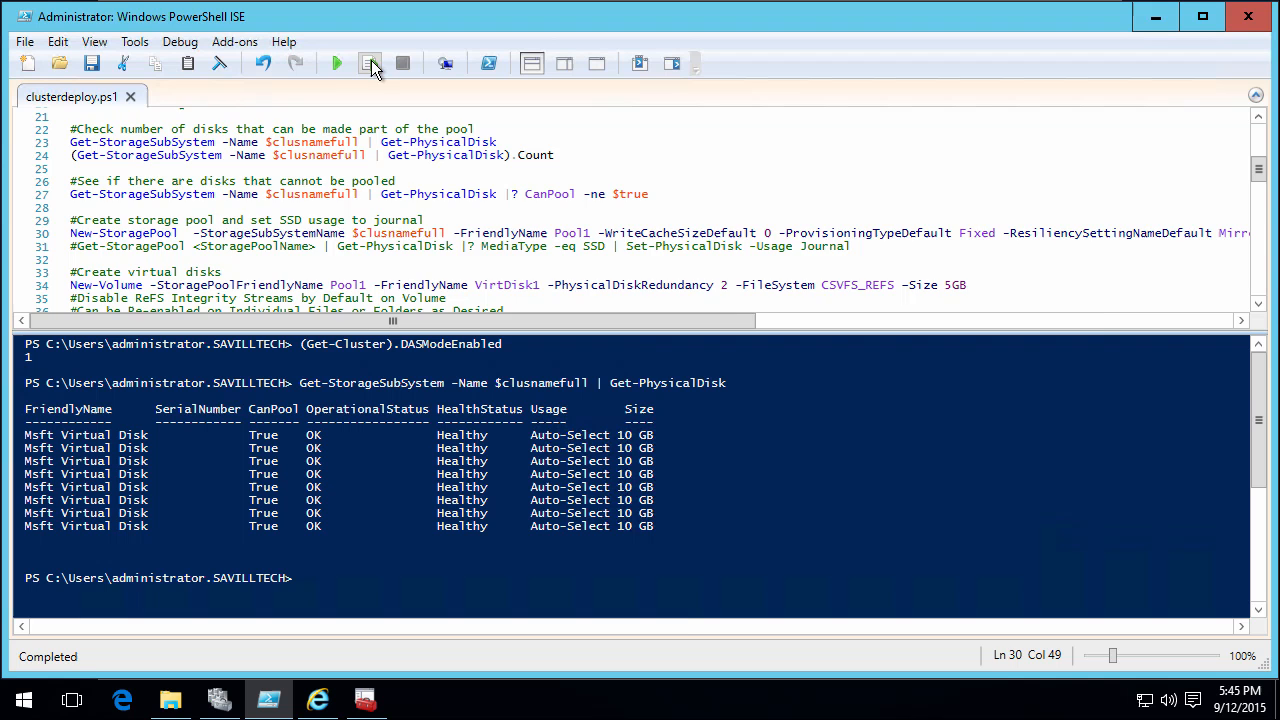
Create storage pool Pool1 and the 5 GB CSVFS_ReFS volume VirtDisk1 from the pooled disks.
click(370, 62)
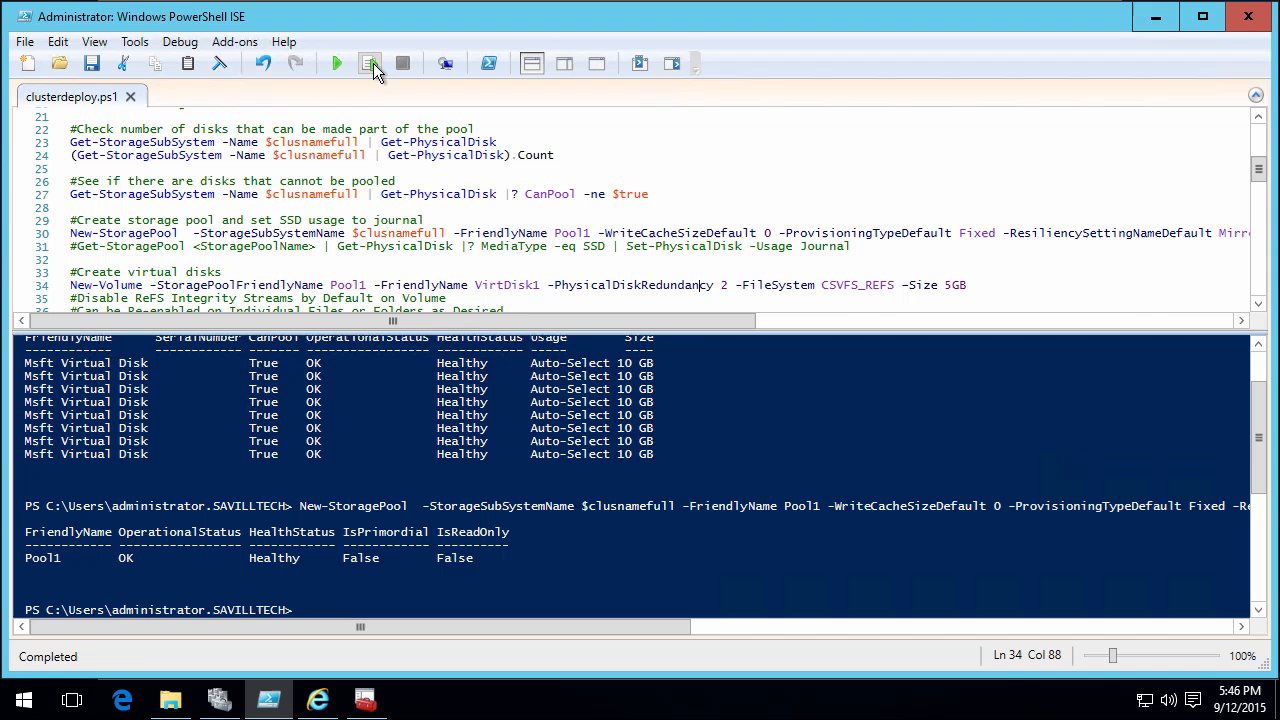
click(368, 62)
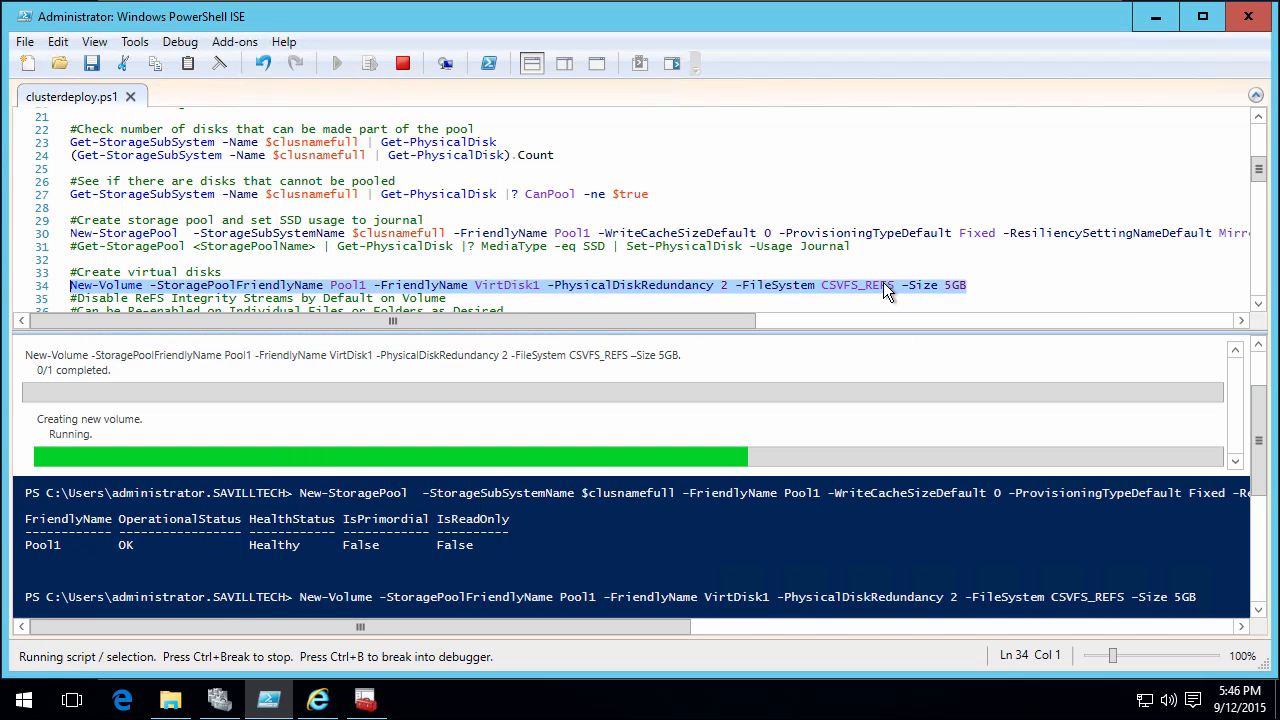
mouse_move(872, 292)
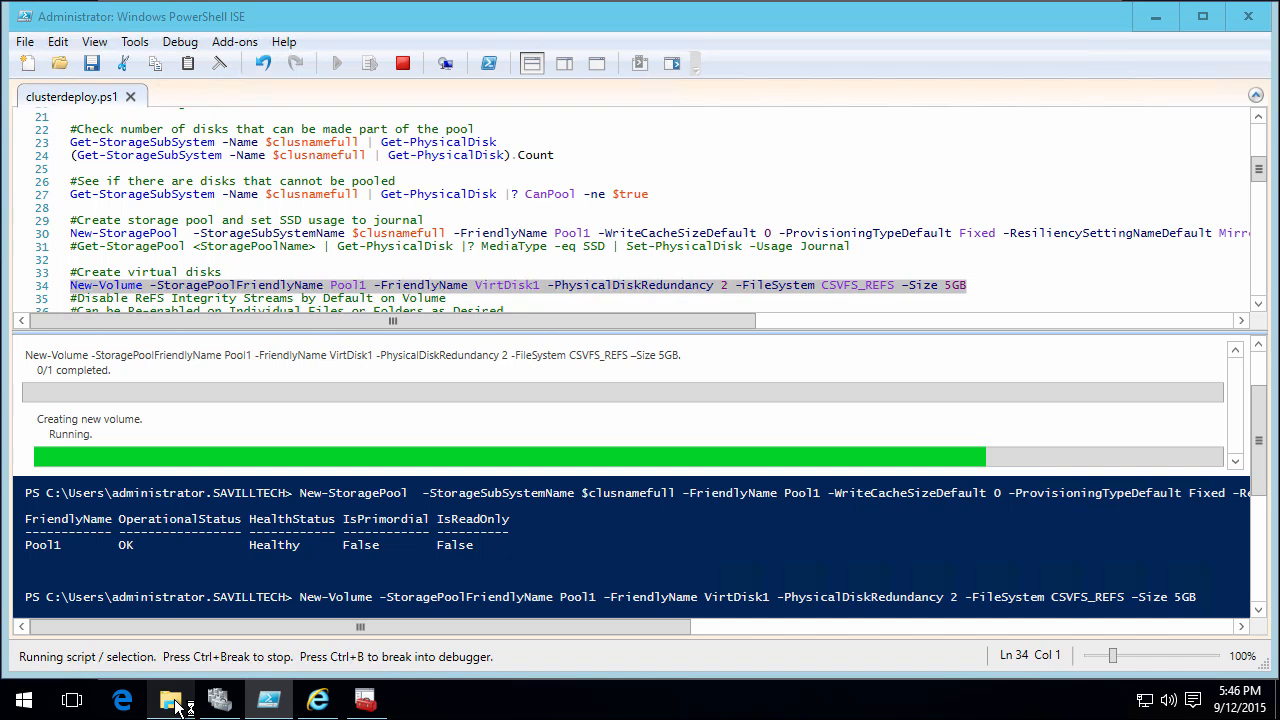
click(172, 700)
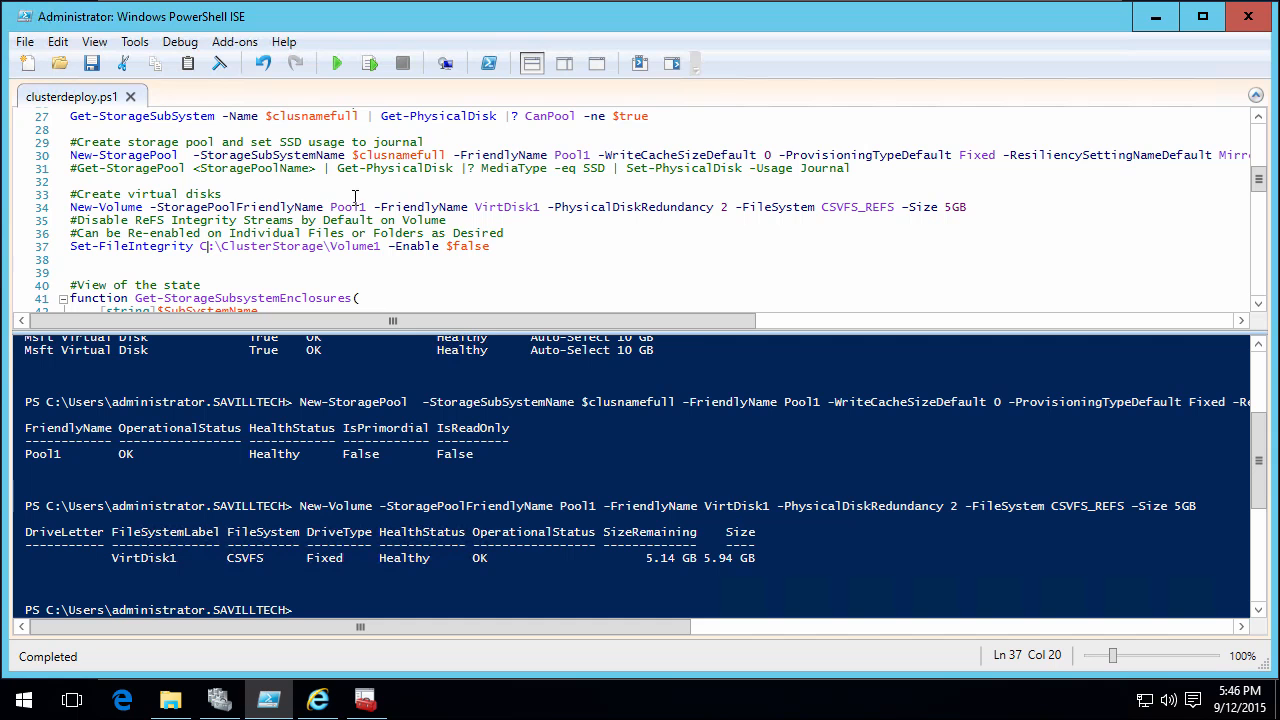
mouse_move(370, 62)
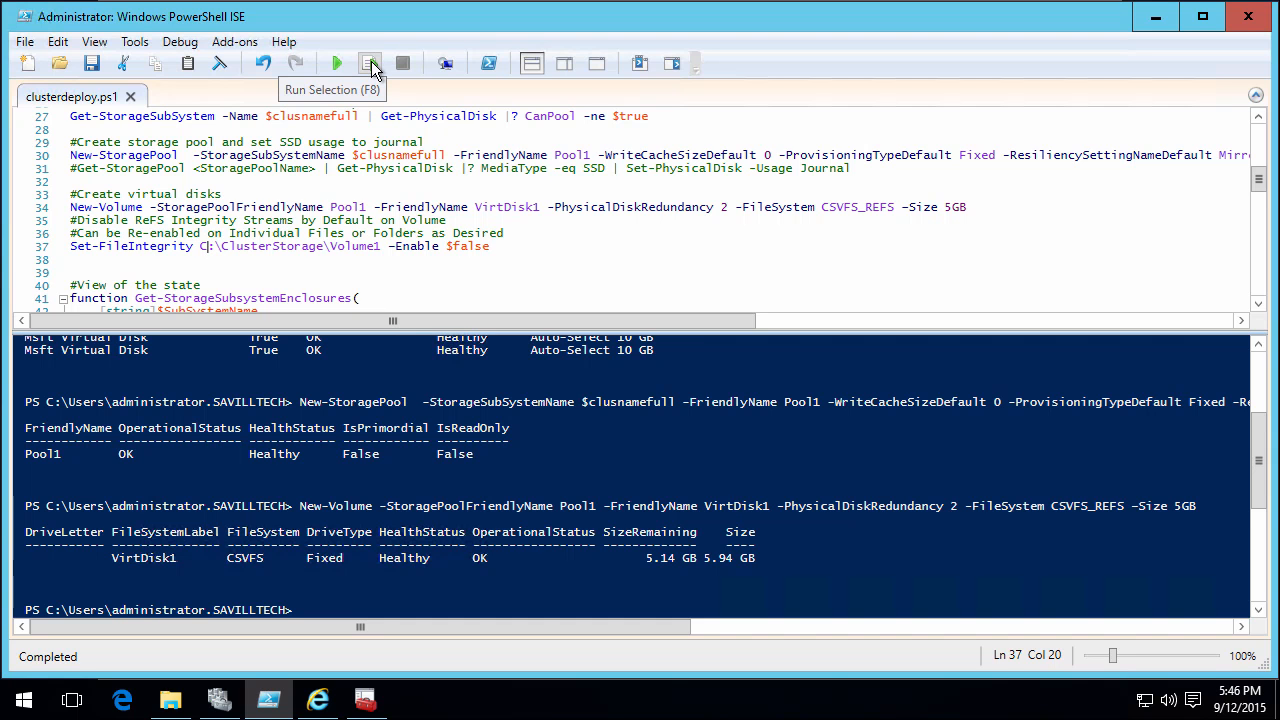
Disable ReFS integrity streams on Volume1, then list the storage enclosures and physical disks with connected nodes and health.
click(370, 62)
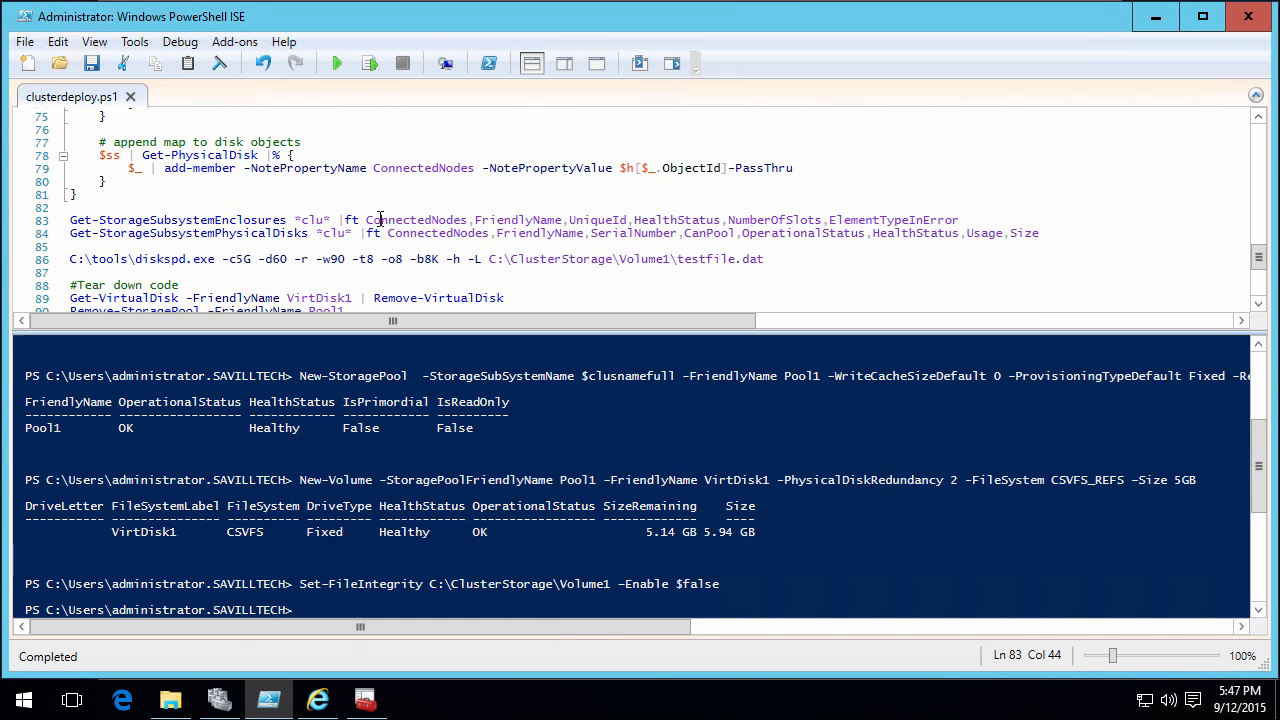
click(368, 62)
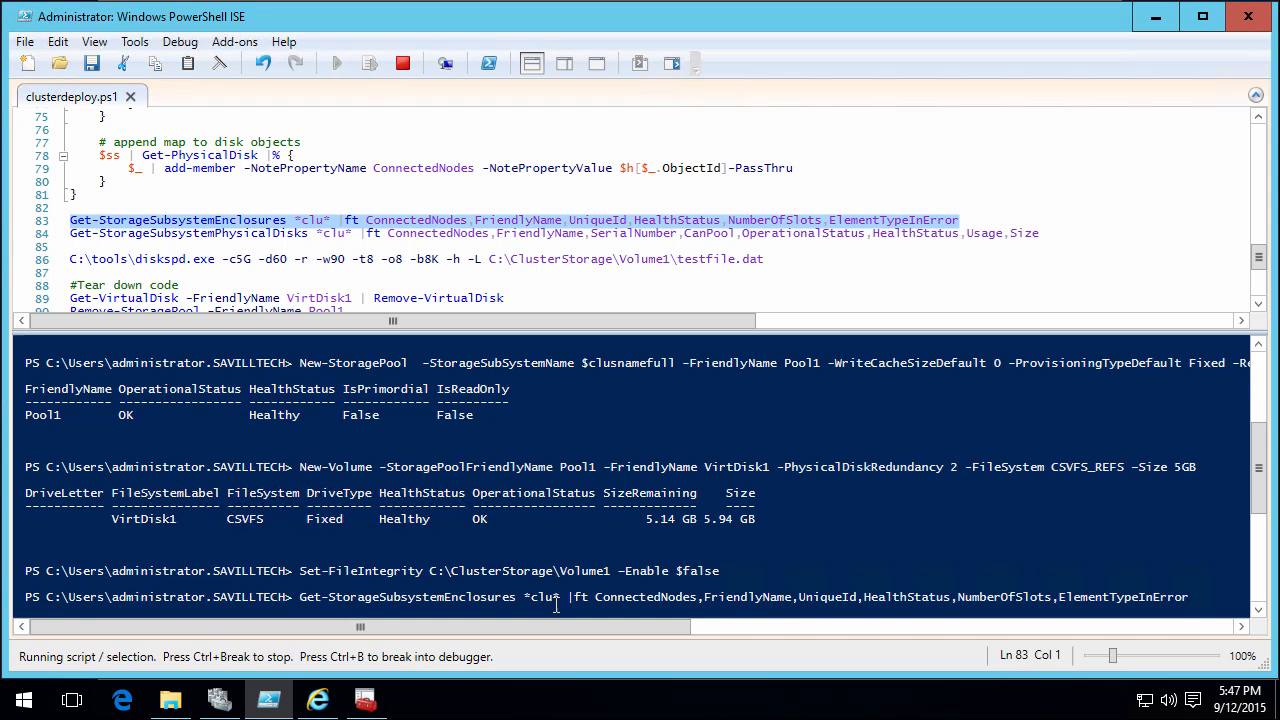
mouse_move(310, 162)
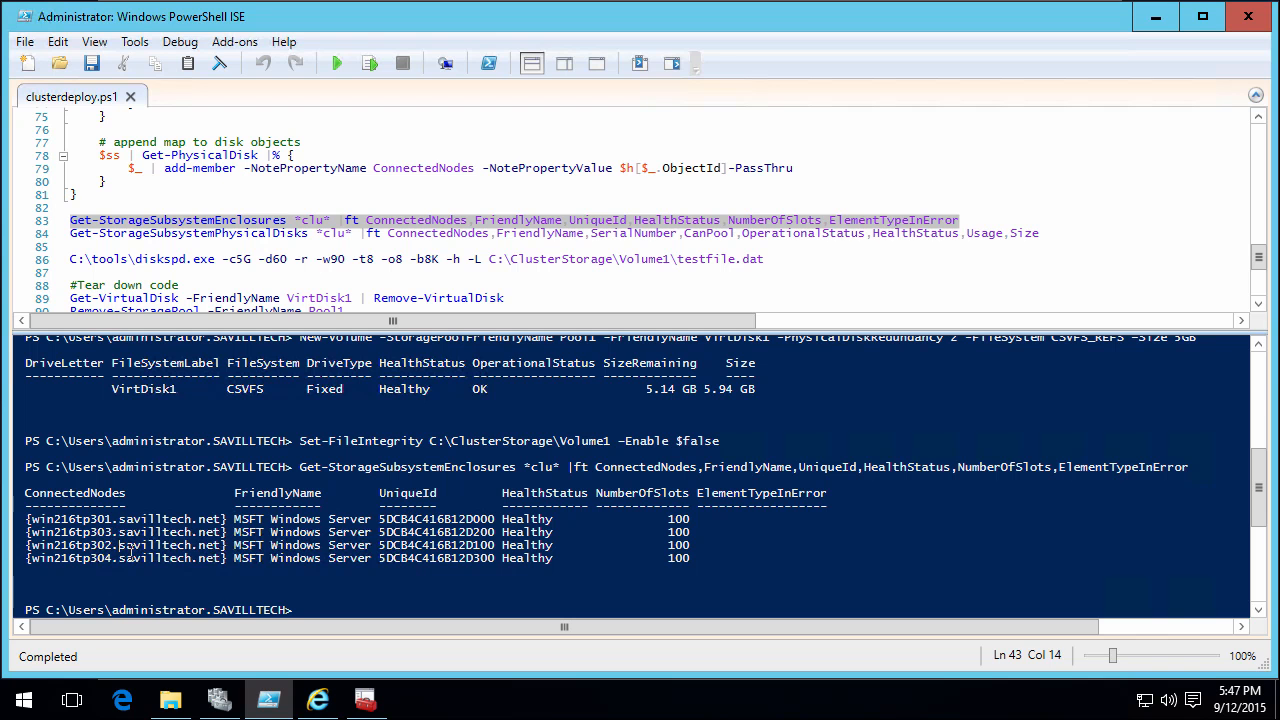
click(256, 232)
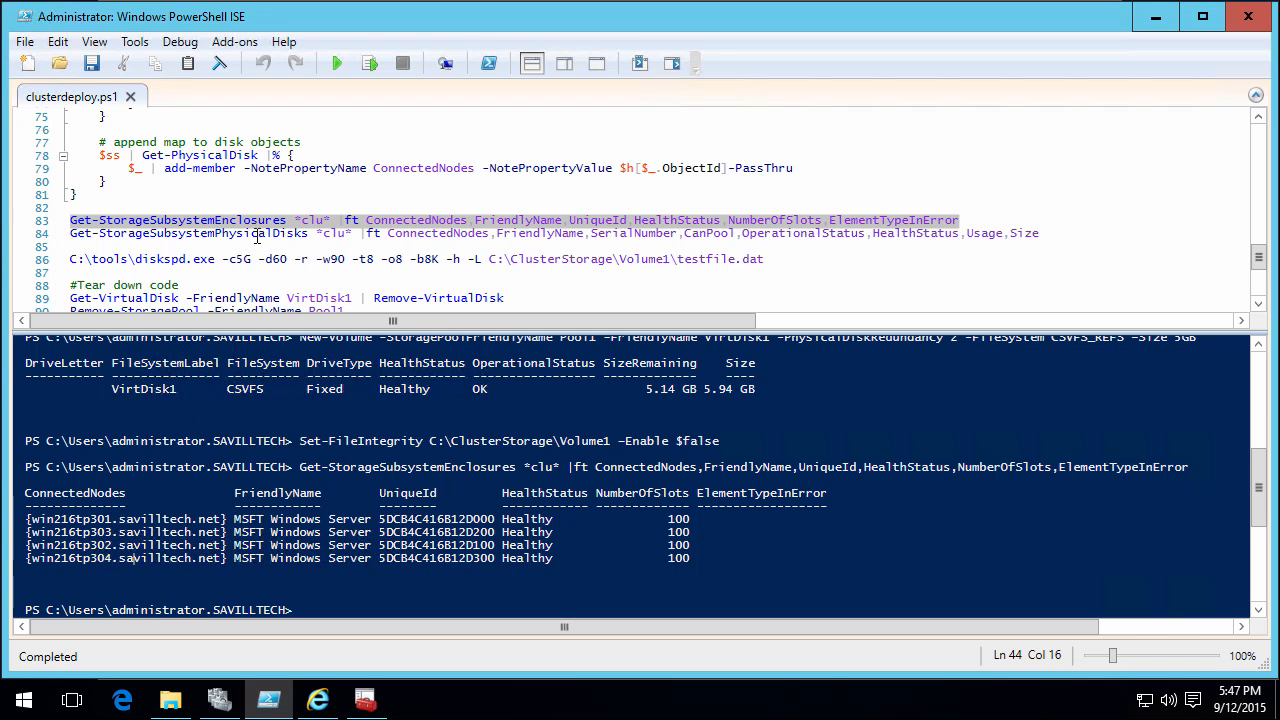
click(368, 62)
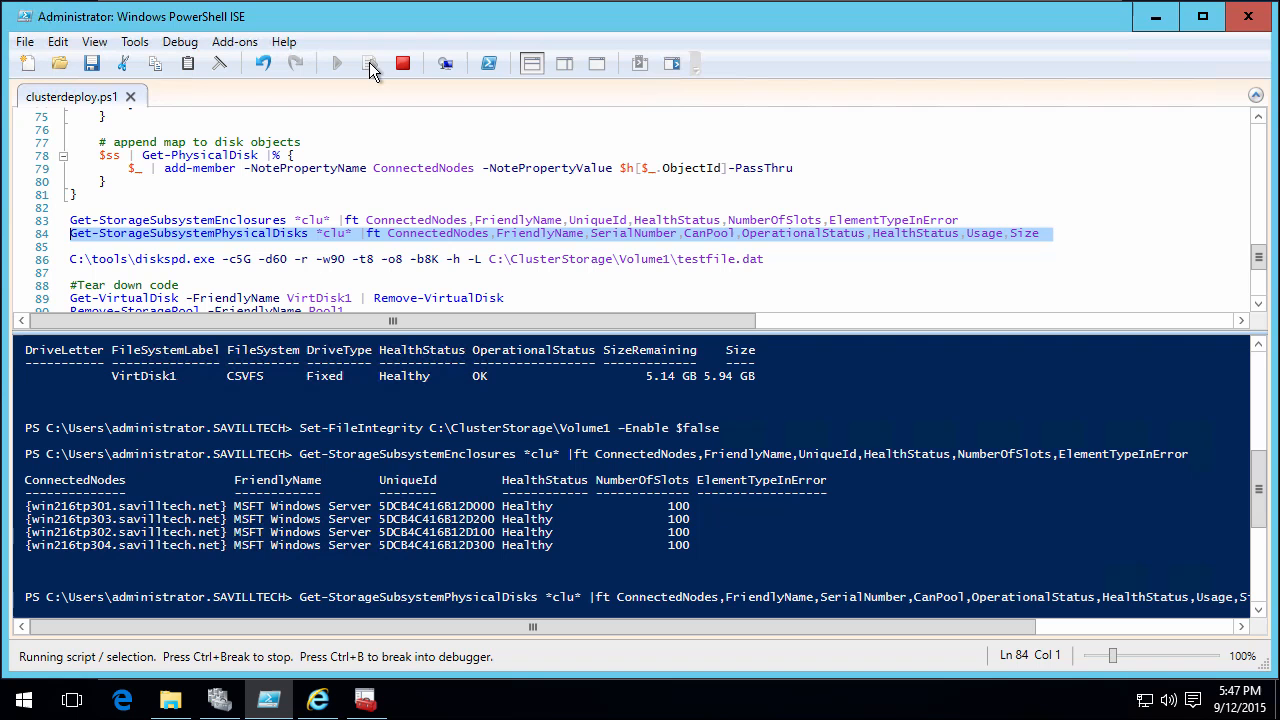
mouse_move(520, 520)
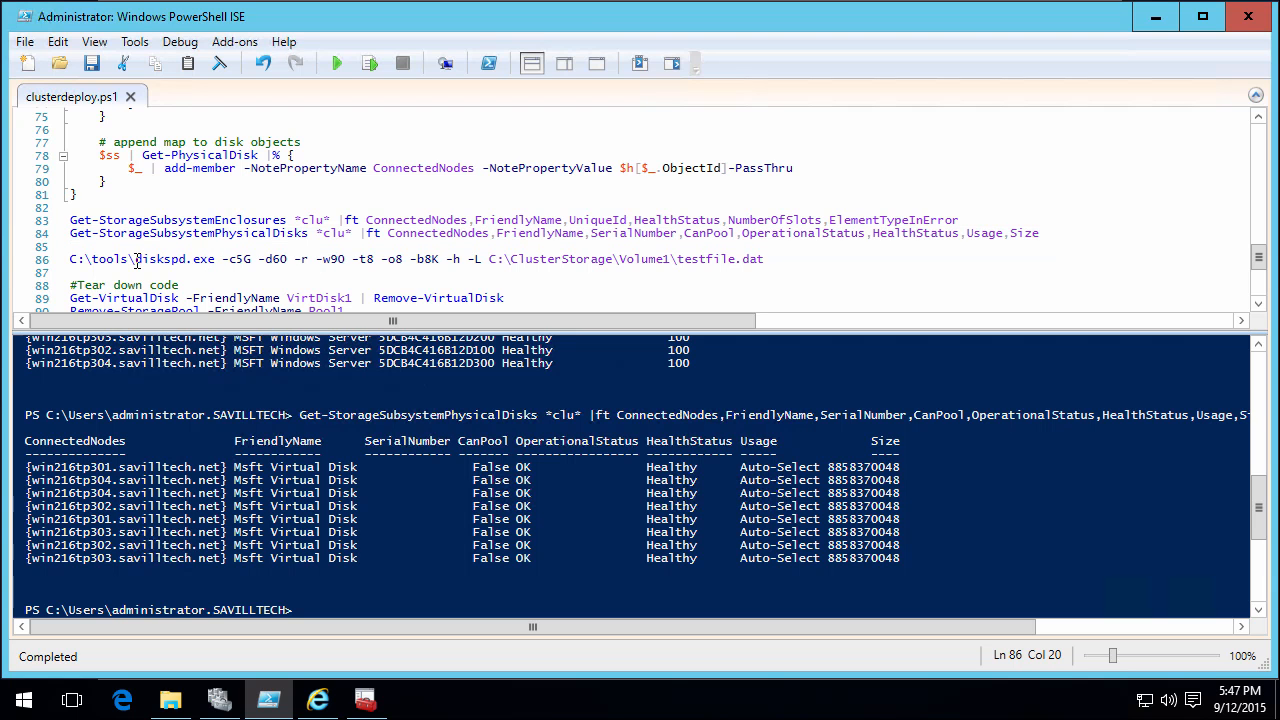
double_click(176, 260)
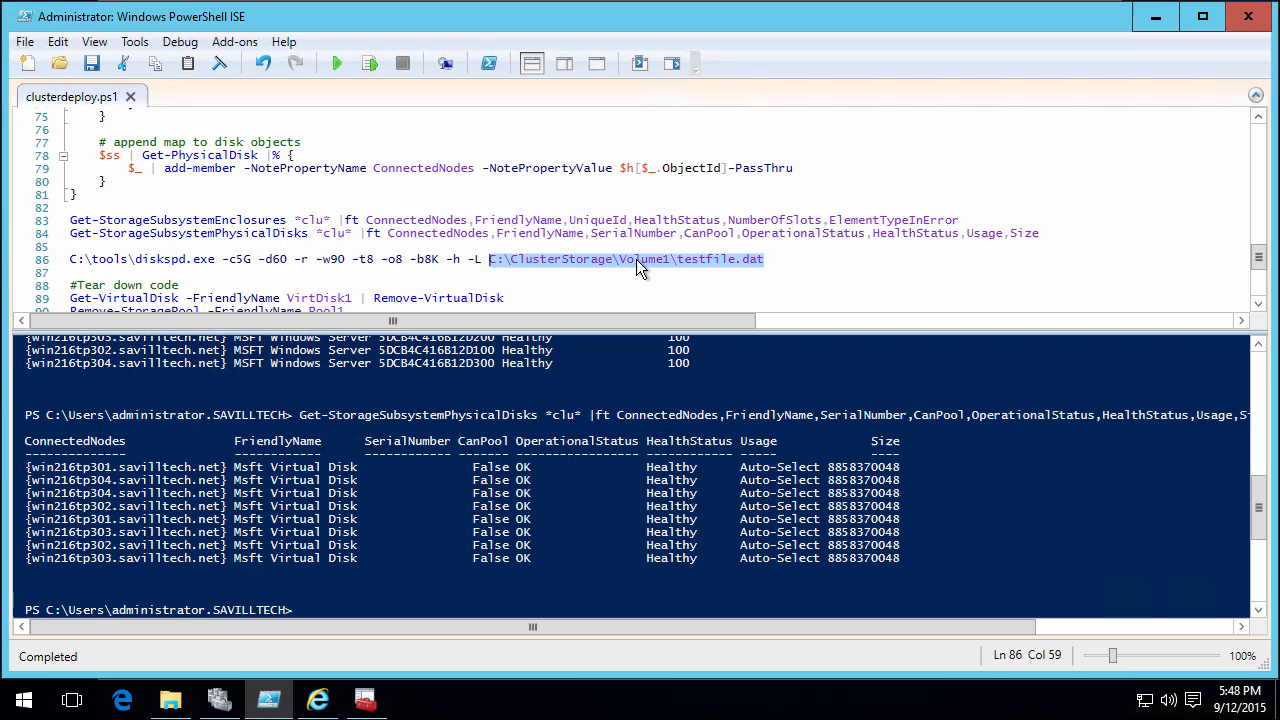
mouse_move(504, 268)
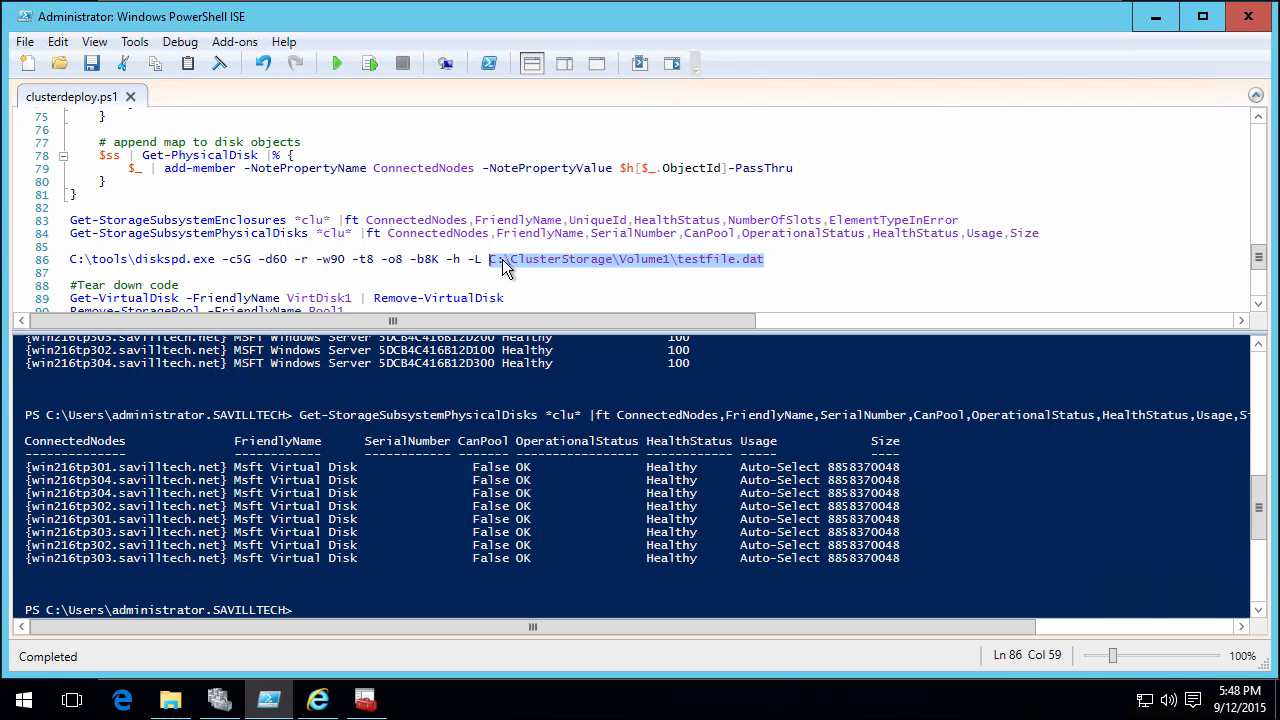
click(364, 698)
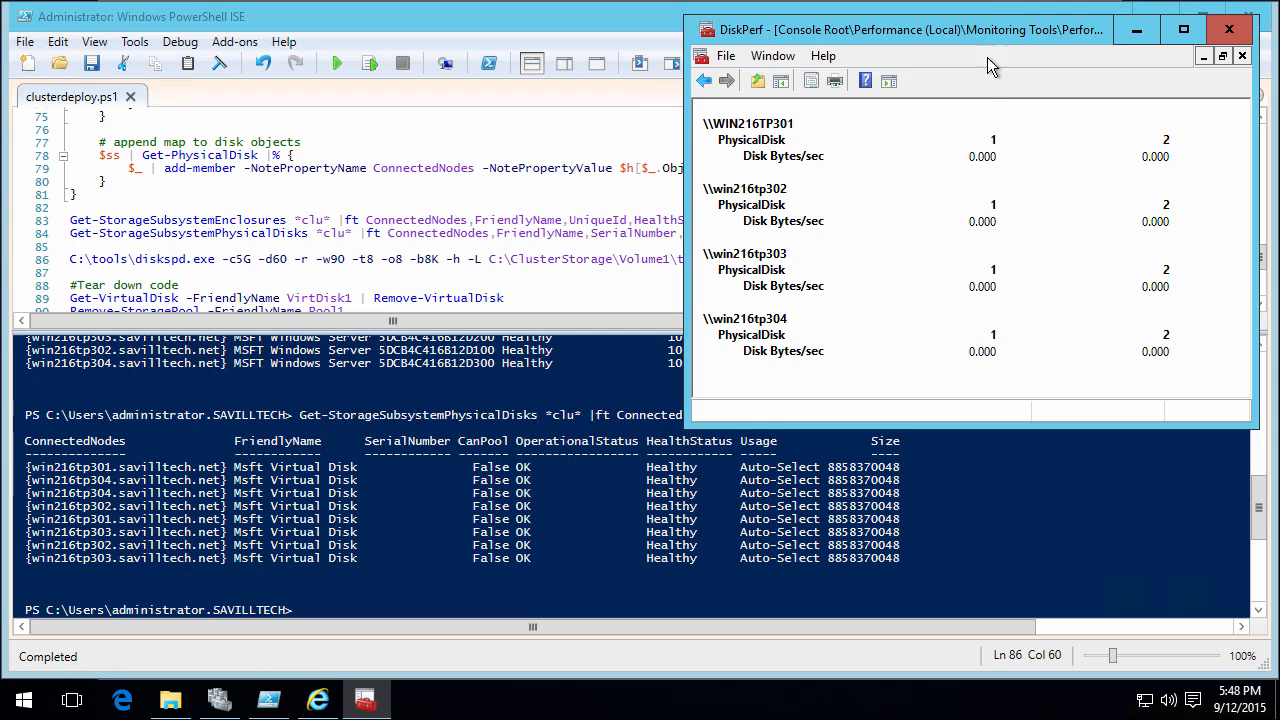
mouse_move(964, 182)
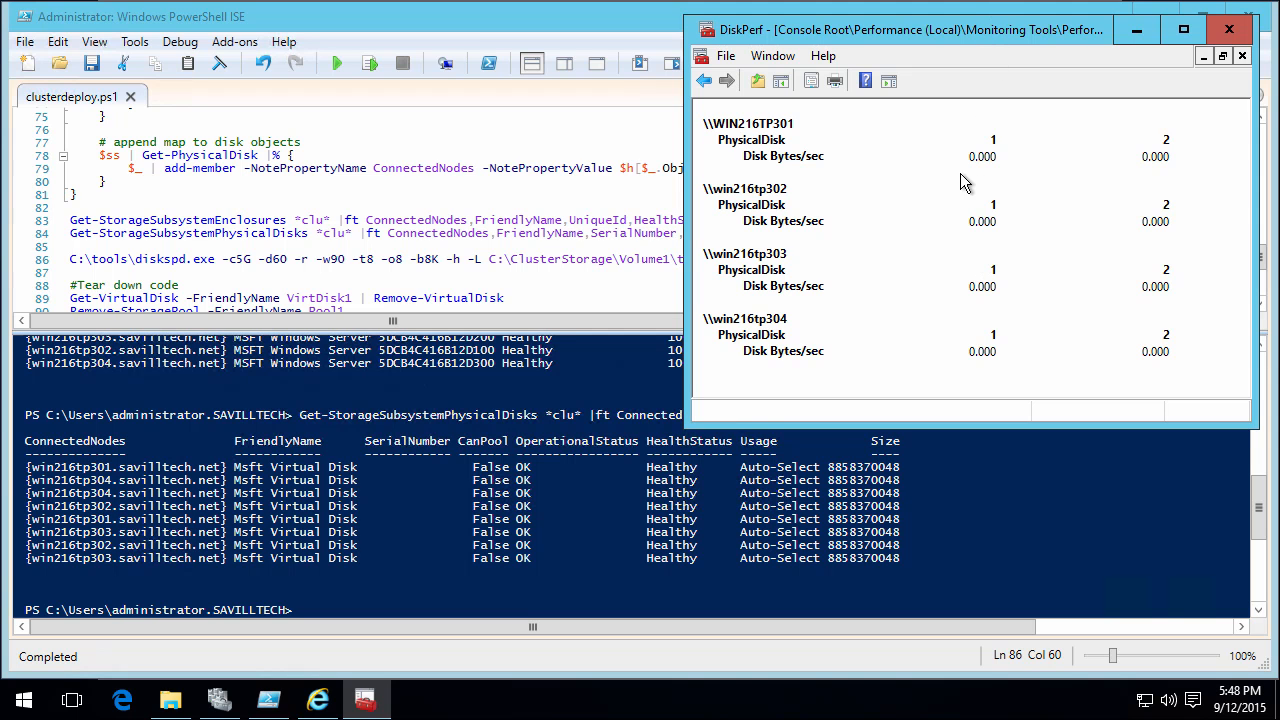
mouse_move(1040, 204)
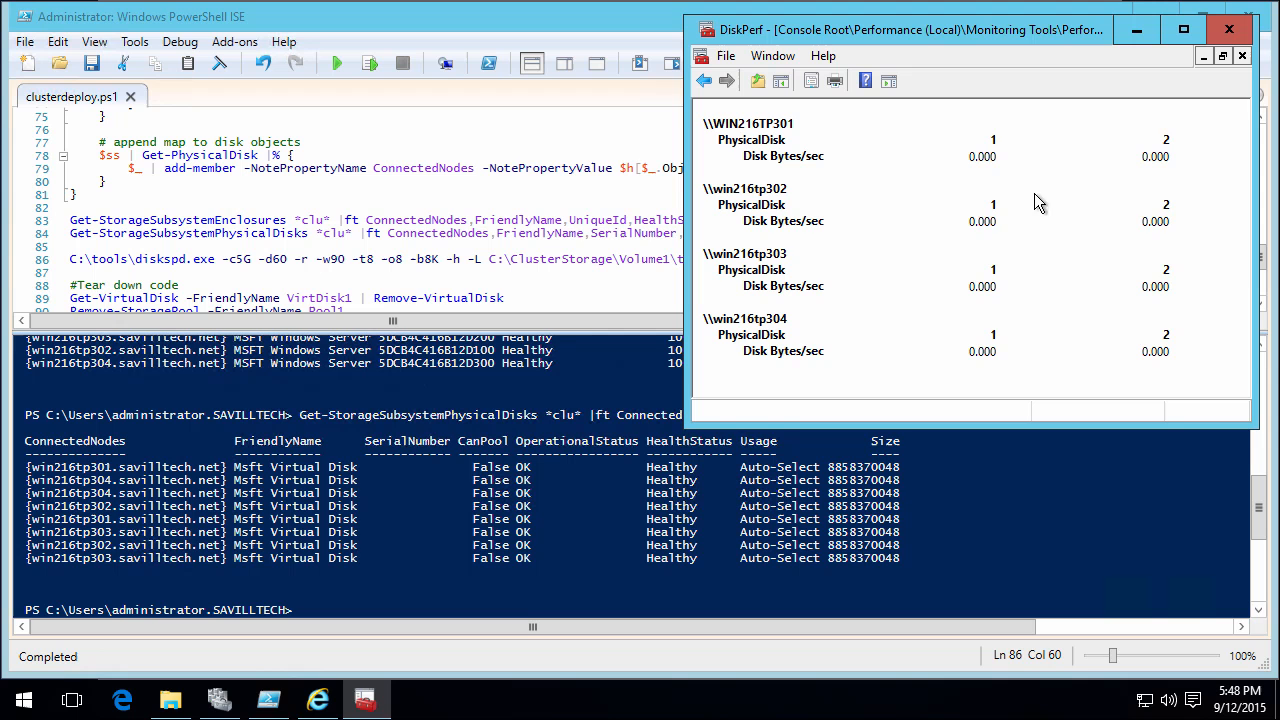
mouse_move(780, 164)
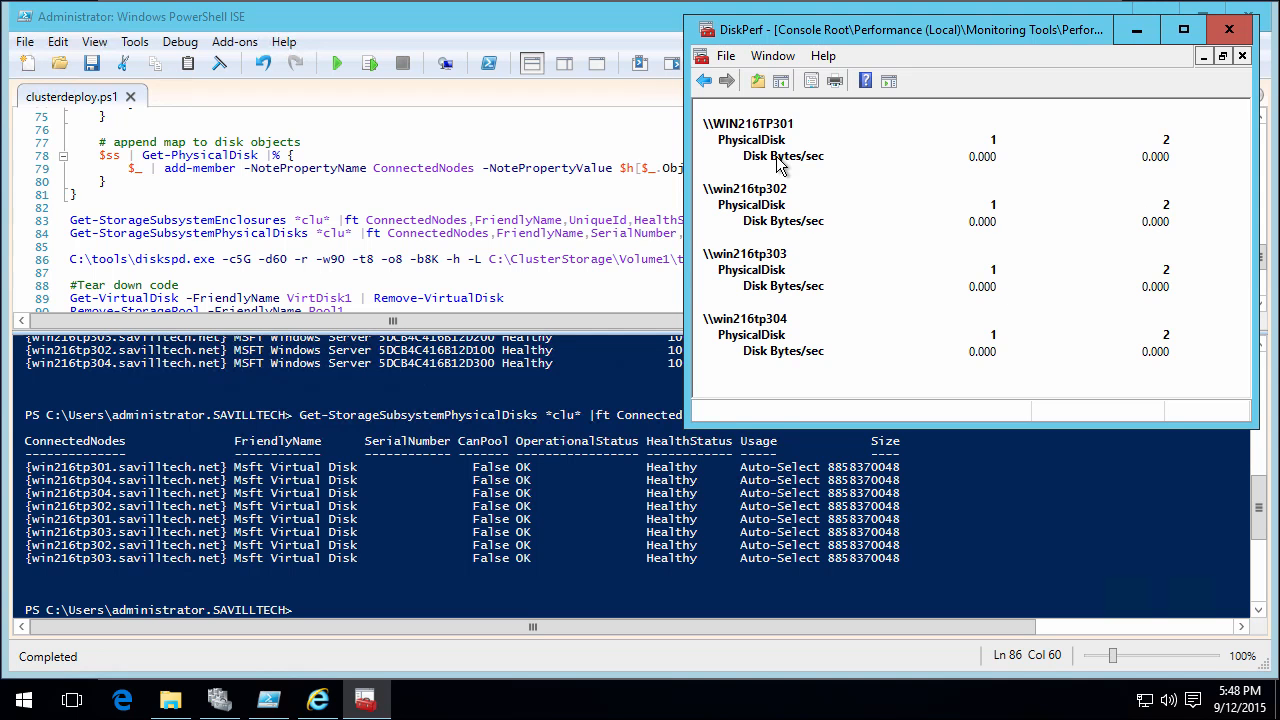
mouse_move(784, 364)
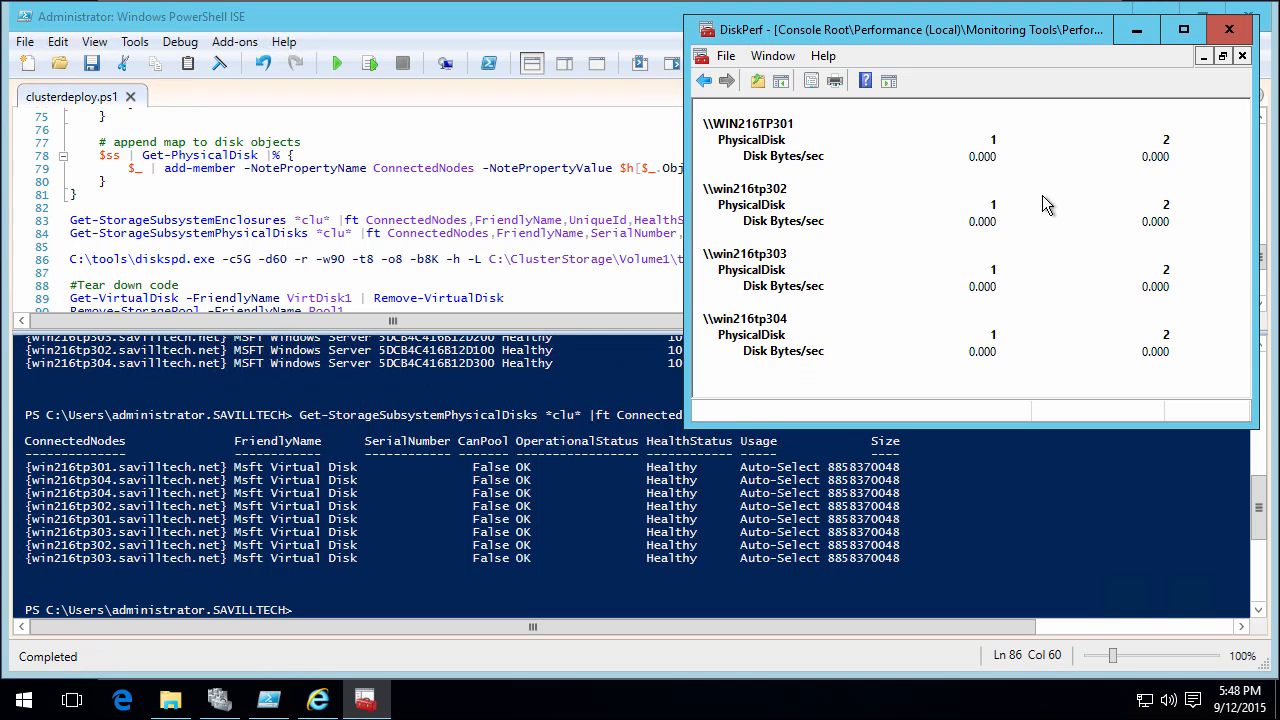
mouse_move(1032, 342)
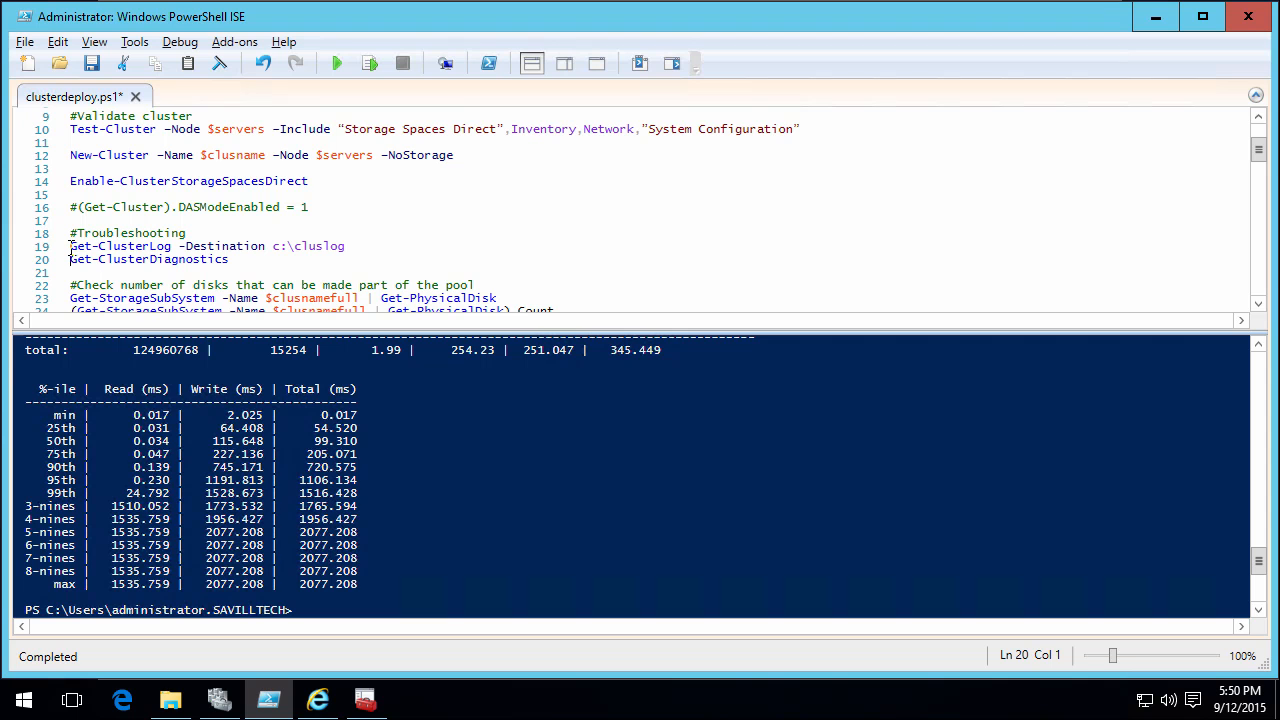
Select the Get-ClusterLog -Destination c:\cluslog command to generate the cluster logs.
click(72, 246)
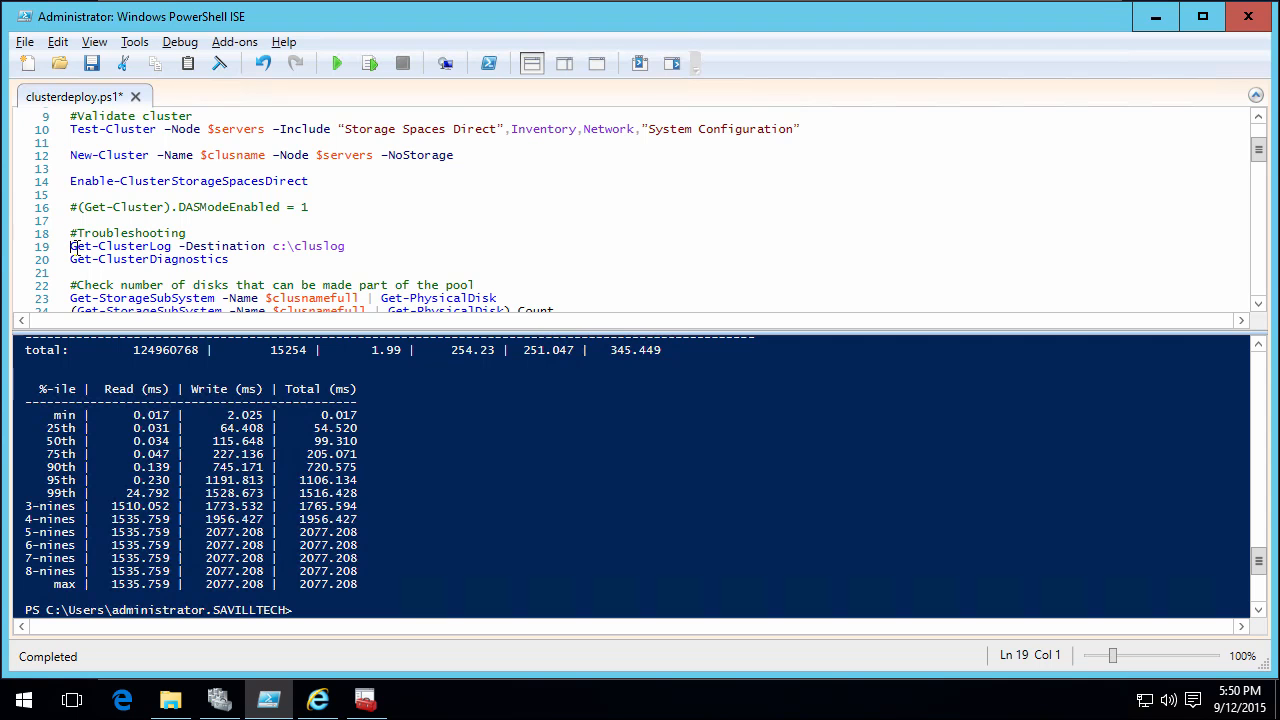
drag(70, 246, 320, 246)
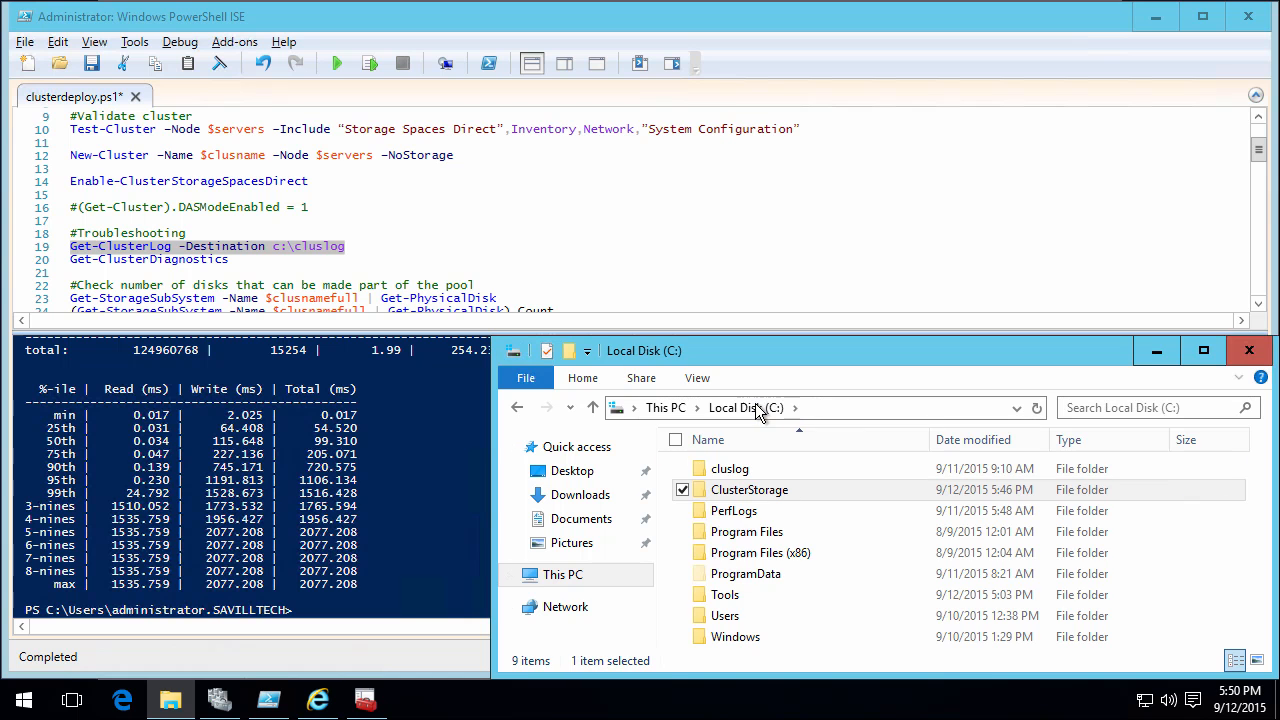
Open the cluslog folder and the win216tp301_cluster log in Notepad.
double_click(730, 468)
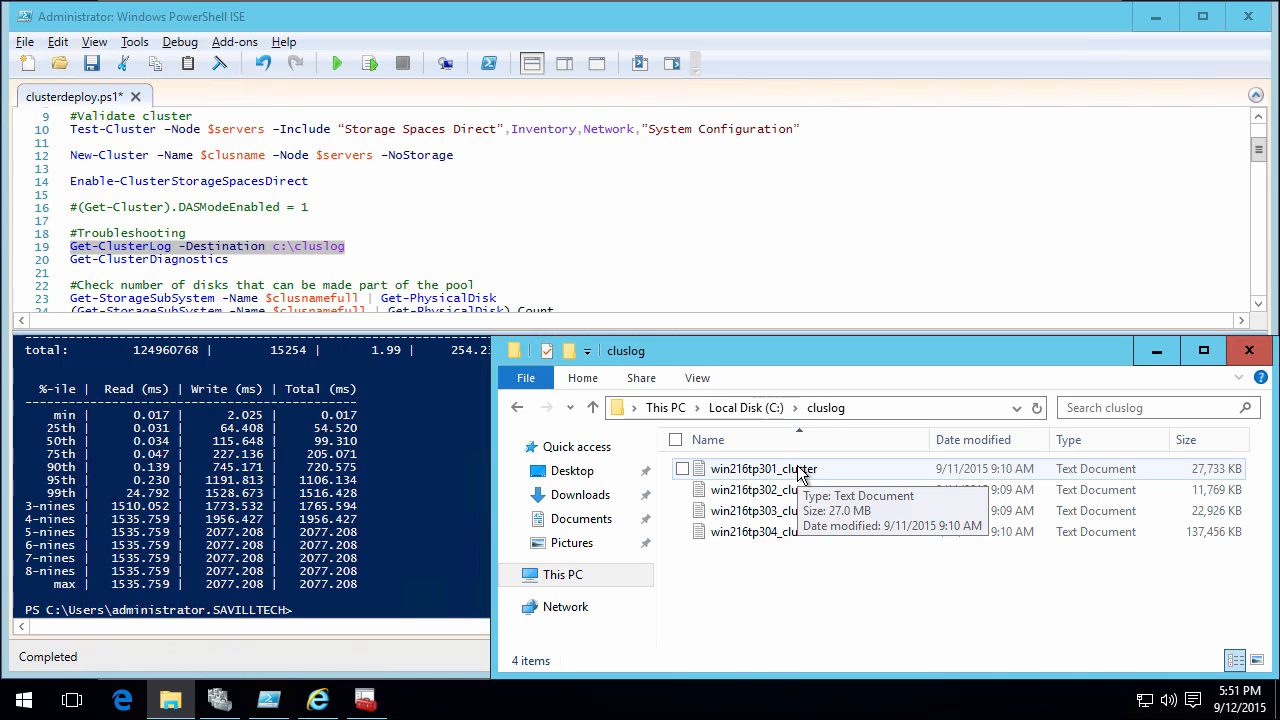
double_click(764, 468)
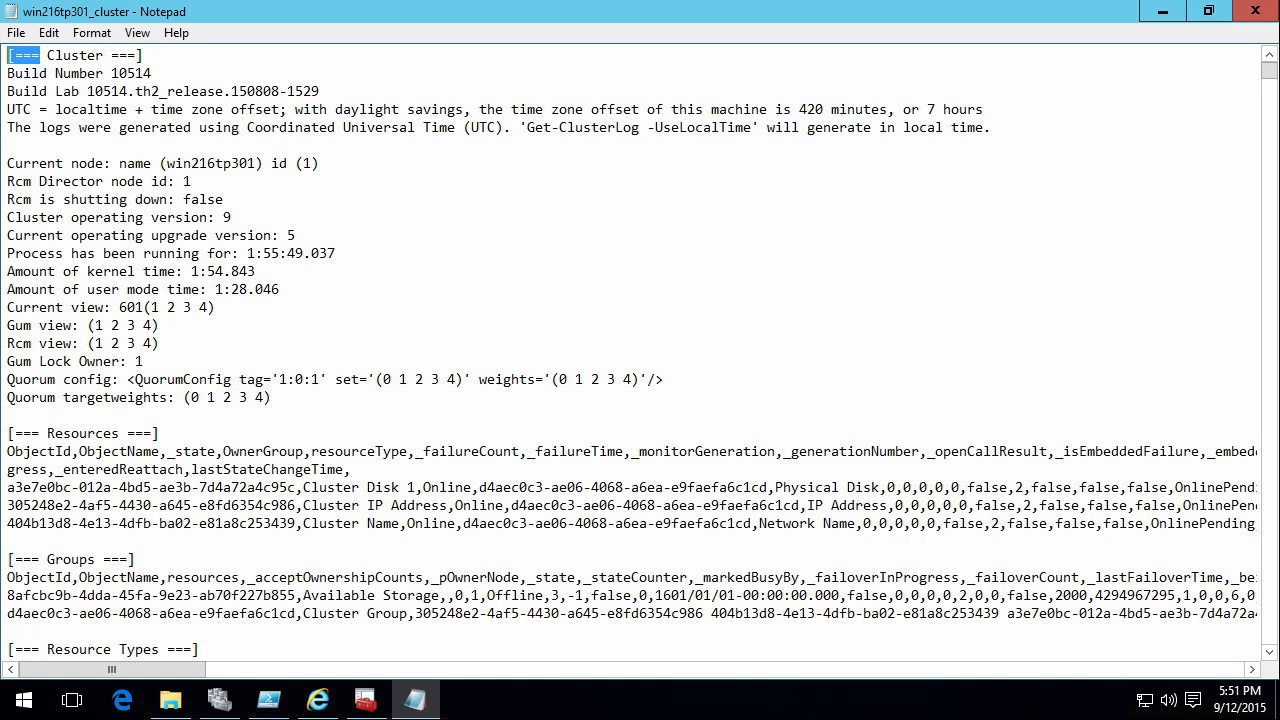
Search the log for "[===" and step through every section heading until the Cannot find notice, then dismiss it.
key(Ctrl+f)
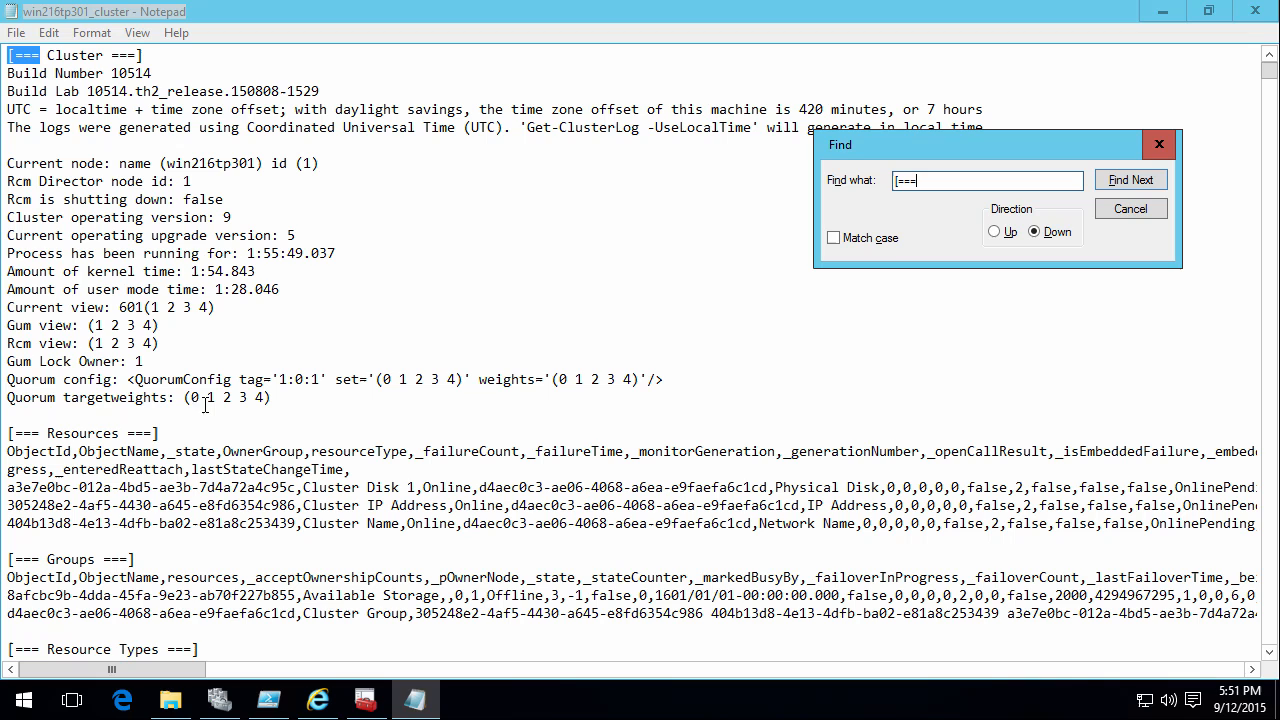
click(1132, 180)
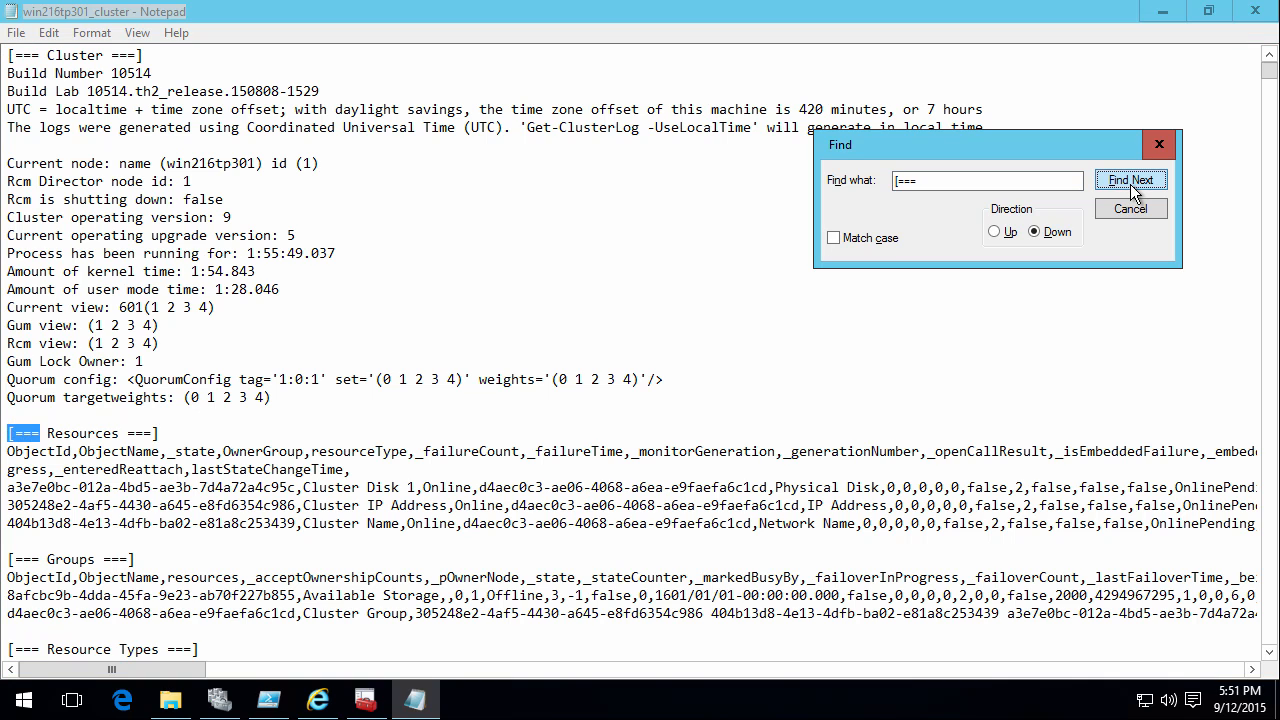
click(1132, 180)
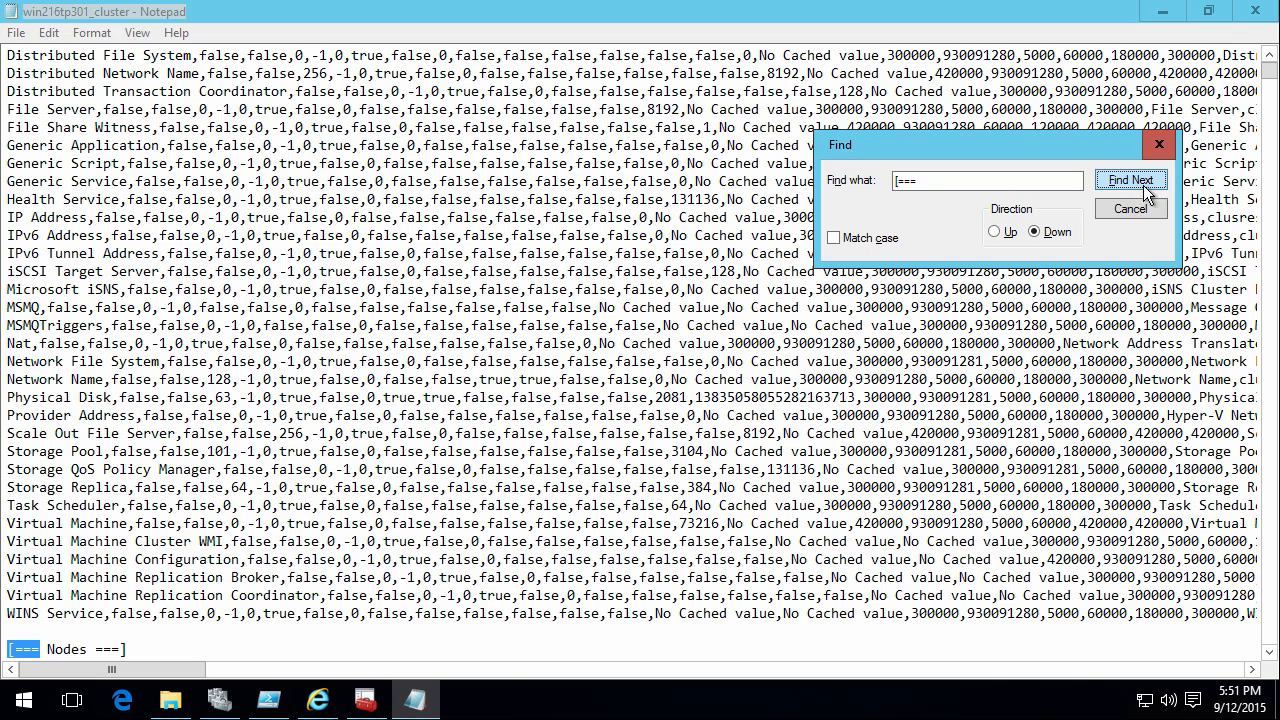
click(1132, 180)
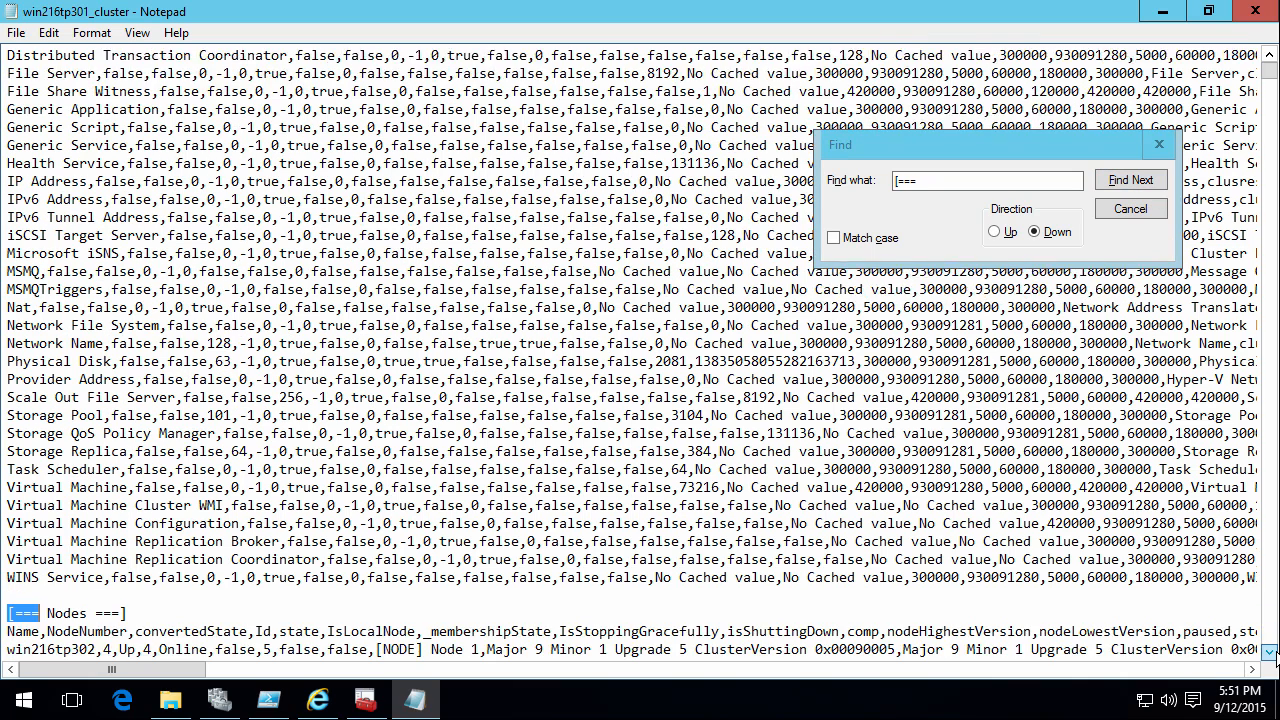
click(1130, 180)
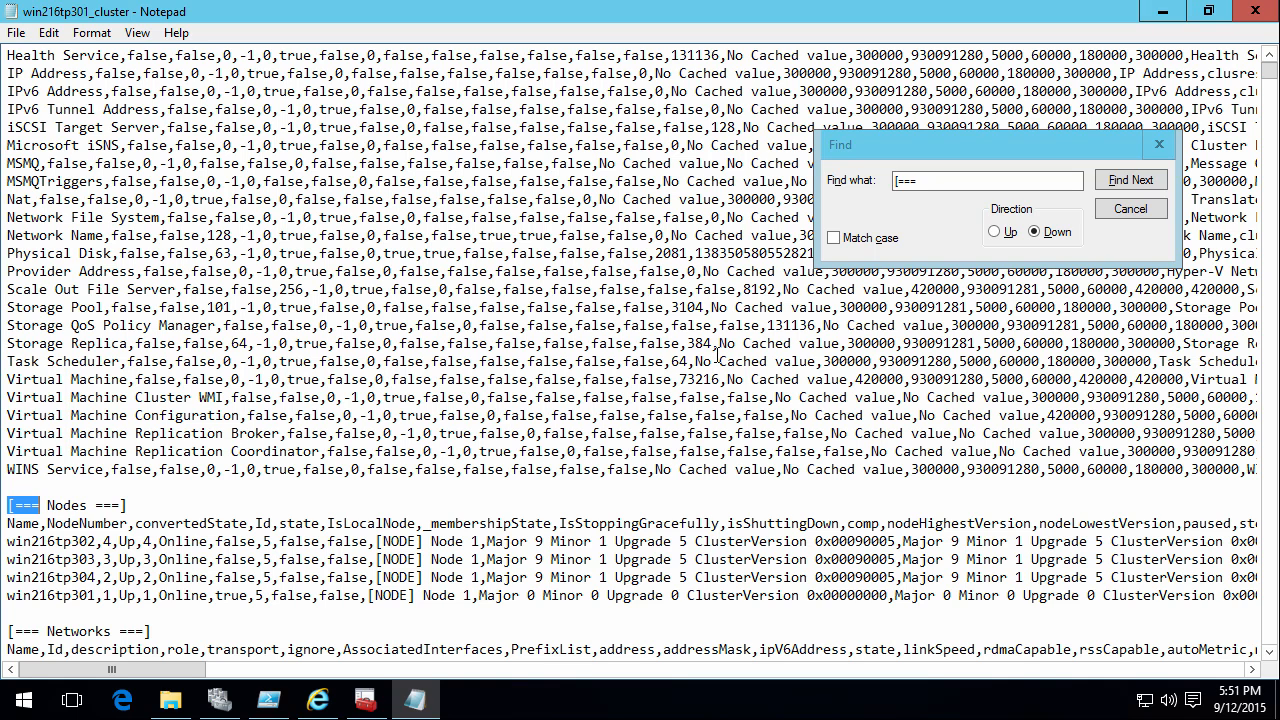
click(1132, 180)
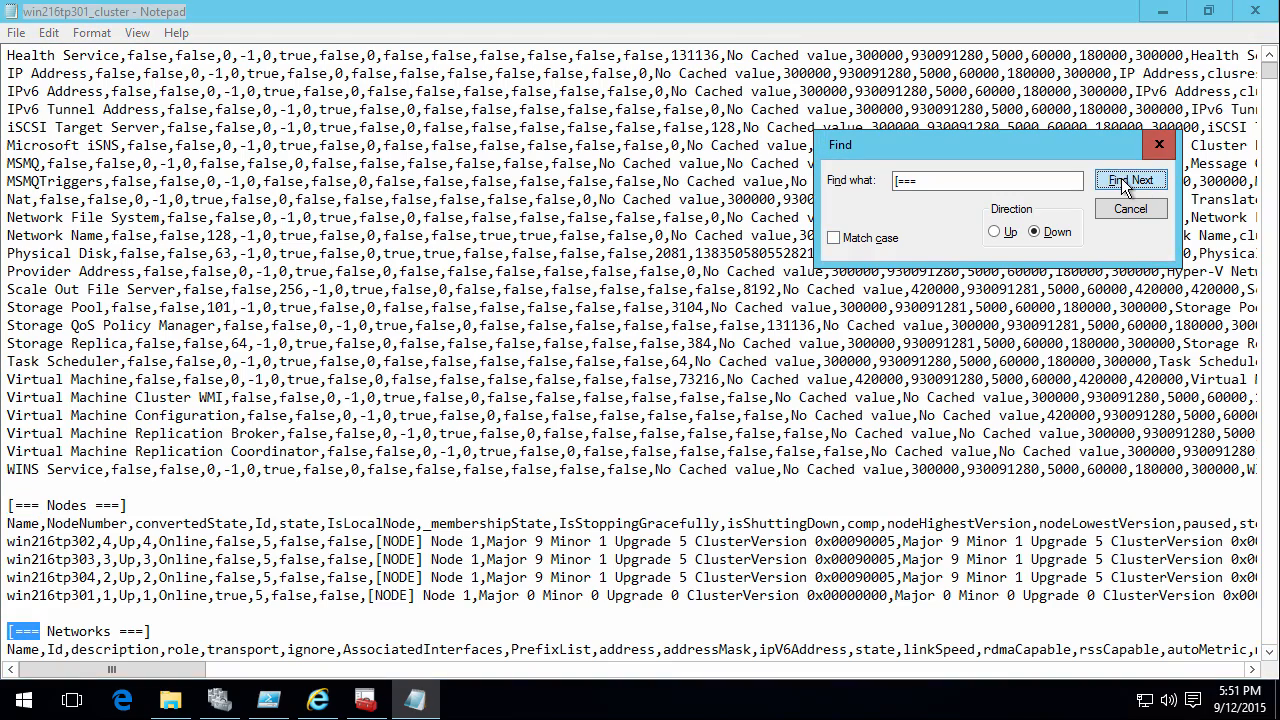
click(1132, 180)
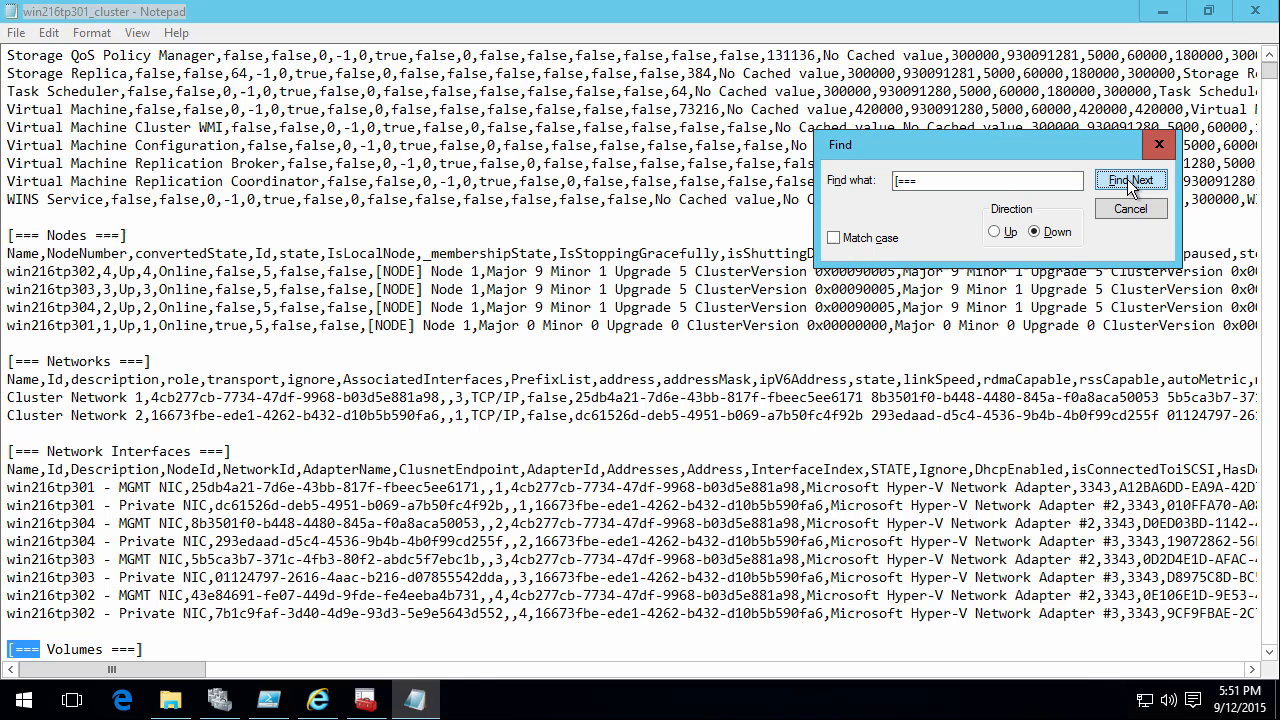
click(1132, 180)
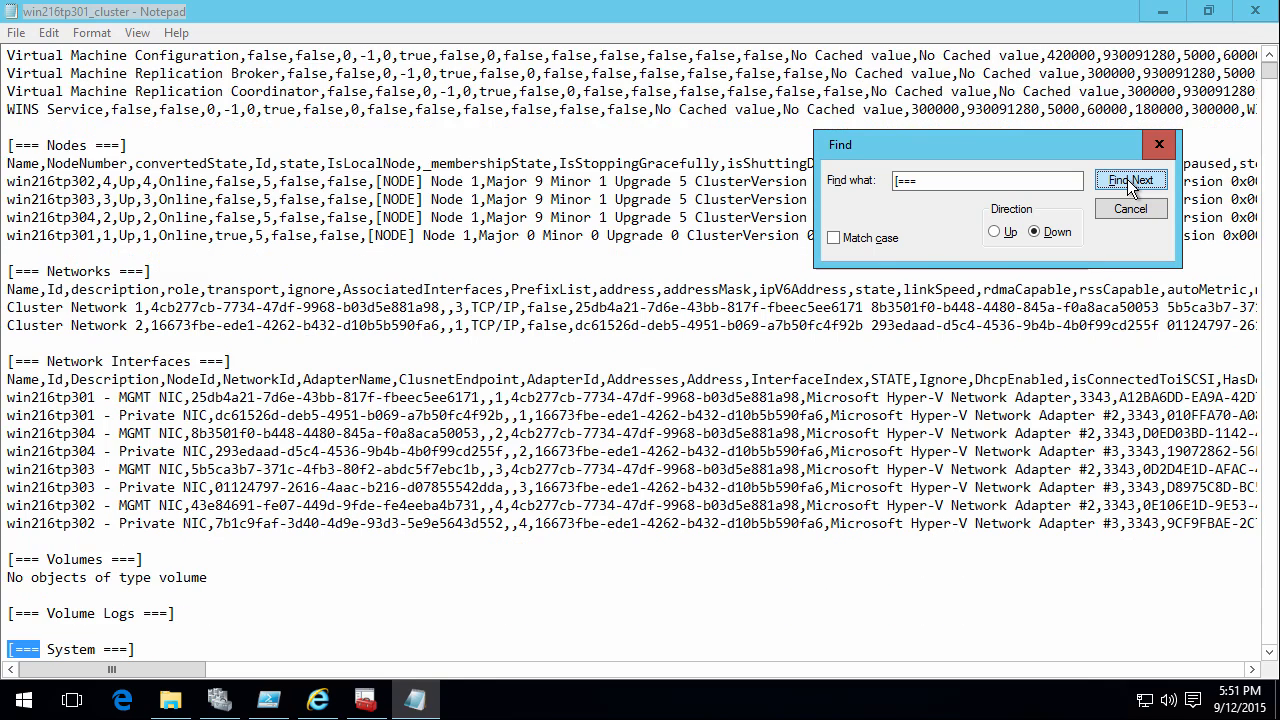
click(1132, 180)
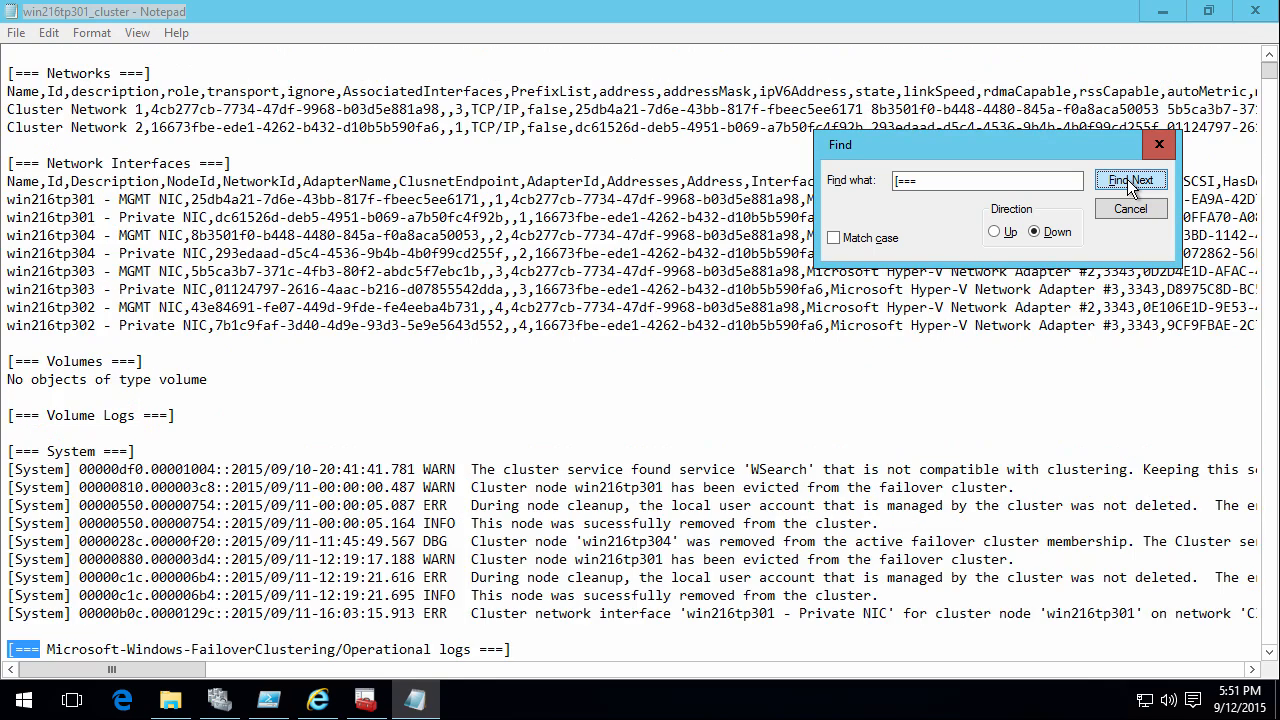
click(1132, 180)
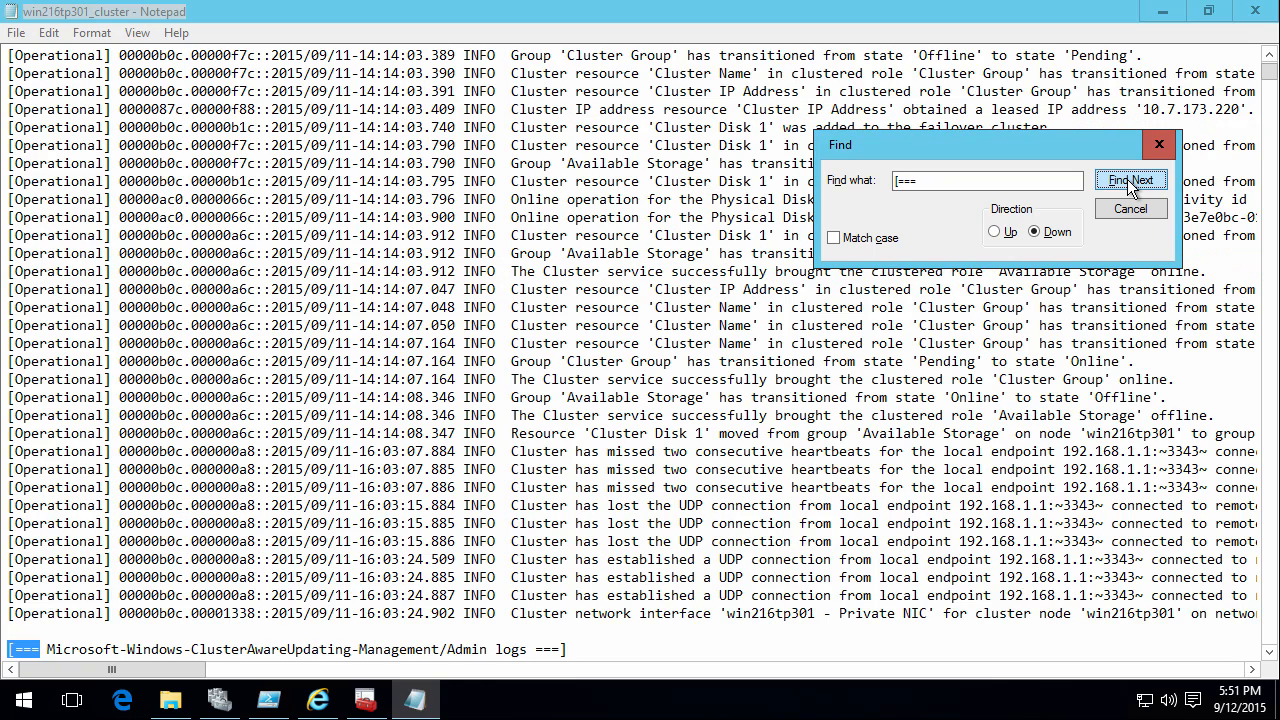
click(1132, 180)
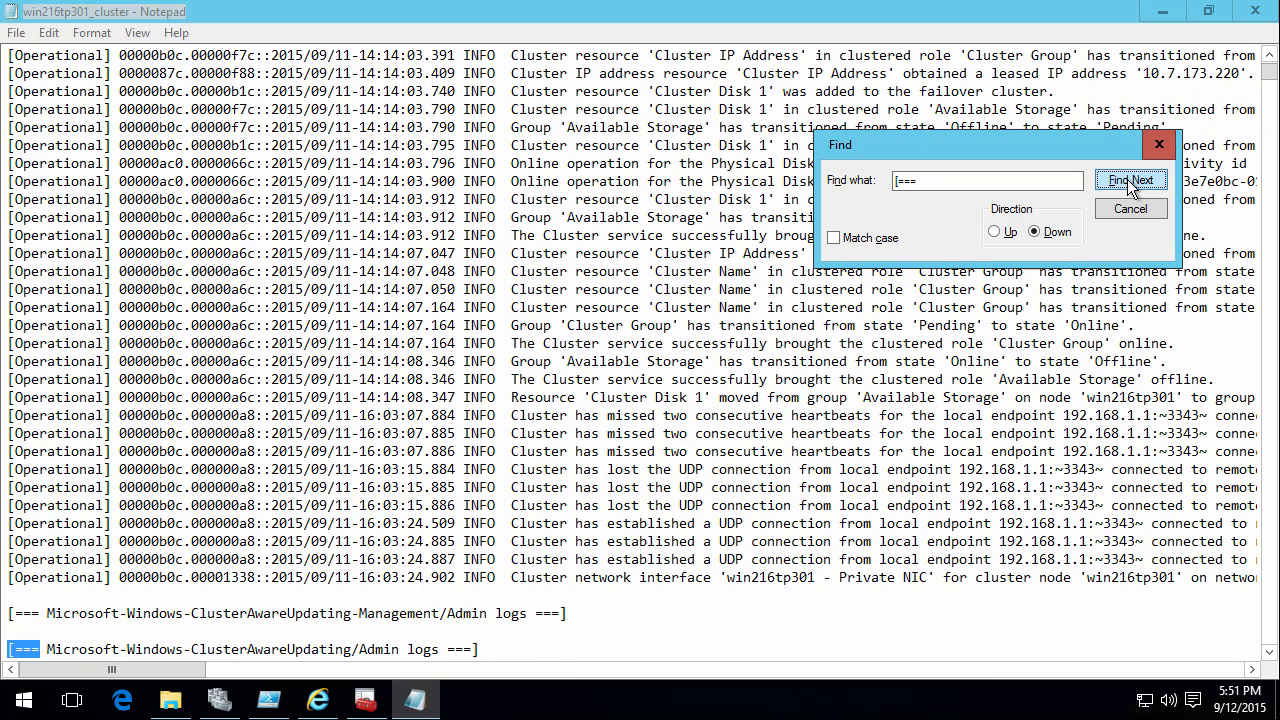
click(1132, 180)
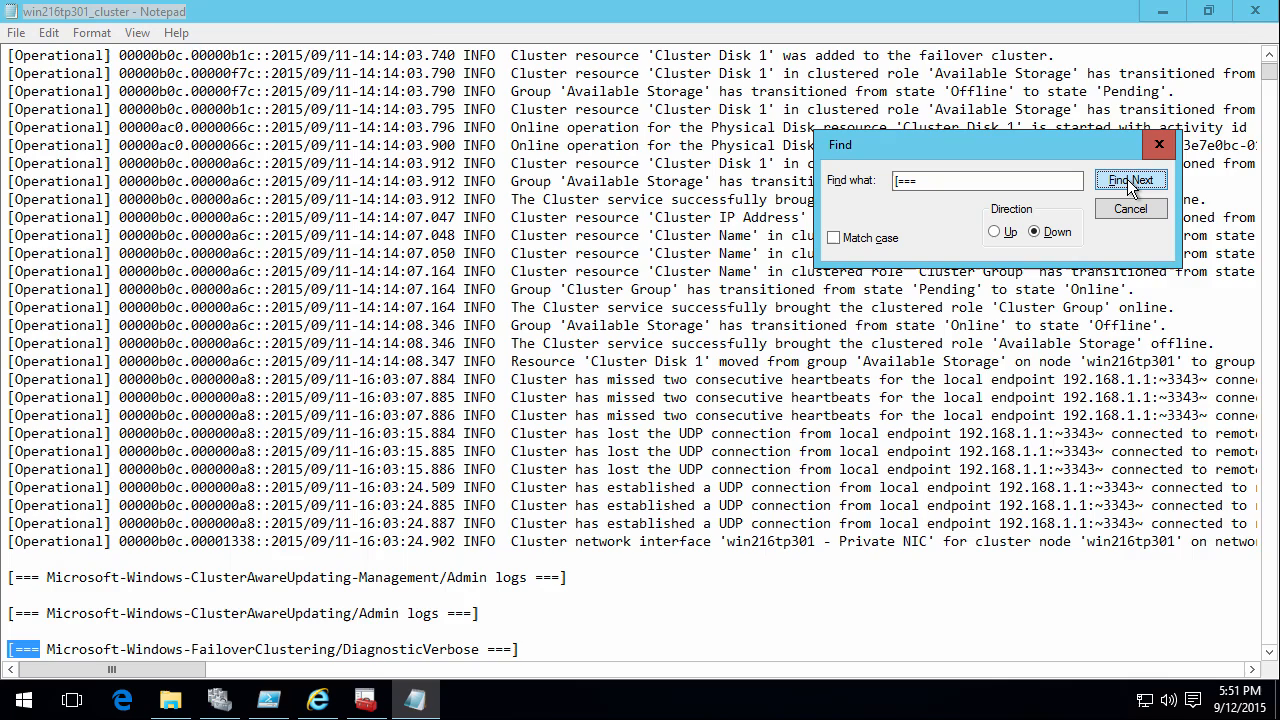
click(1132, 180)
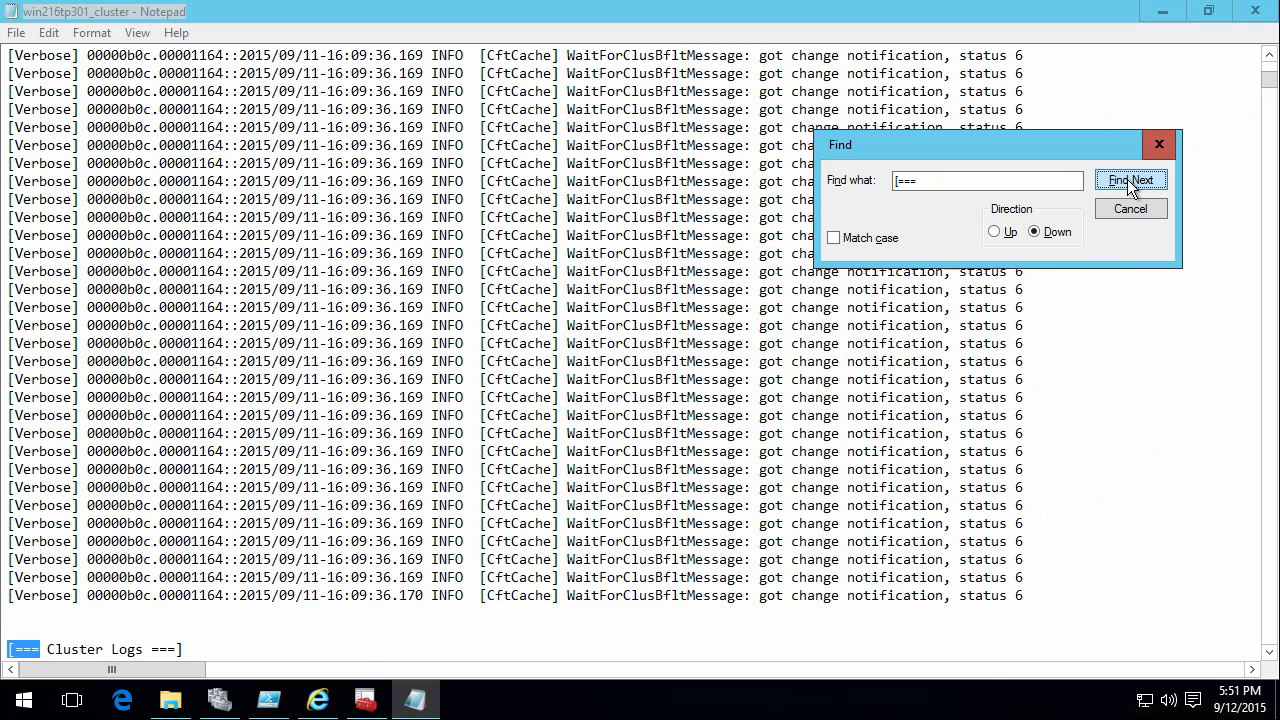
click(1132, 180)
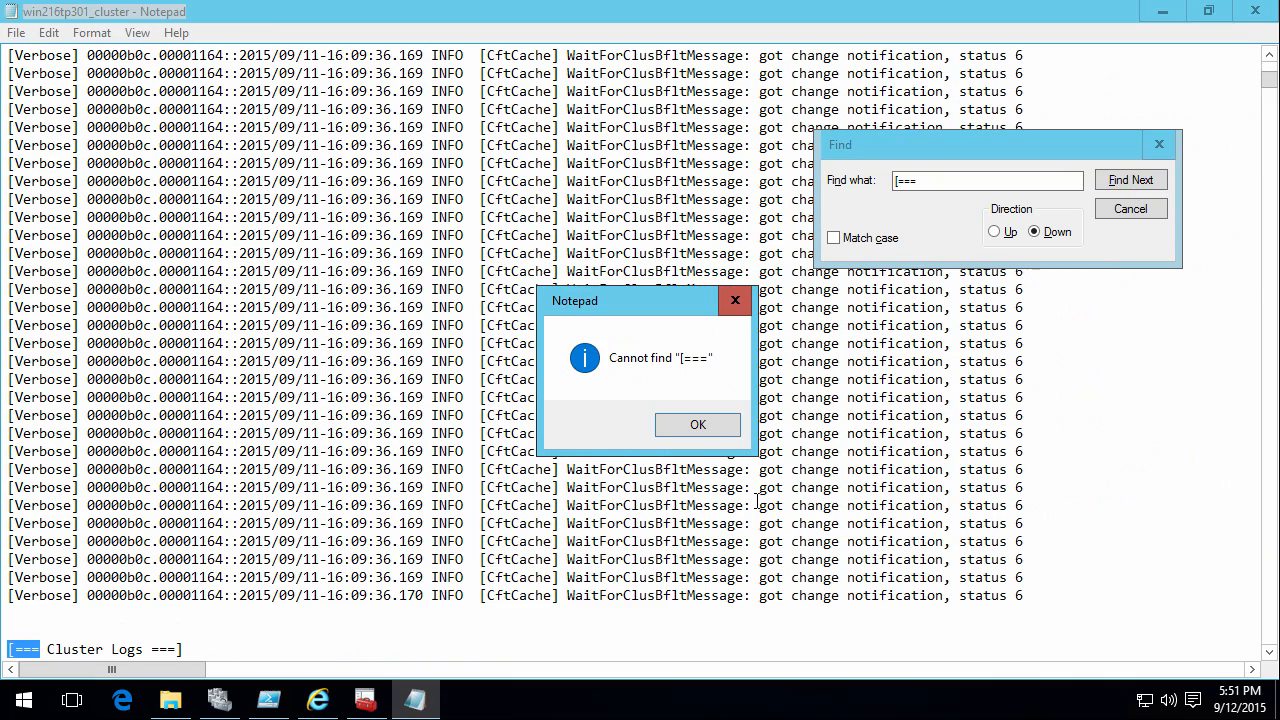
click(696, 424)
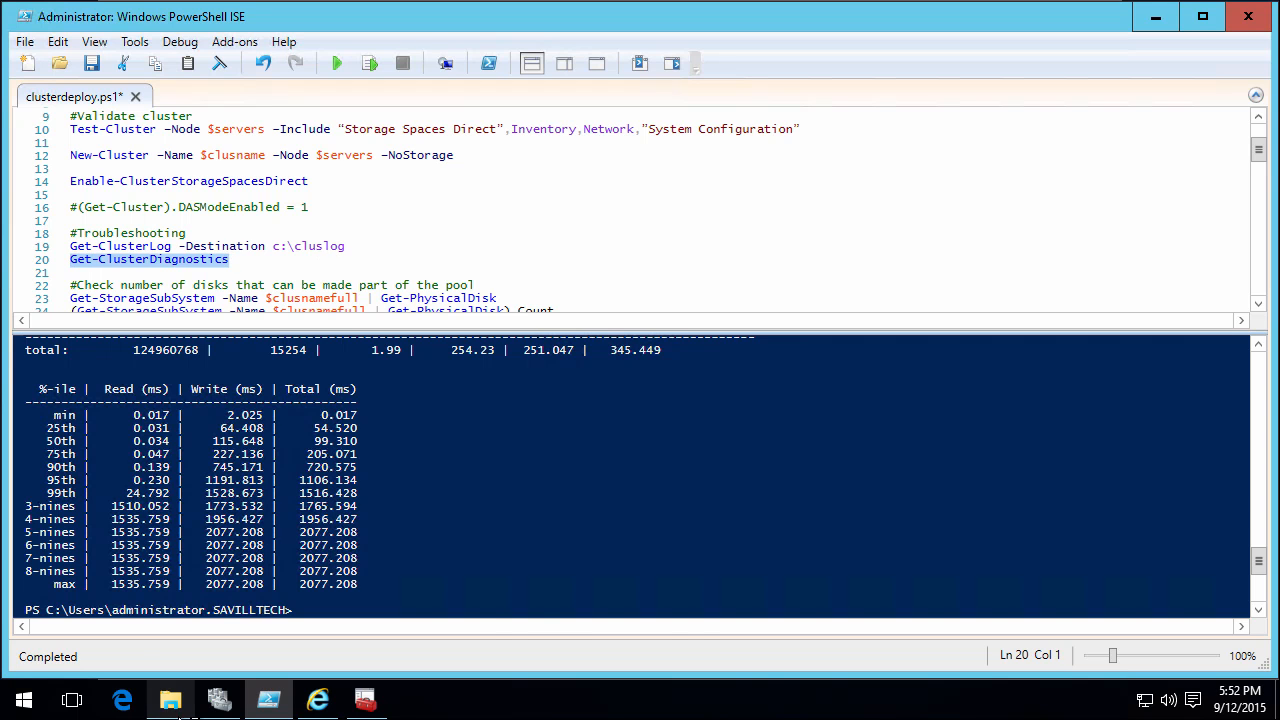
click(170, 700)
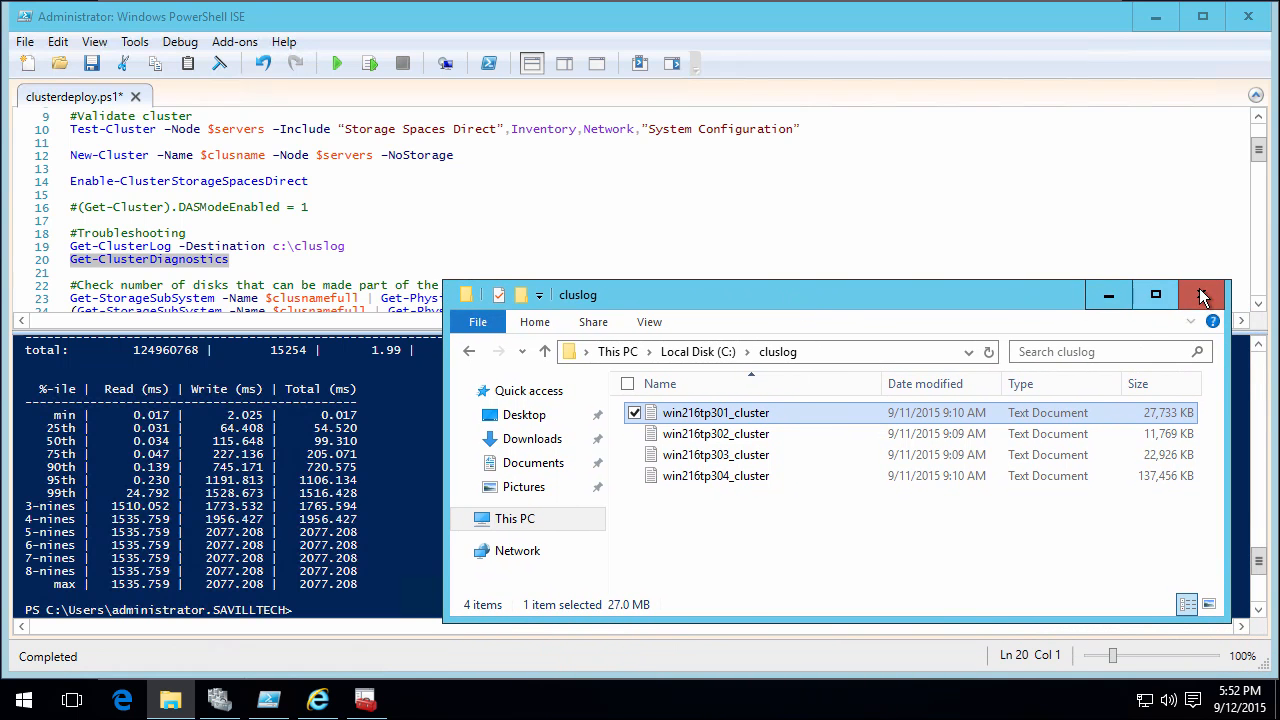
click(1202, 294)
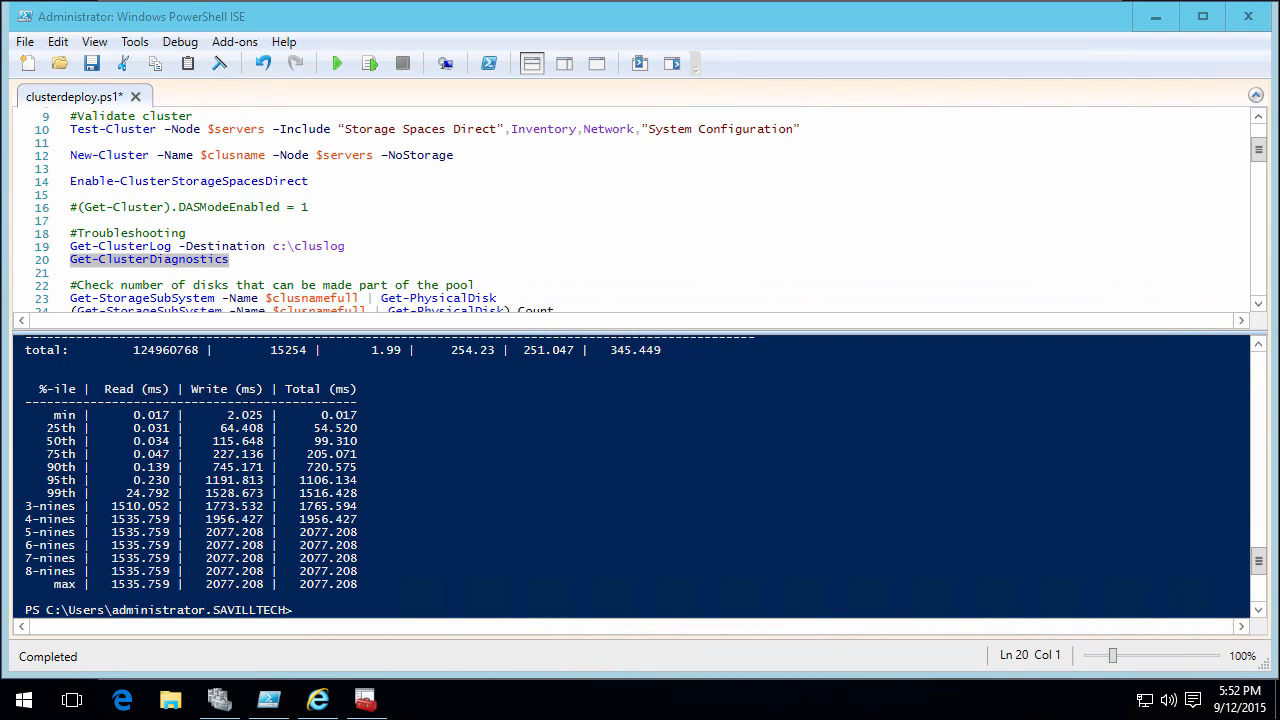